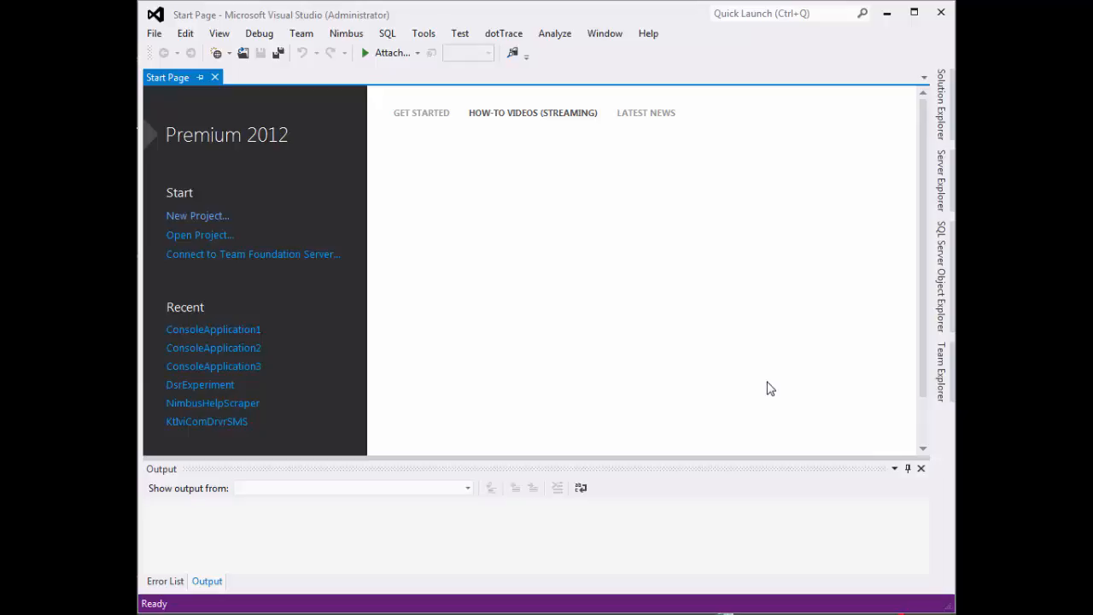
mouse_move(683, 292)
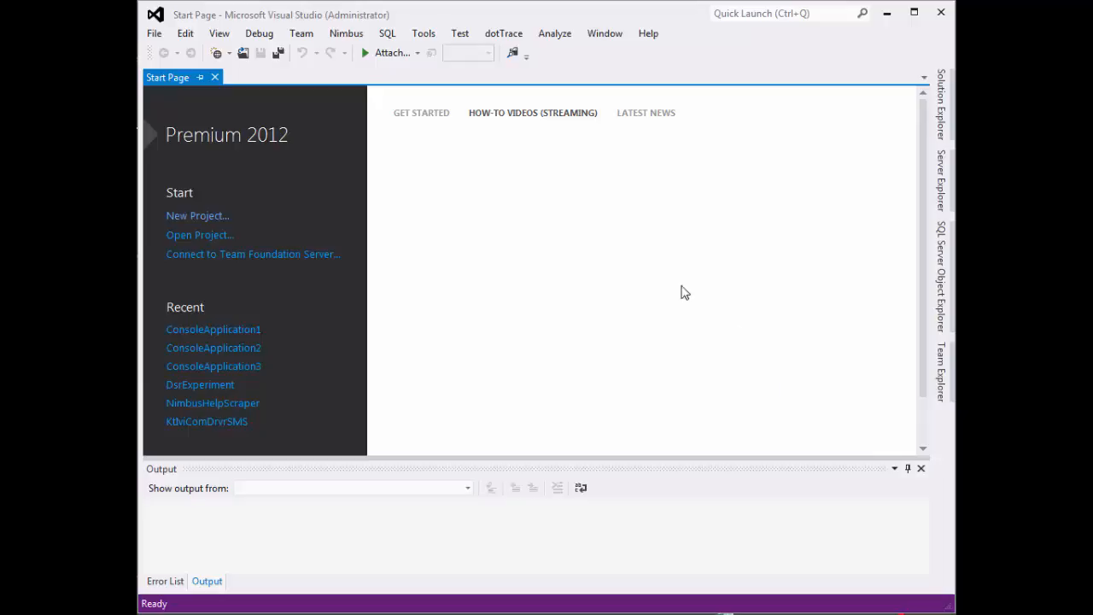
Step: Create the Win32 Console Application project ConsoleApplication1 with default wizard settings
click(154, 34)
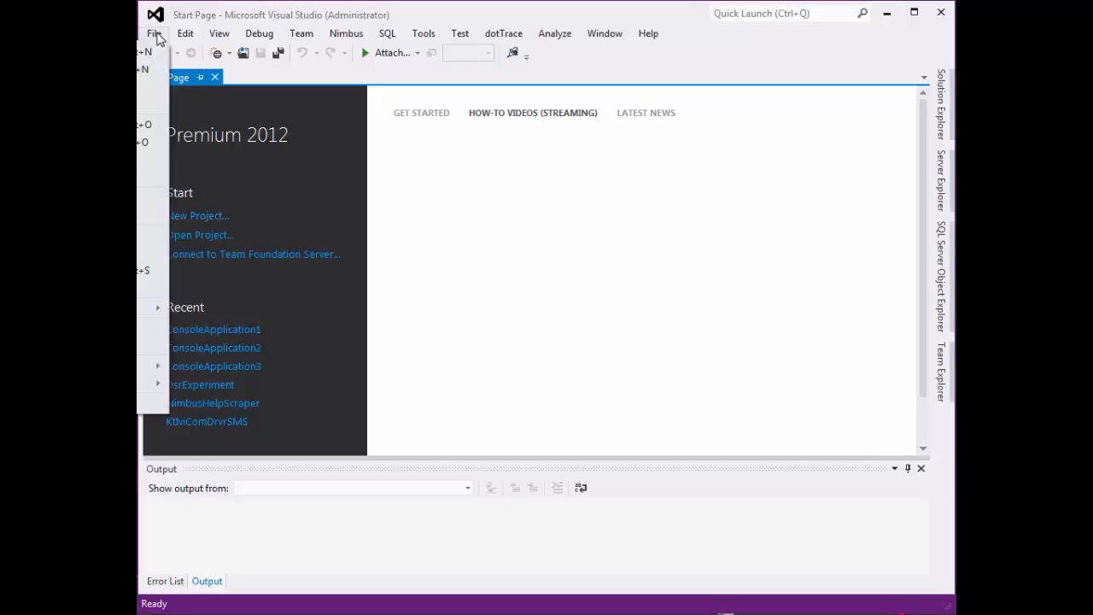
click(198, 215)
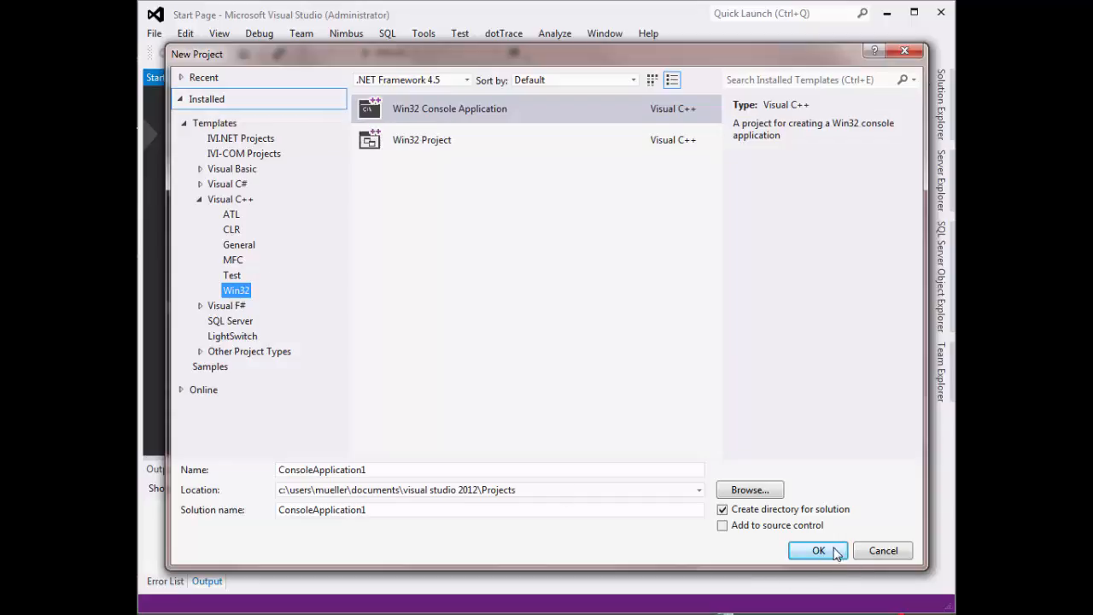
click(816, 550)
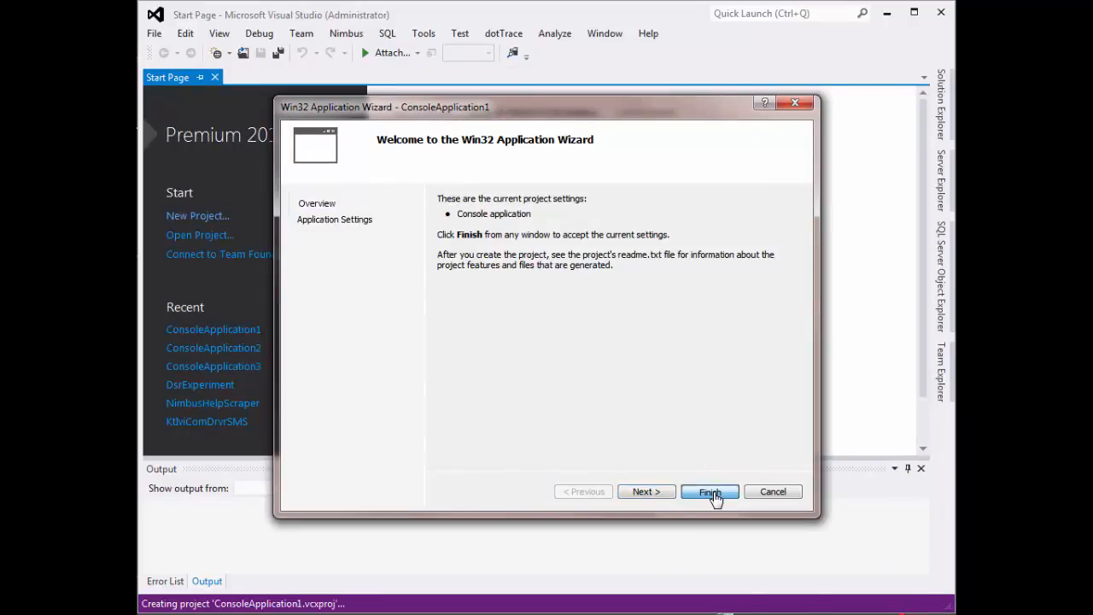
click(710, 492)
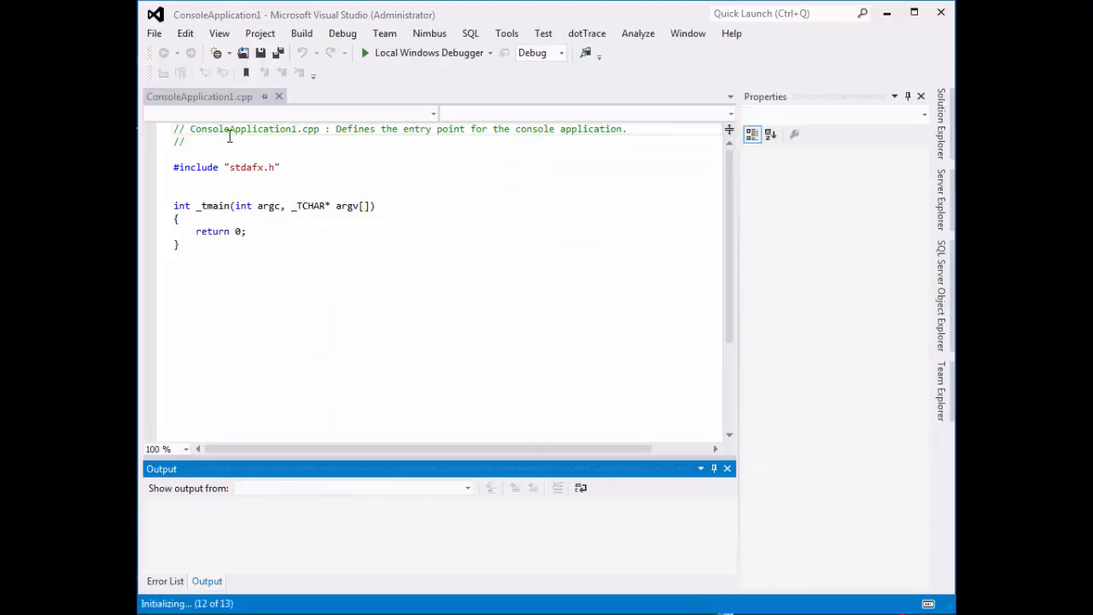
mouse_move(474, 249)
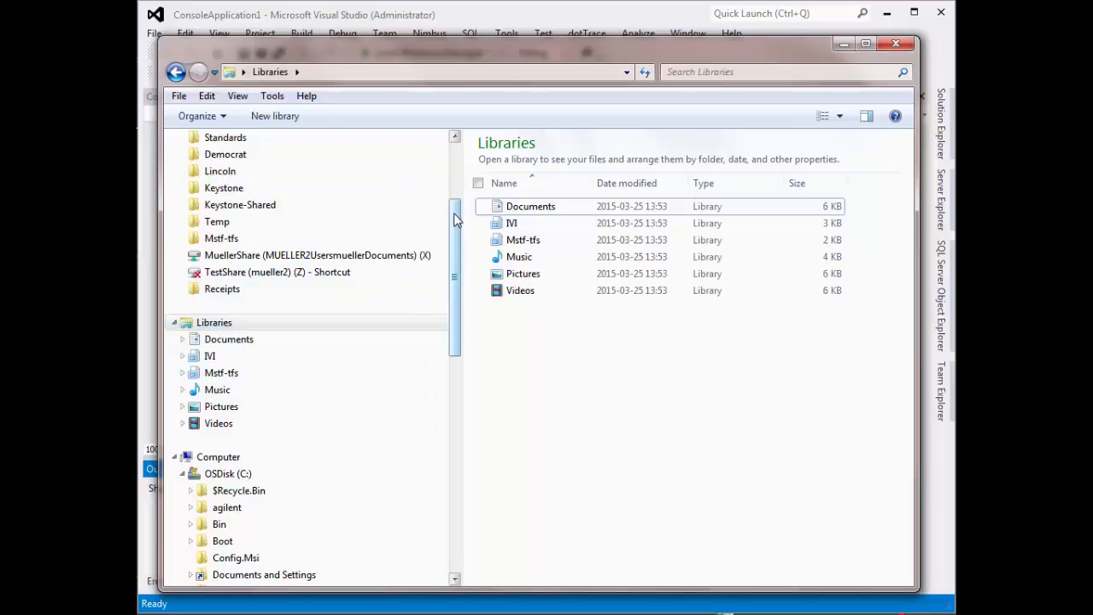
Step: Expand C: > Program Files (x86) > IVI Foundation > IVI in the folder tree
scroll(down, 3)
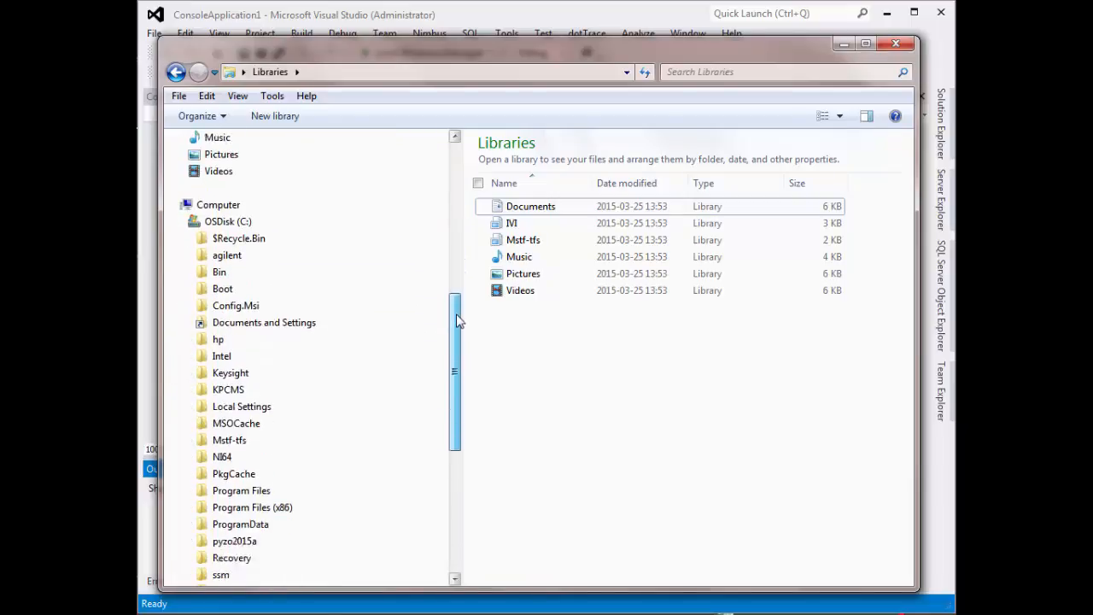
scroll(down, 3)
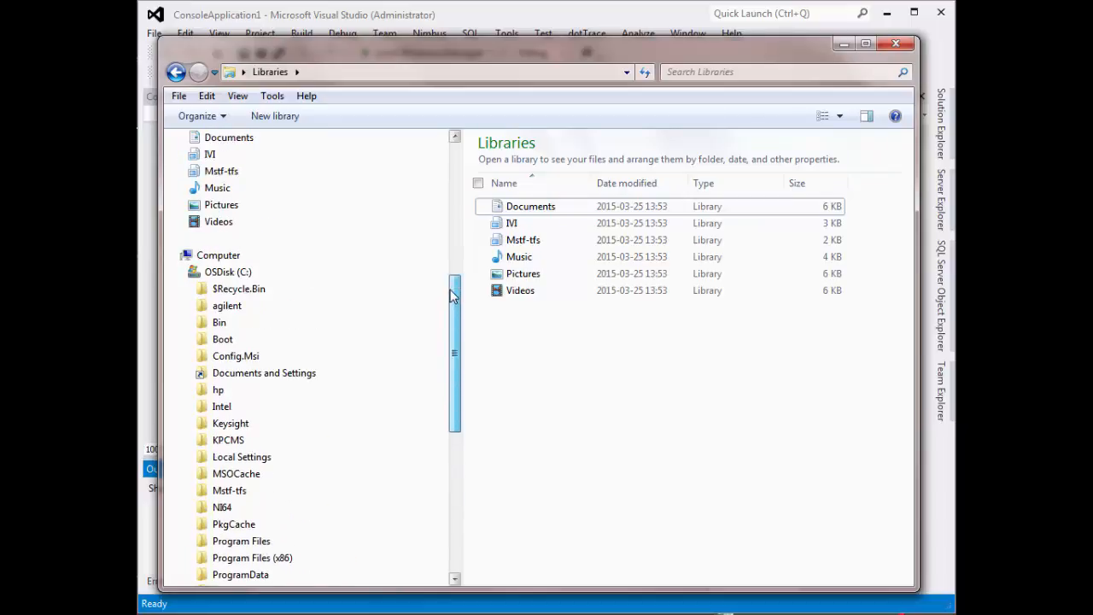
scroll(down, 3)
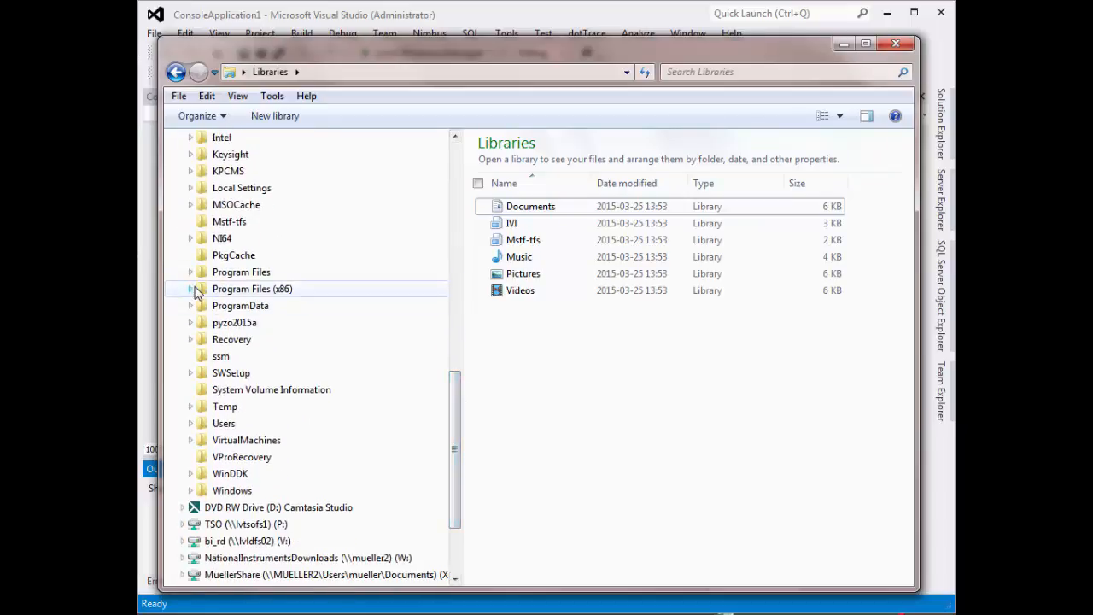
click(198, 289)
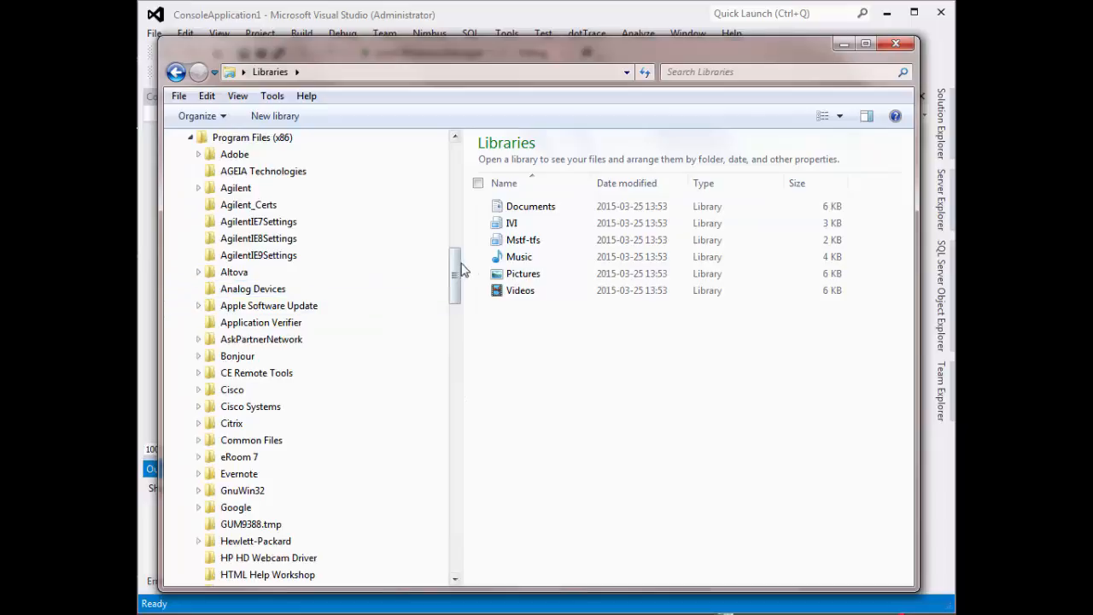
scroll(down, 3)
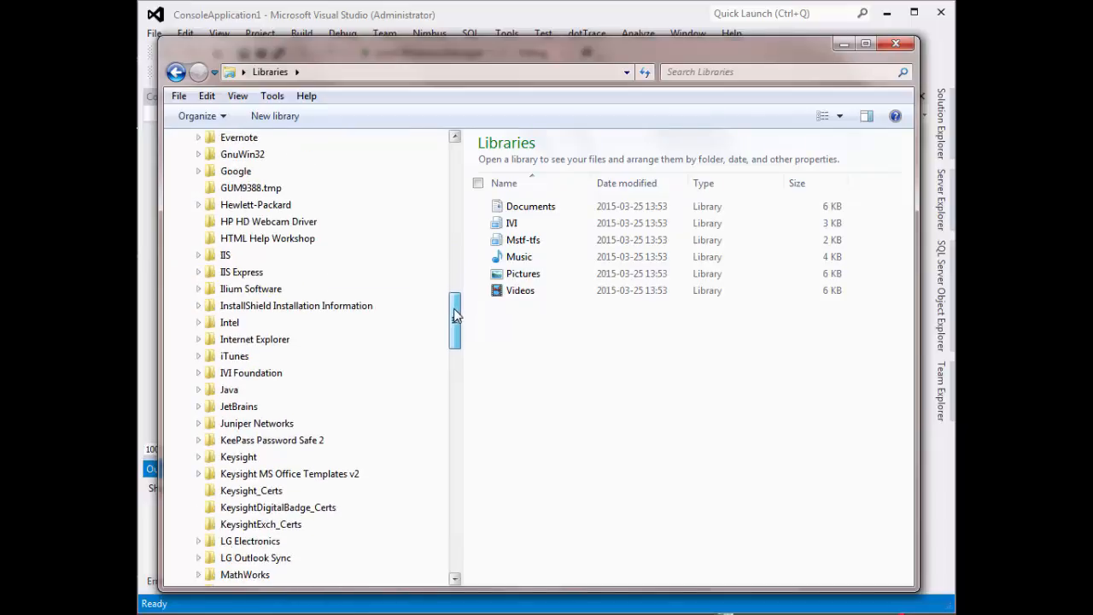
click(198, 373)
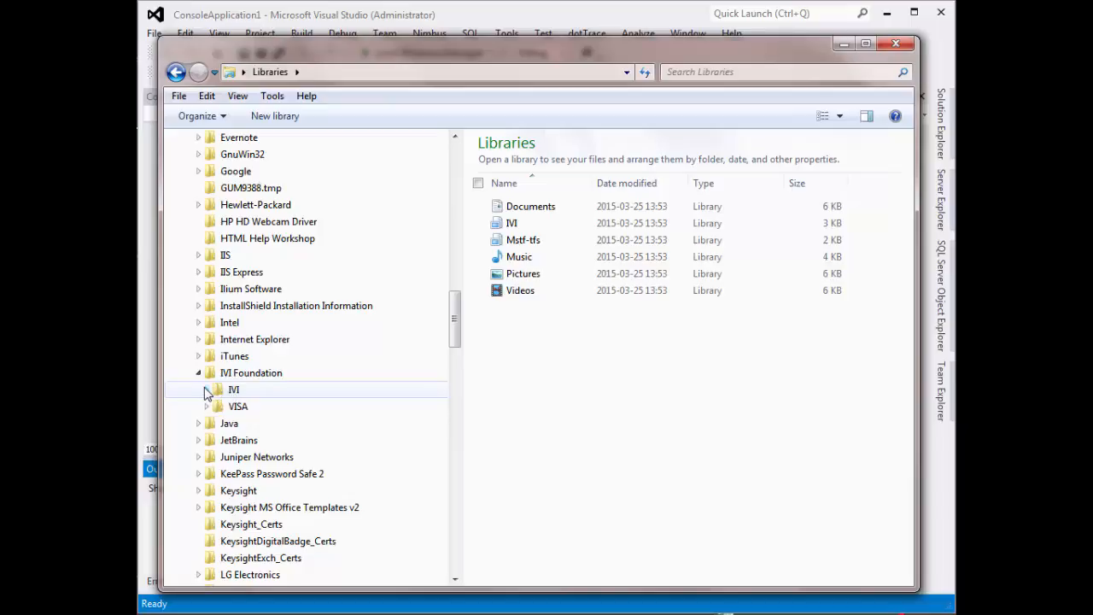
click(205, 389)
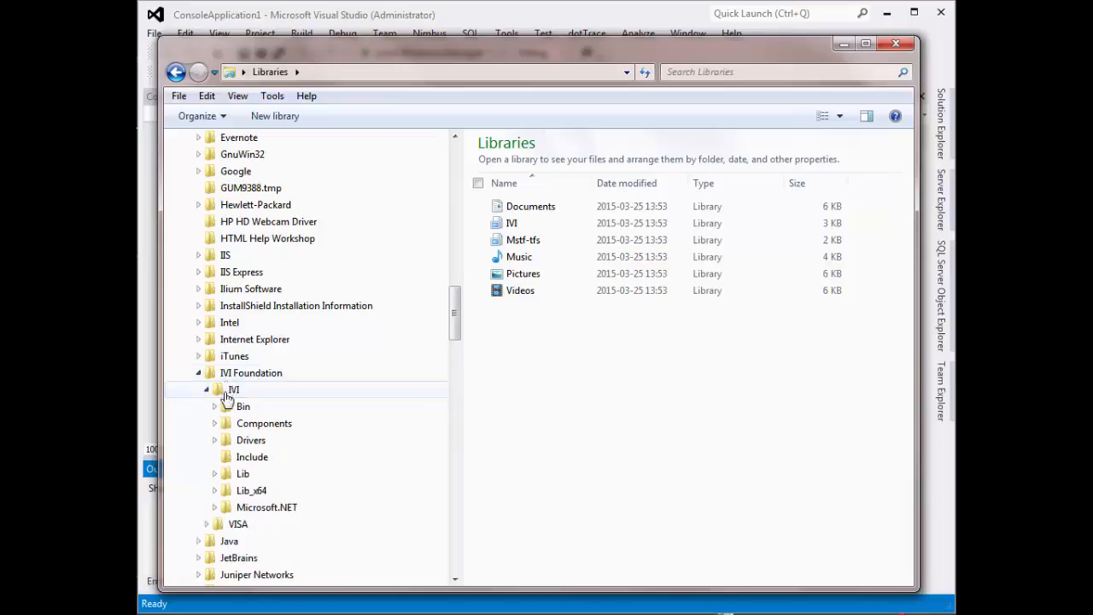
scroll(down, 3)
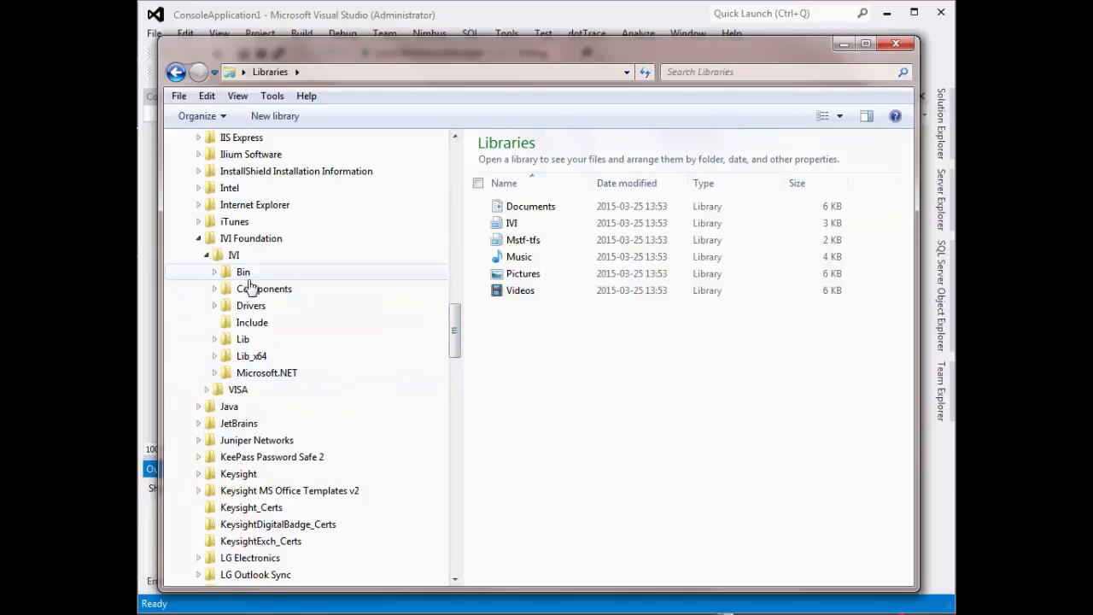
mouse_move(259, 324)
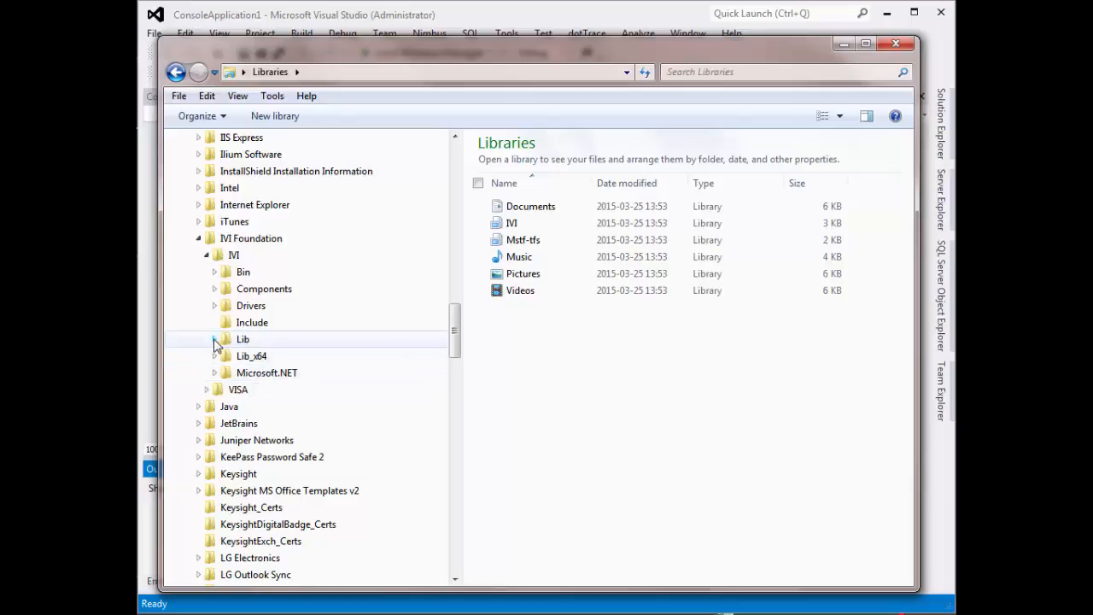
Step: Expand Lib and list the msc folder containing Ag34410.lib and the other driver libraries
click(215, 339)
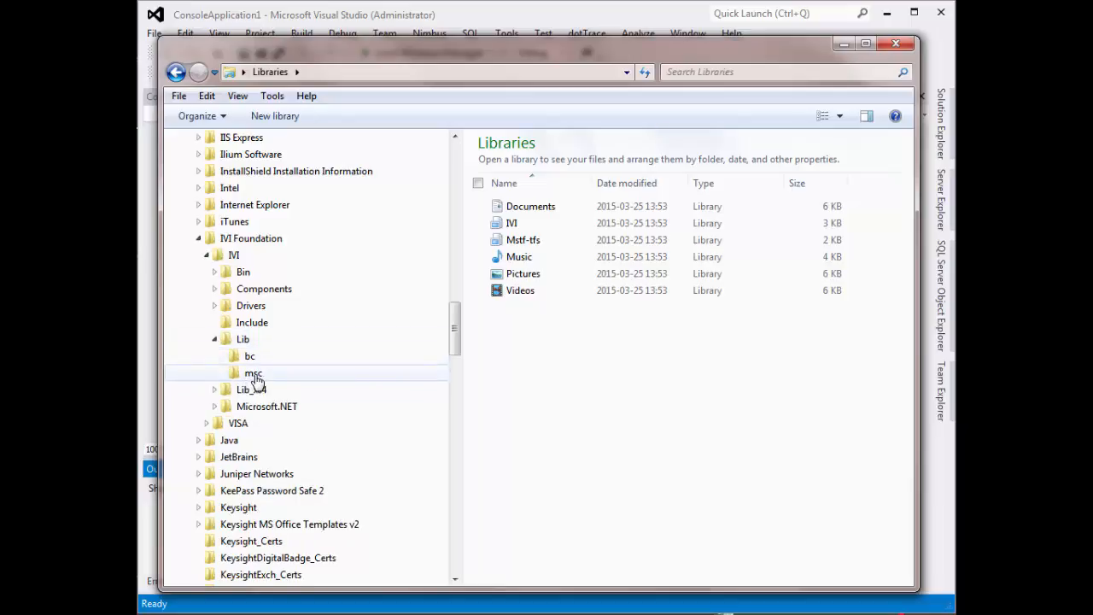
double_click(252, 372)
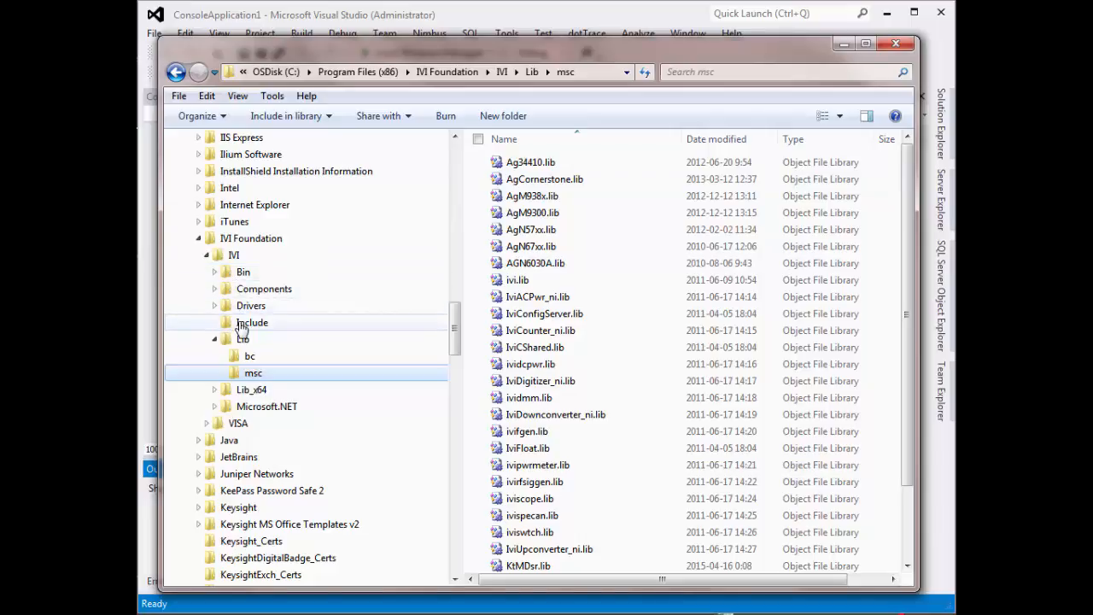
click(253, 321)
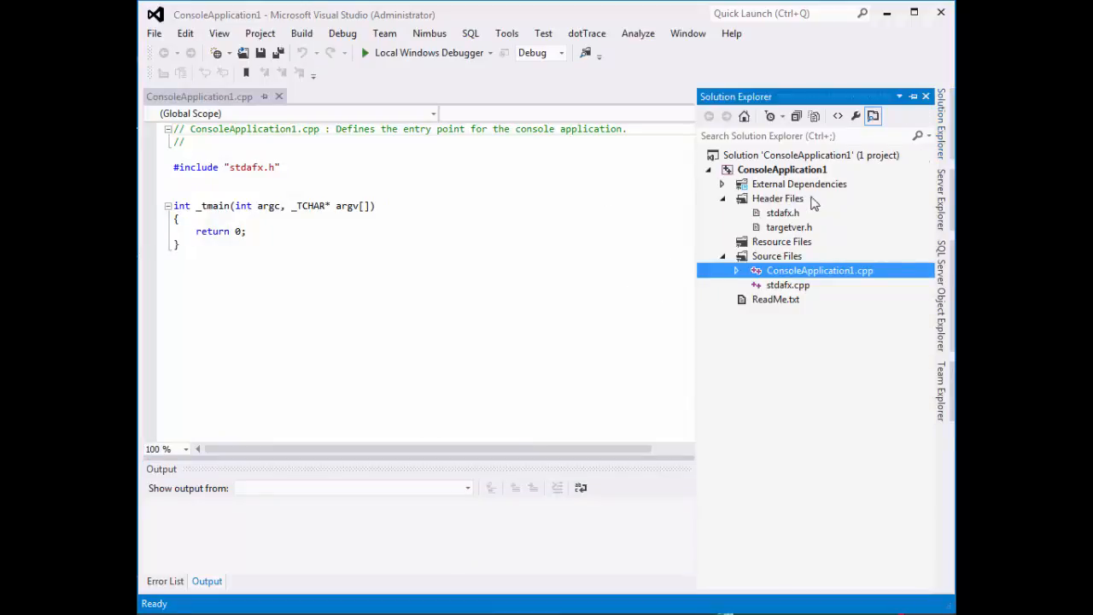
Step: Add Ag34410.lib to ConsoleApplication1's Linker > Input Additional Dependencies and apply
click(782, 170)
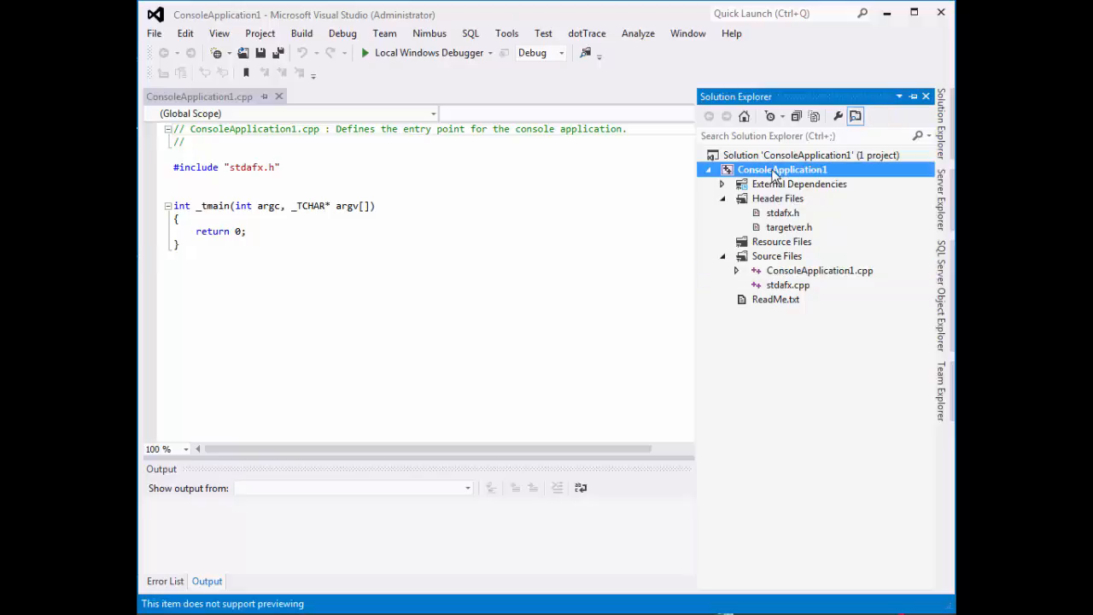
right_click(782, 170)
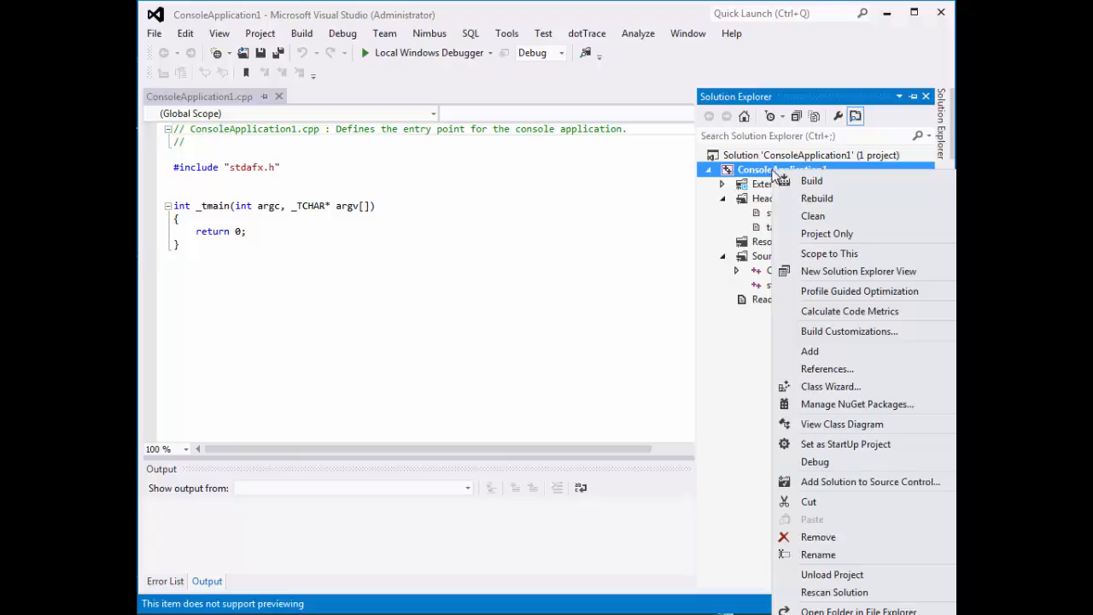
mouse_move(715, 191)
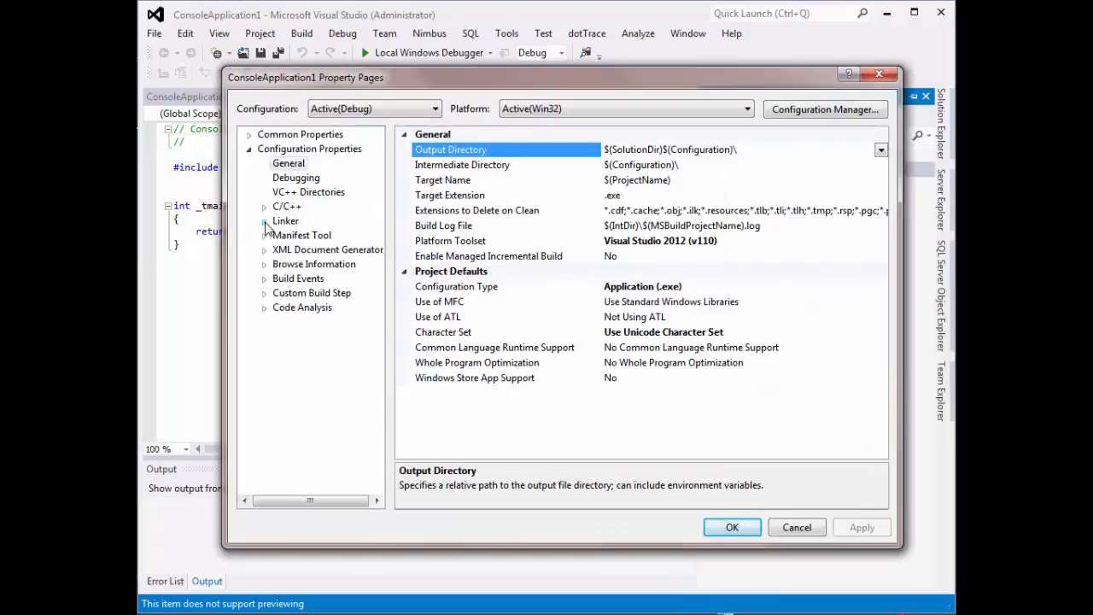
click(265, 221)
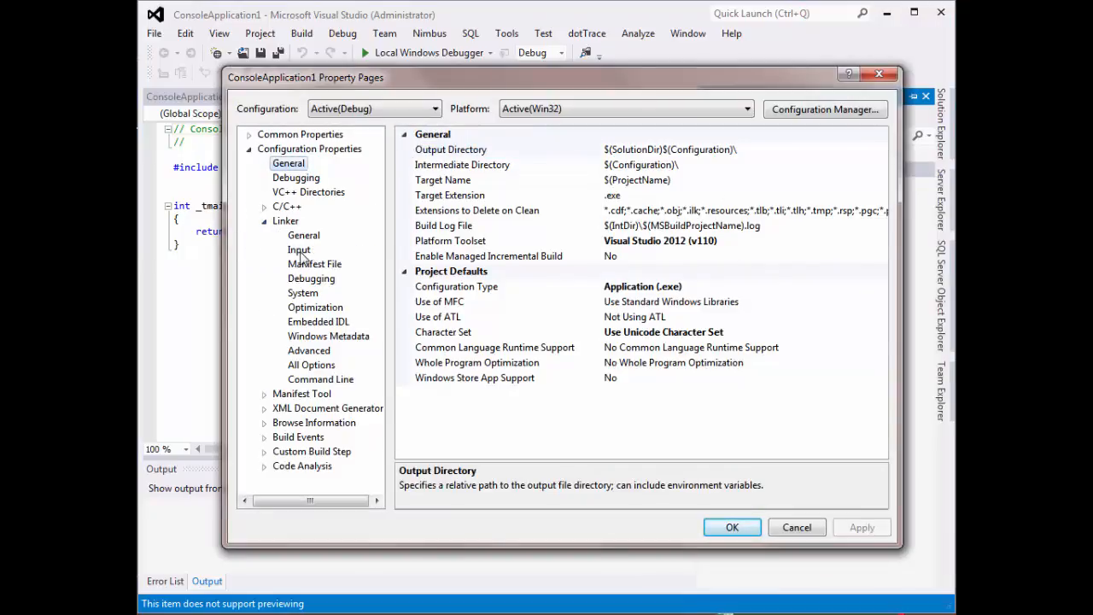
click(297, 249)
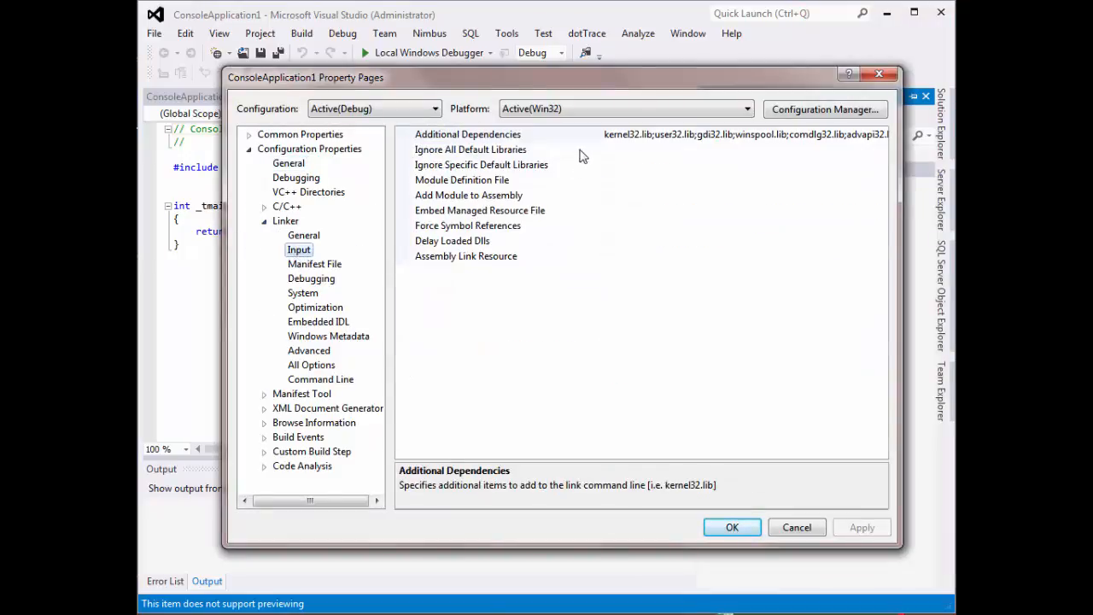
click(468, 133)
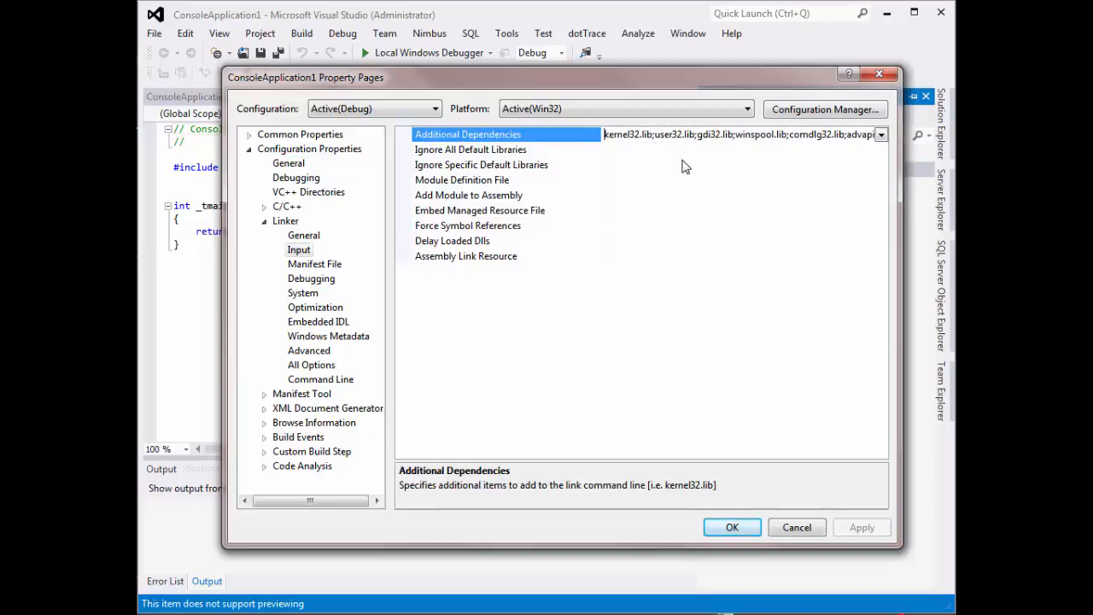
text(Ag34410.lib;)
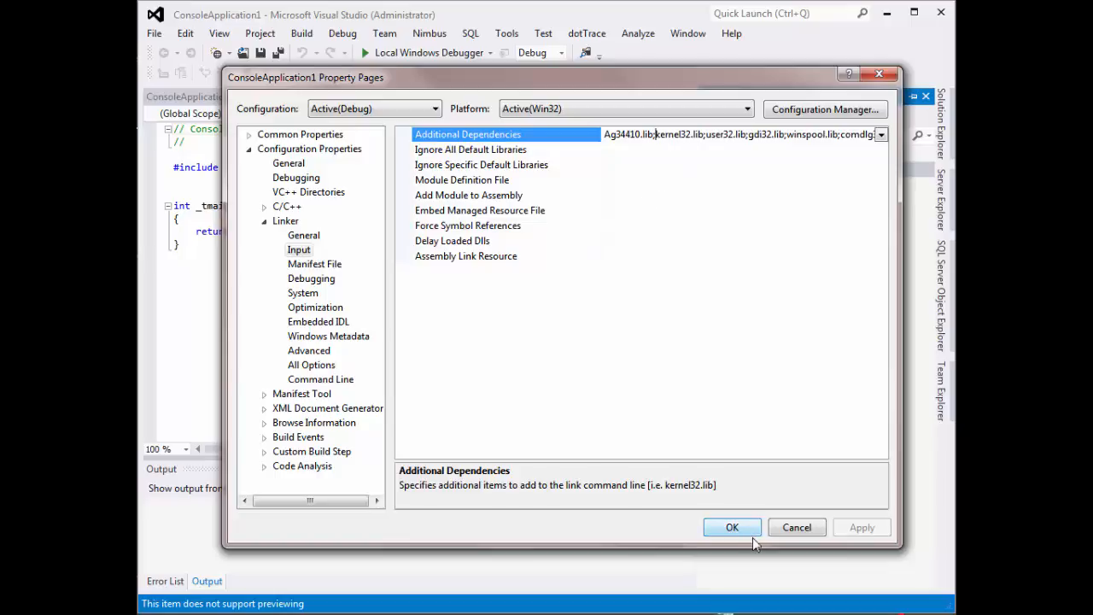
click(731, 526)
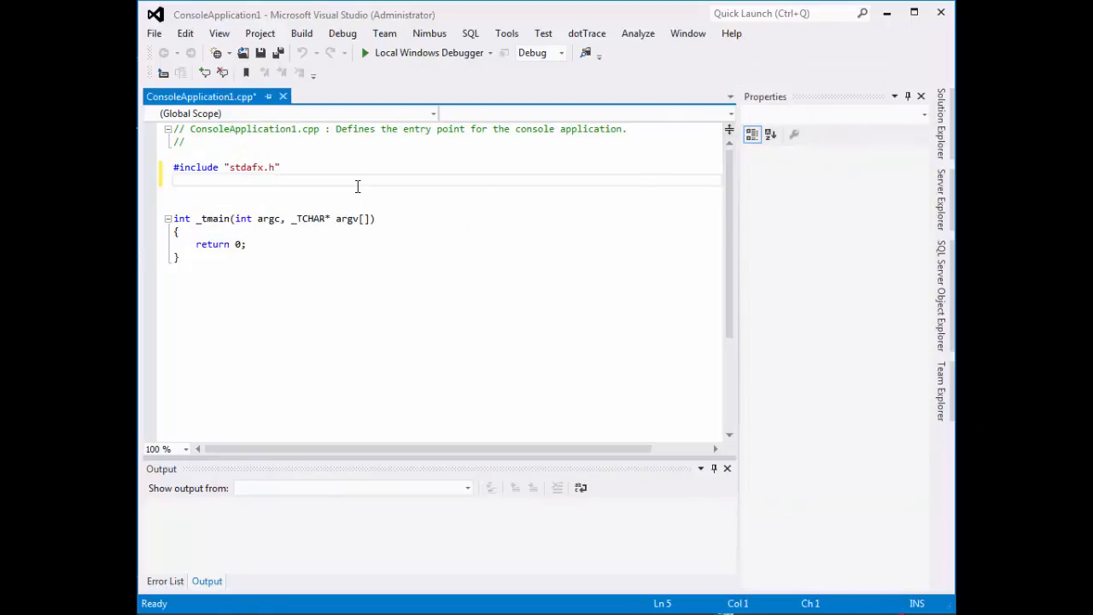
Step: Add #include "Ag34410.h" below the stdafx include and a blank line inside _tmain
text(#include ")
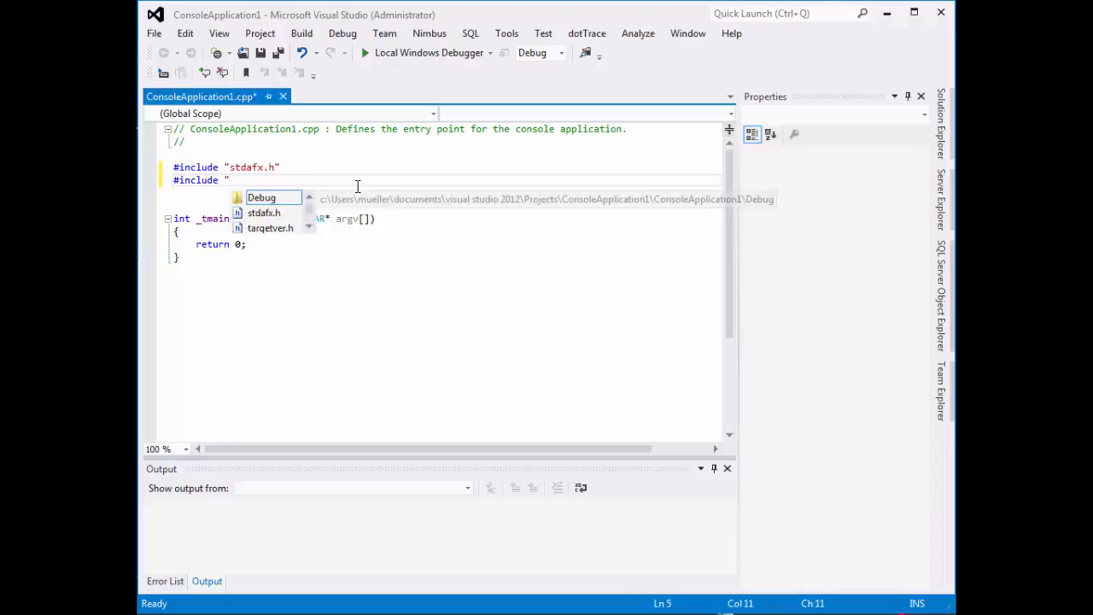
text(Ag34410.)
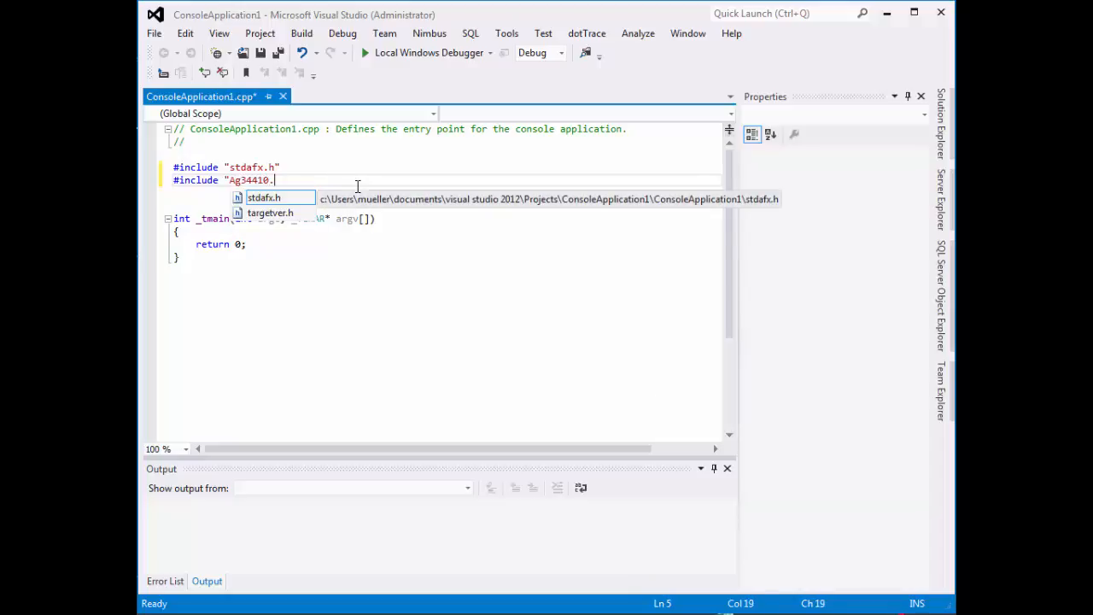
text(h")
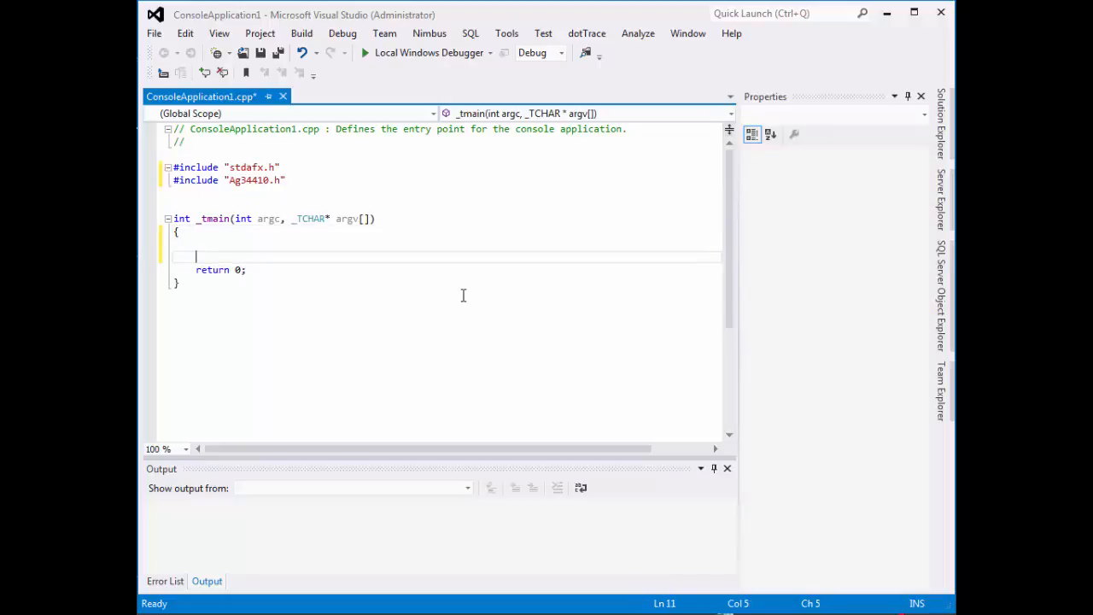
key(Backspace)
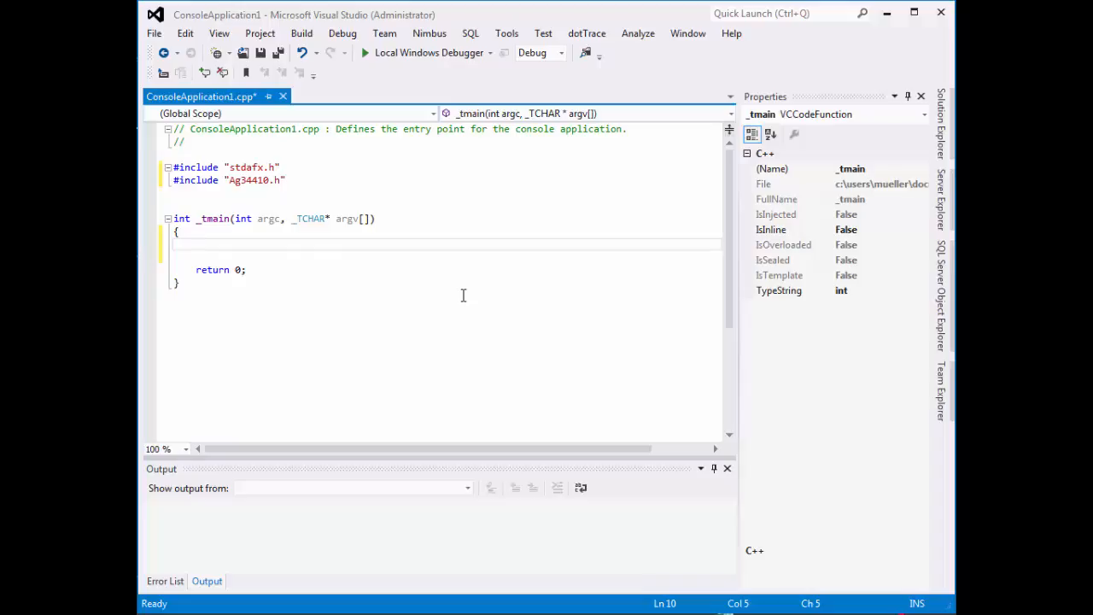
Step: Declare ViStatus Status; and ViSession vi; inside _tmain, then begin typing Ag34410_
text(vist)
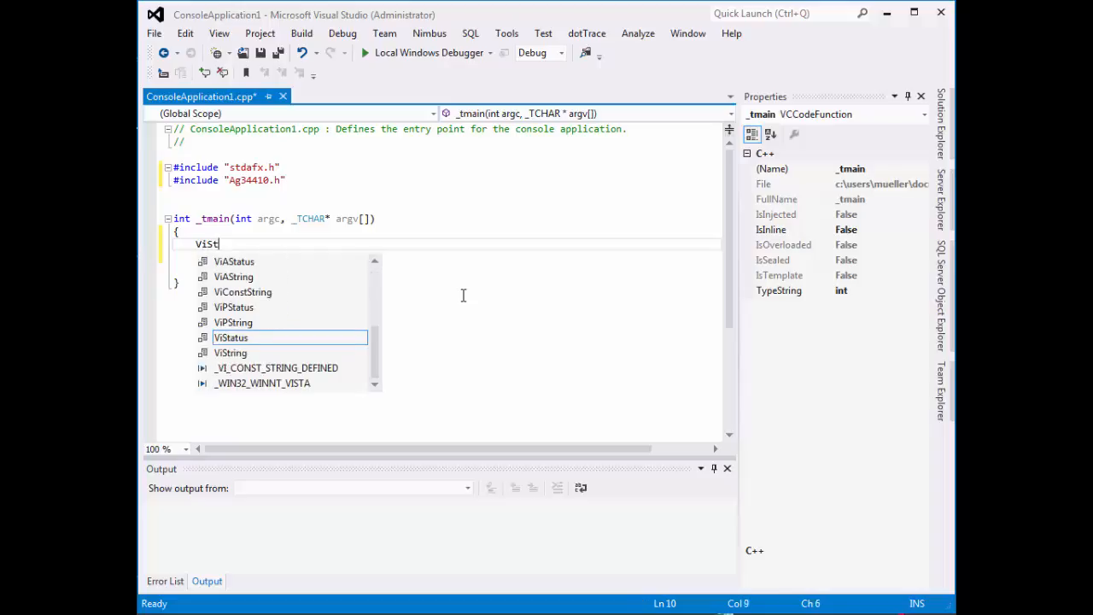
key(Tab)
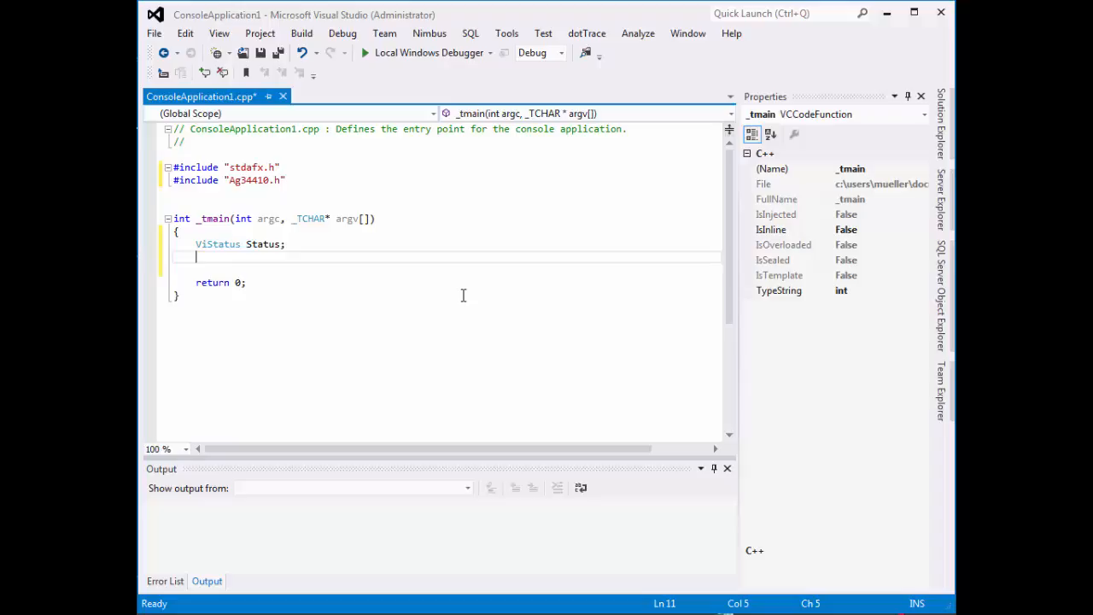
text(ViSession)
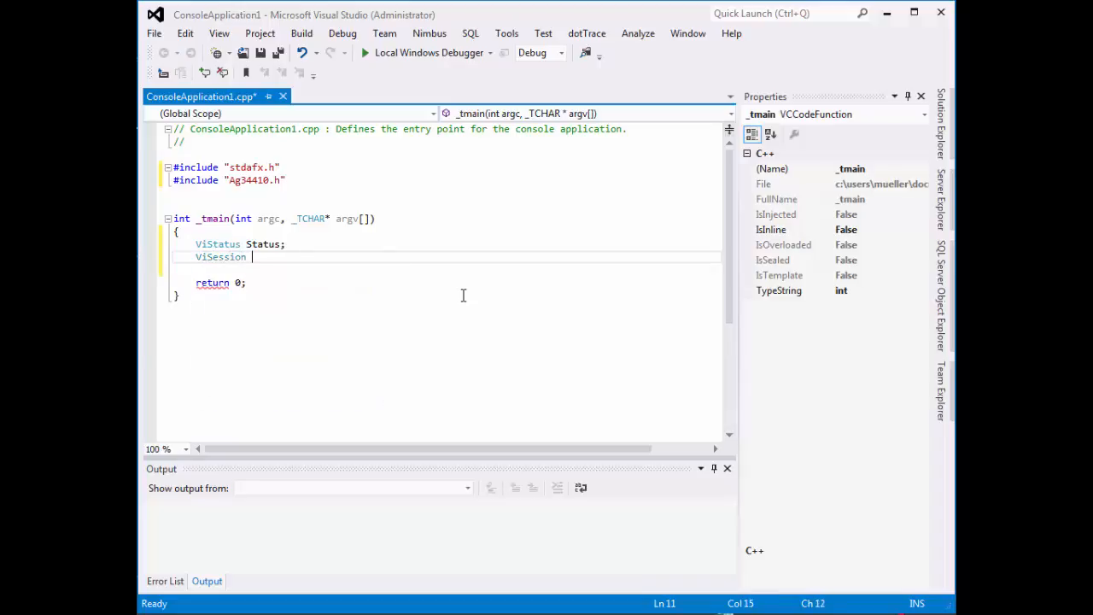
text(vi;)
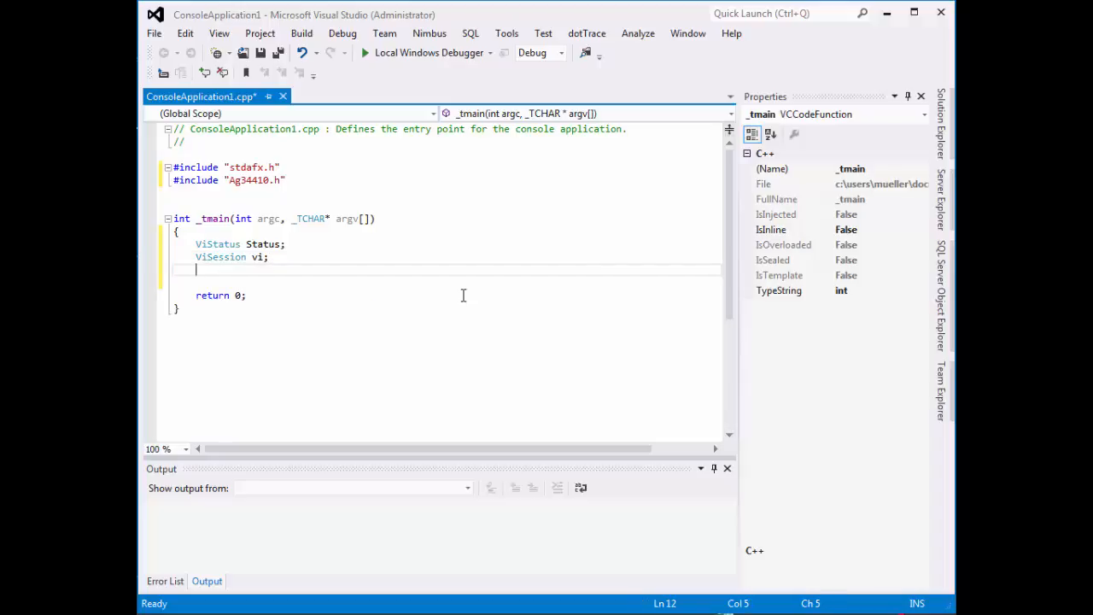
text(A)
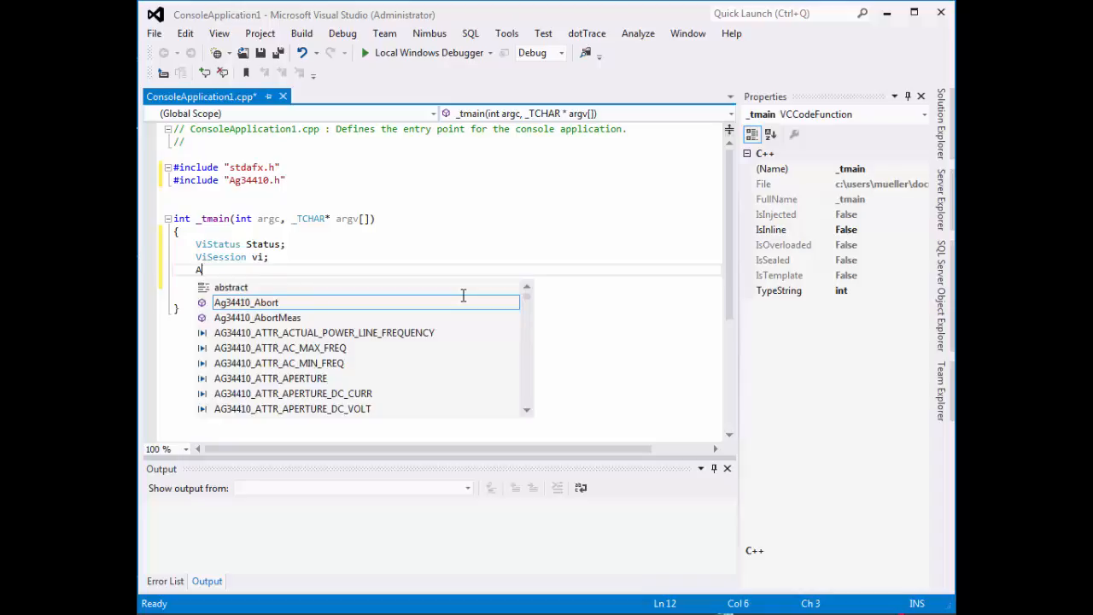
text(g34410)
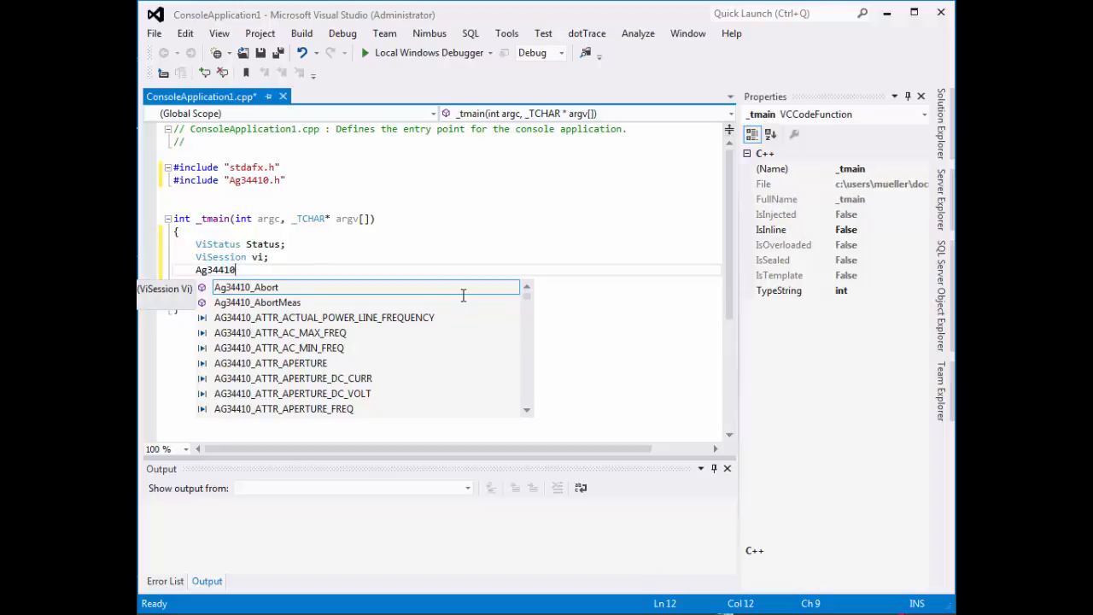
text(_)
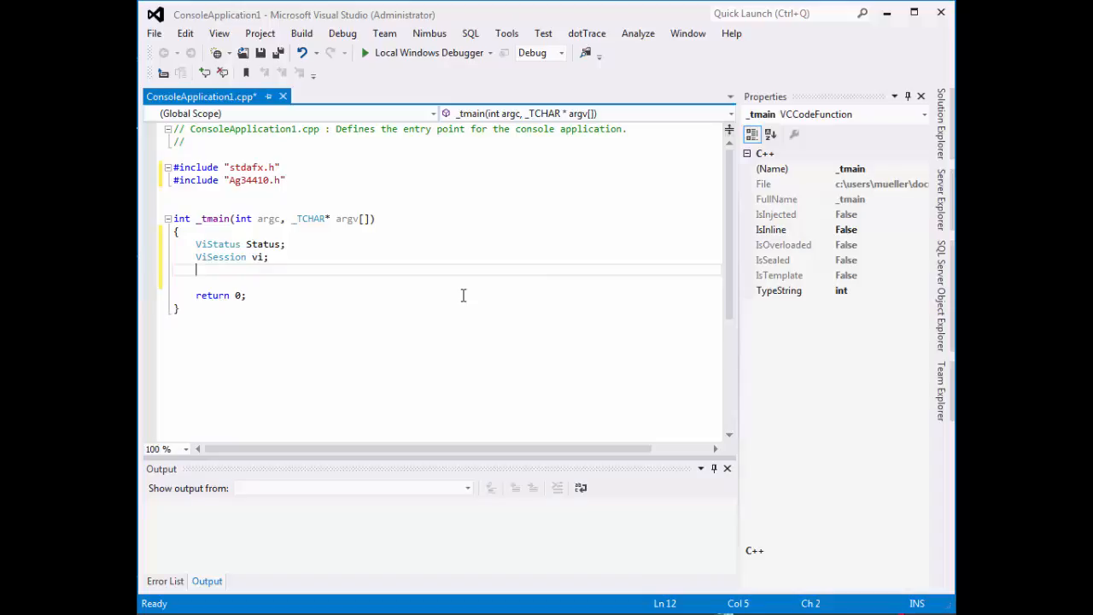
Step: Insert Ag34410_InitWithOptions from the IntelliSense list on a new line in _tmain
text(Ag)
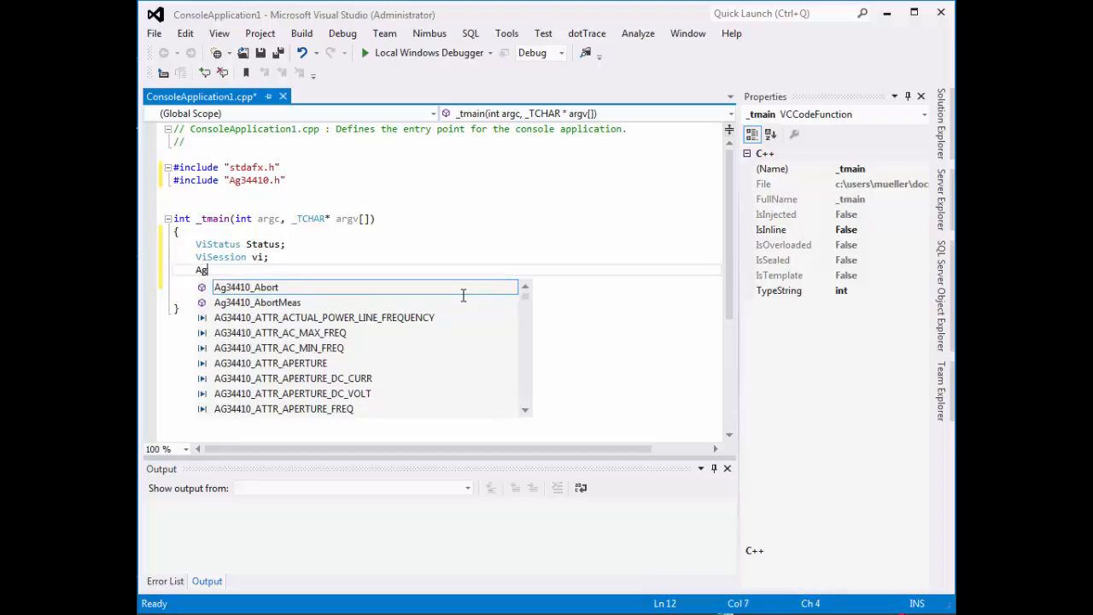
text(3441)
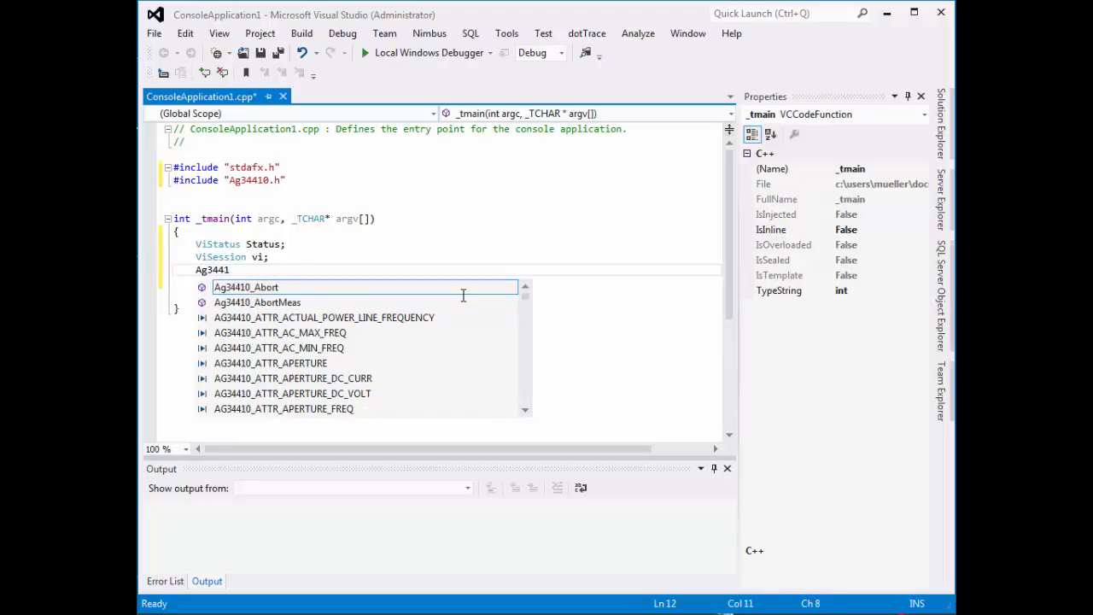
text(0)
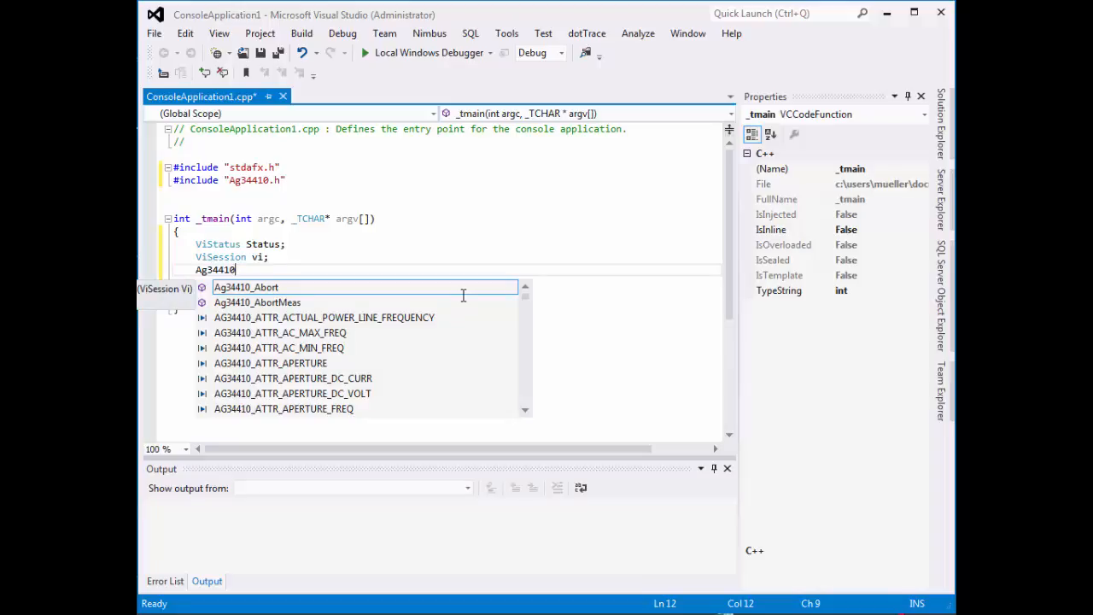
text(_)
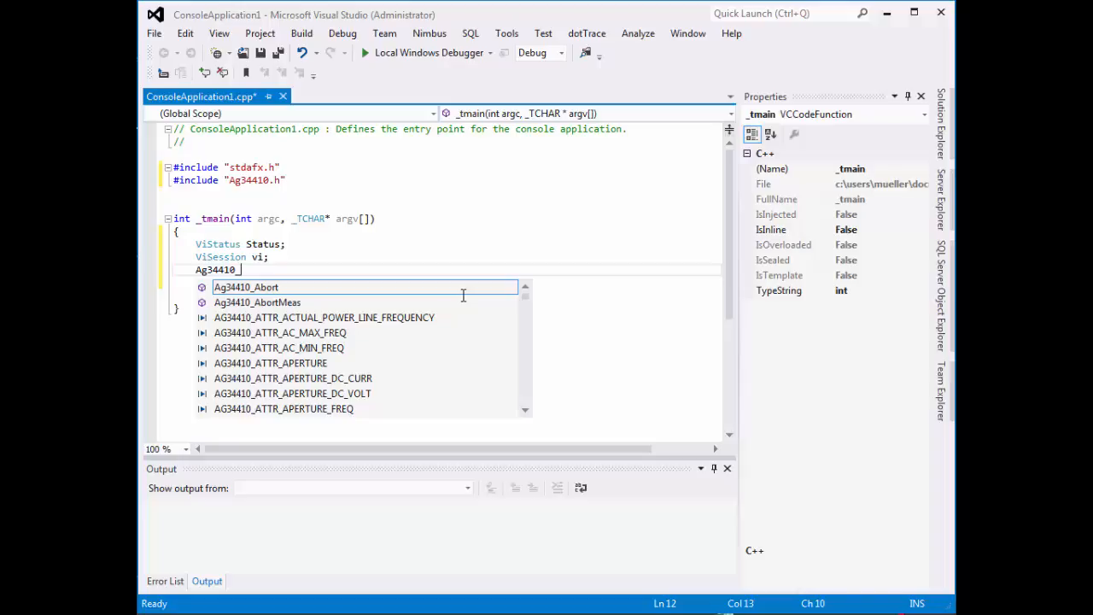
text(I)
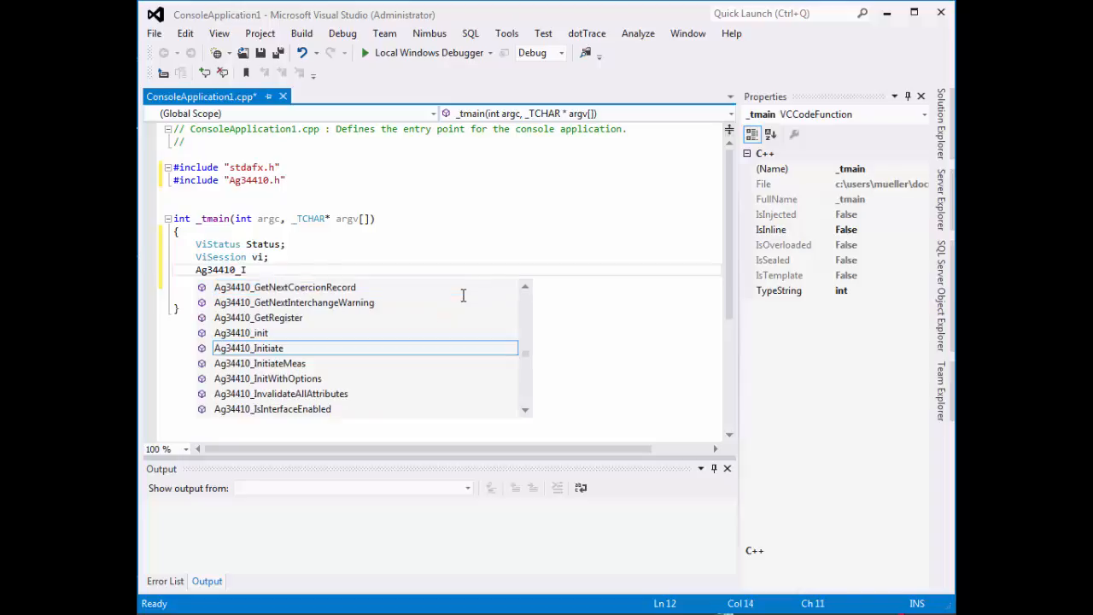
text(nit)
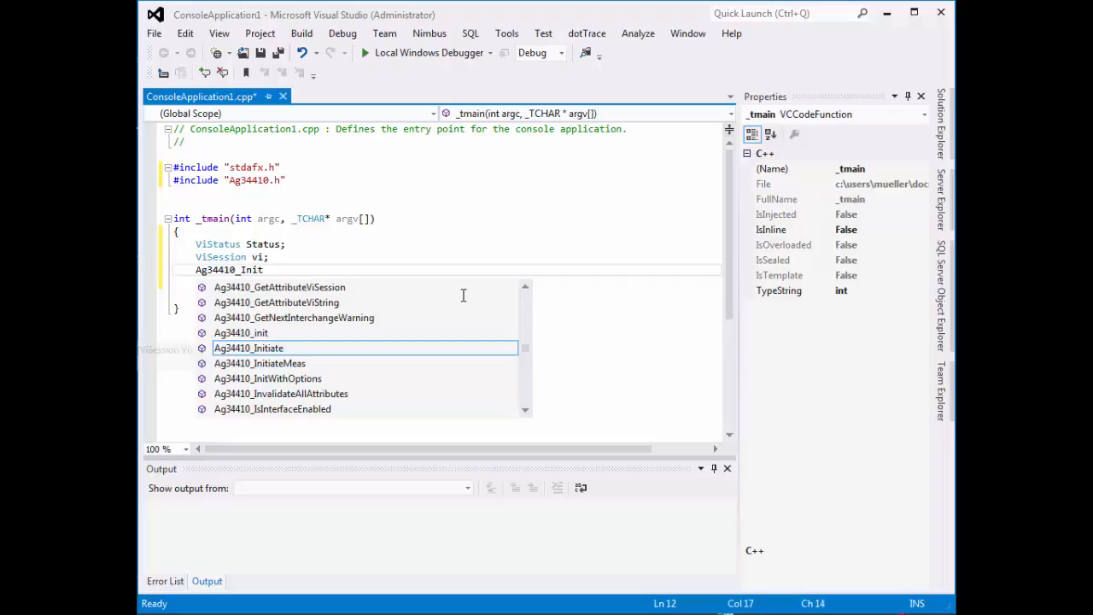
click(249, 349)
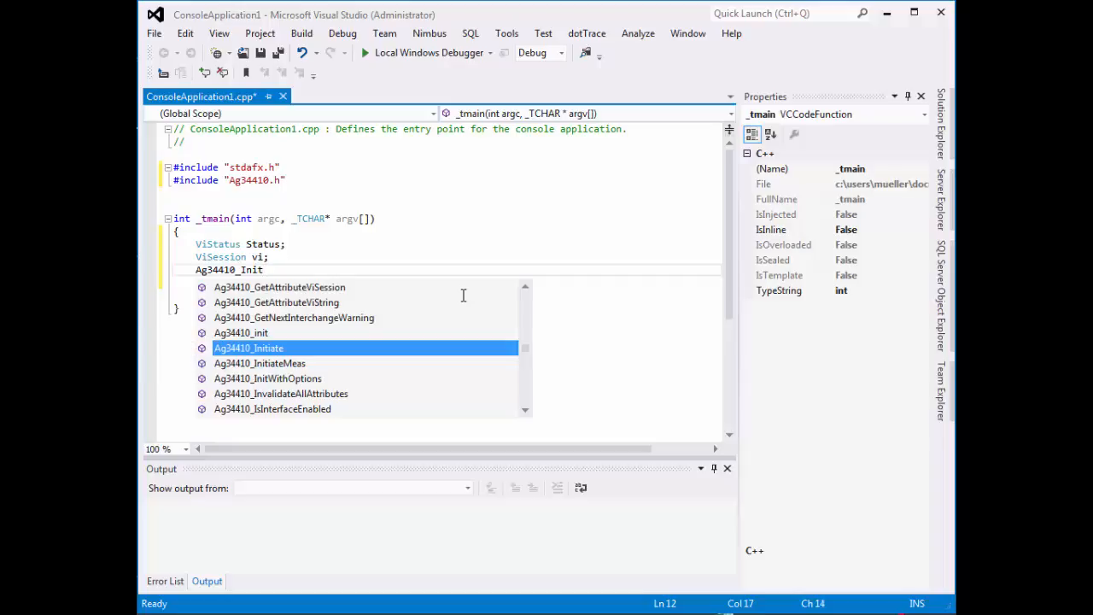
key(Backspace)
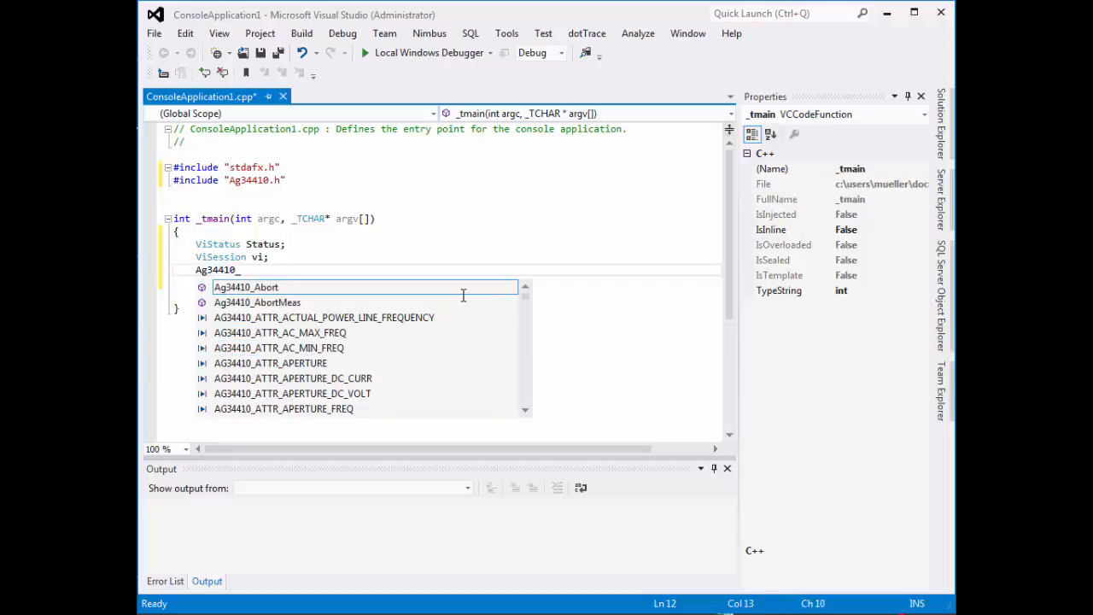
text(init)
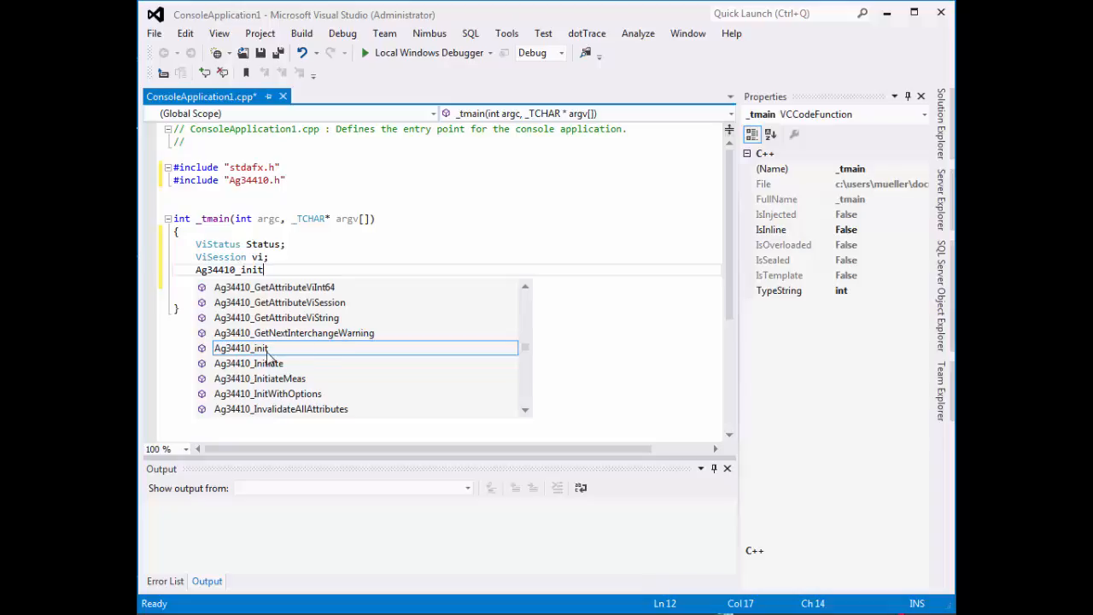
mouse_move(264, 357)
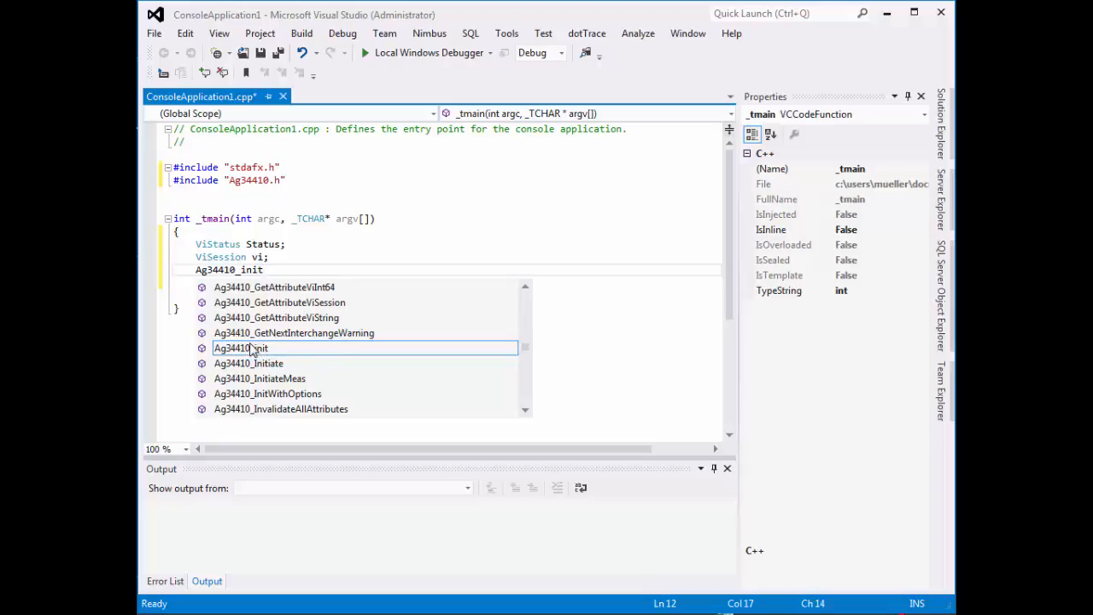
mouse_move(276, 402)
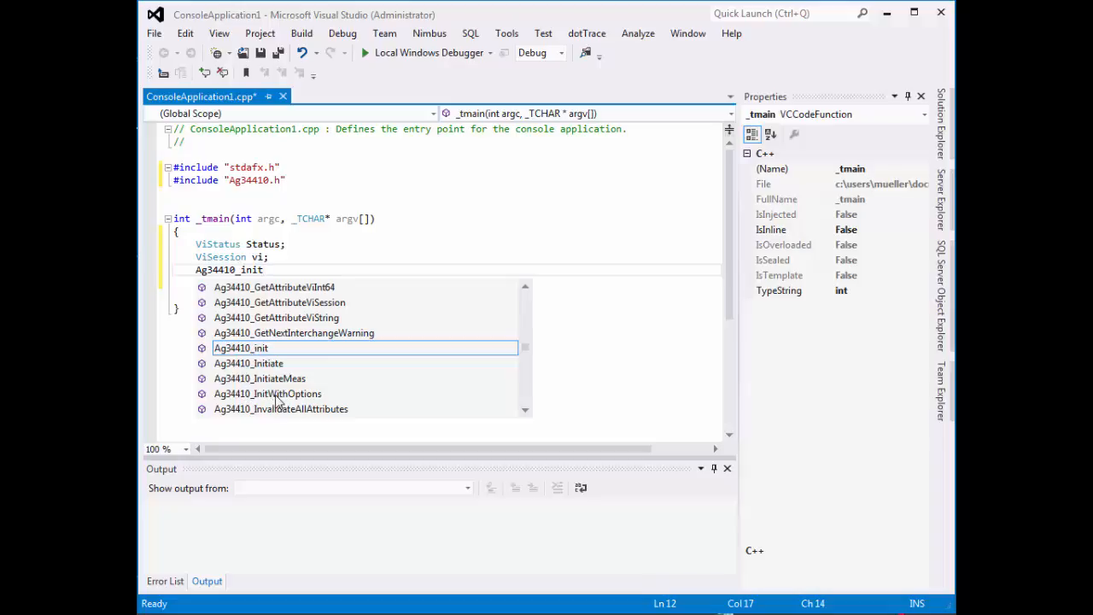
double_click(266, 393)
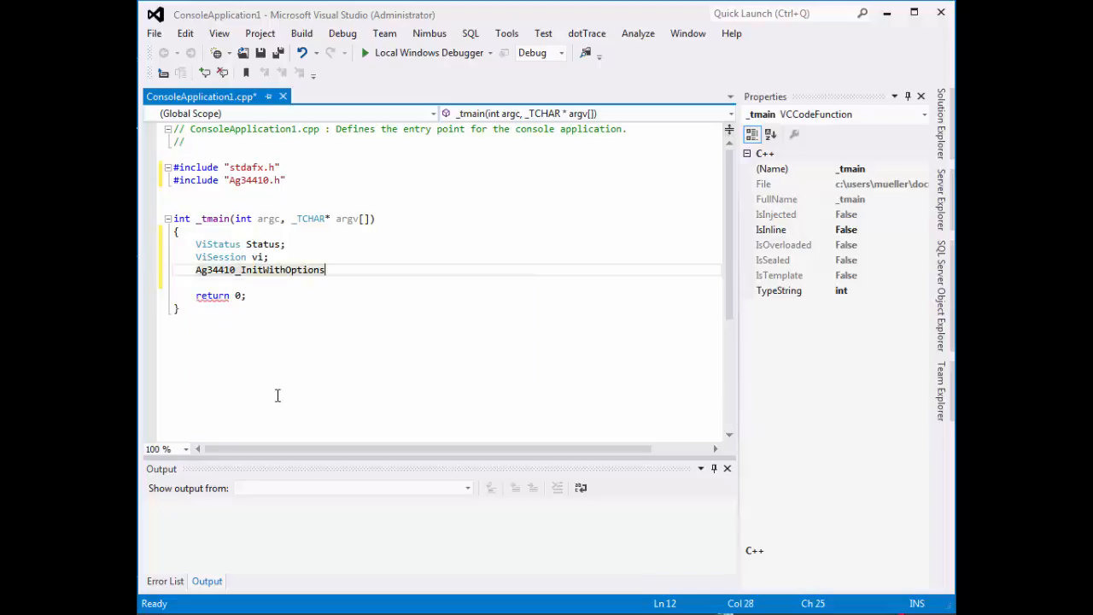
Step: Give the InitWithOptions call its first argument "GPIB0::27" followed by a comma
text(()
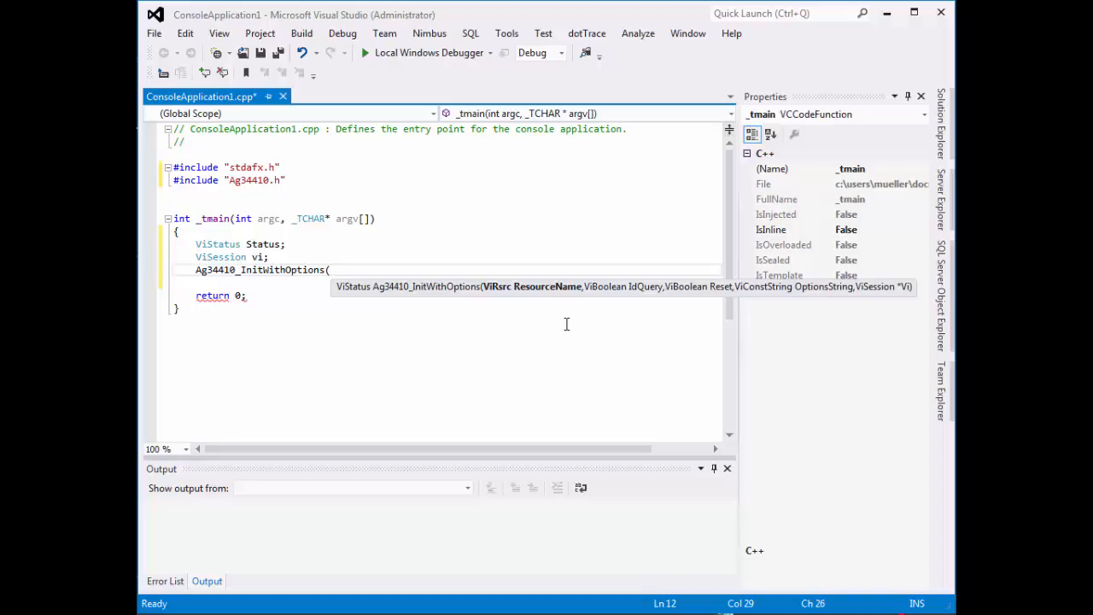
text(")
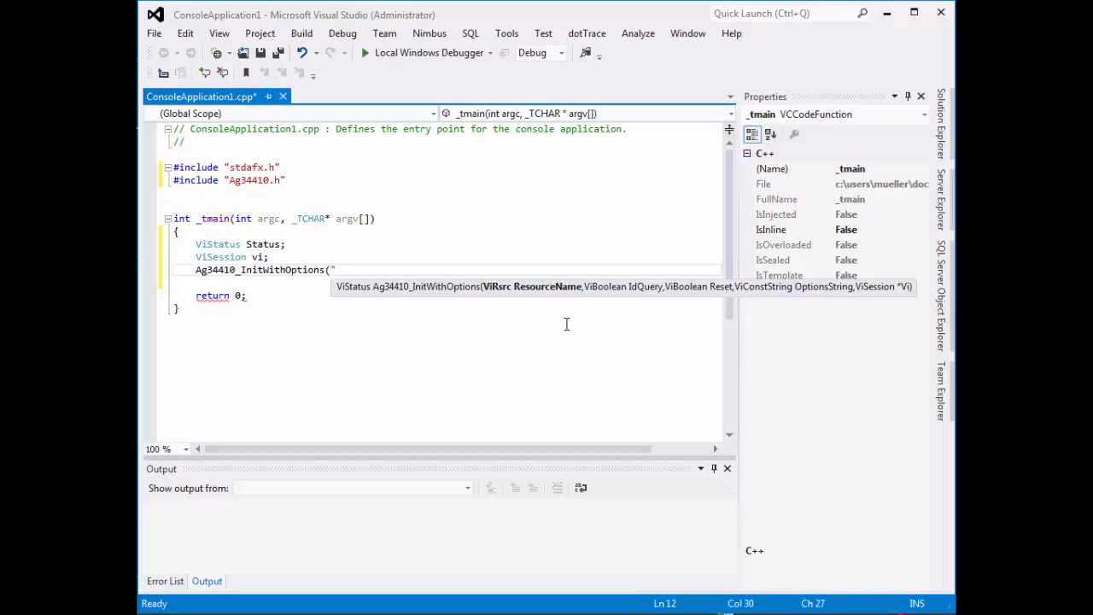
text(A)
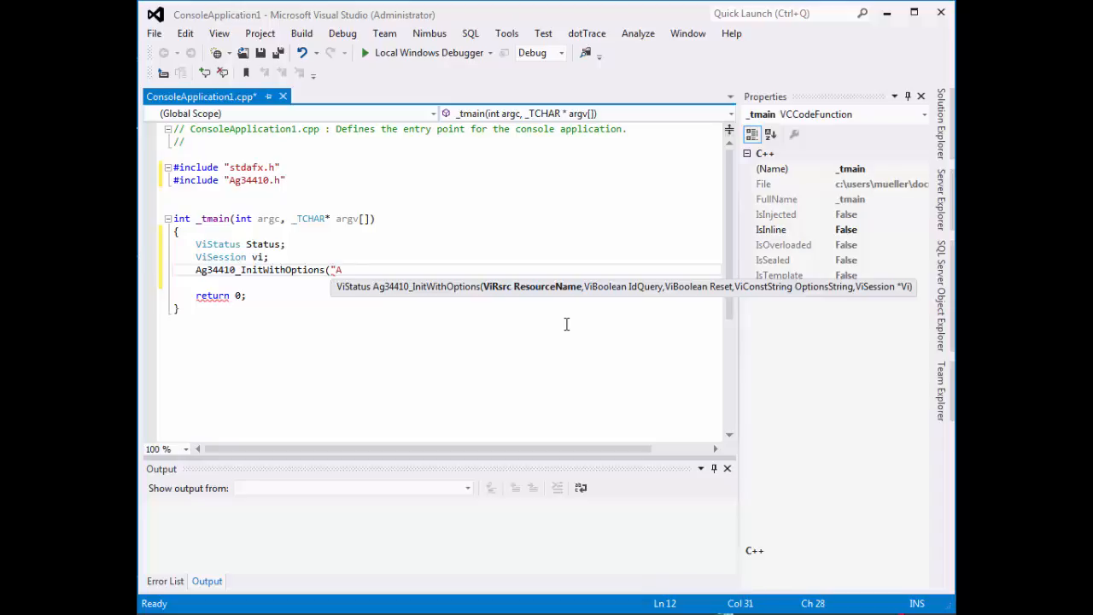
text(GPIB)
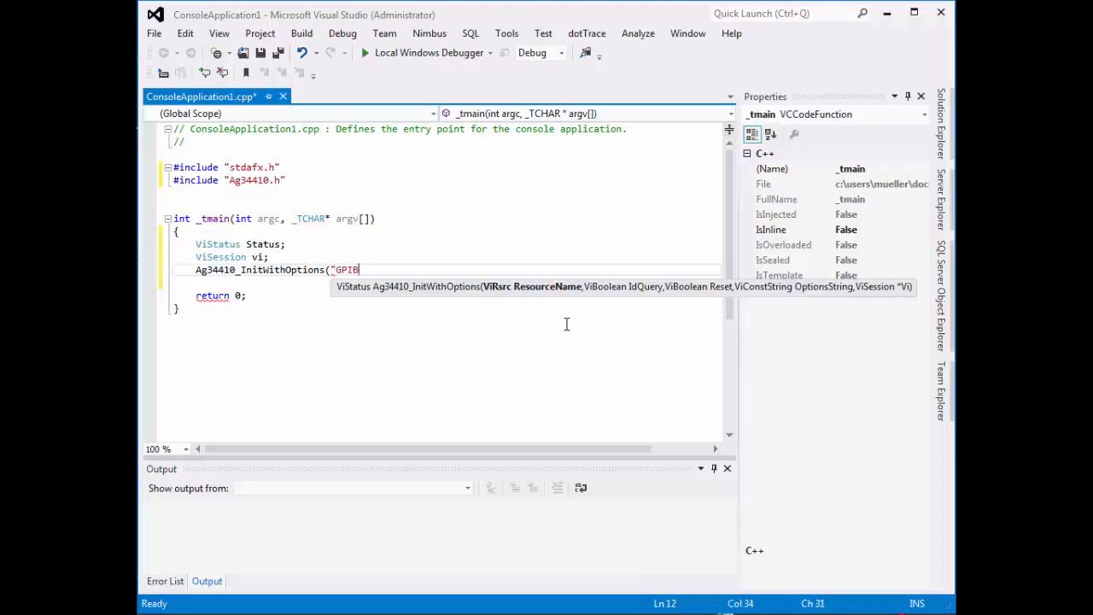
text(0::)
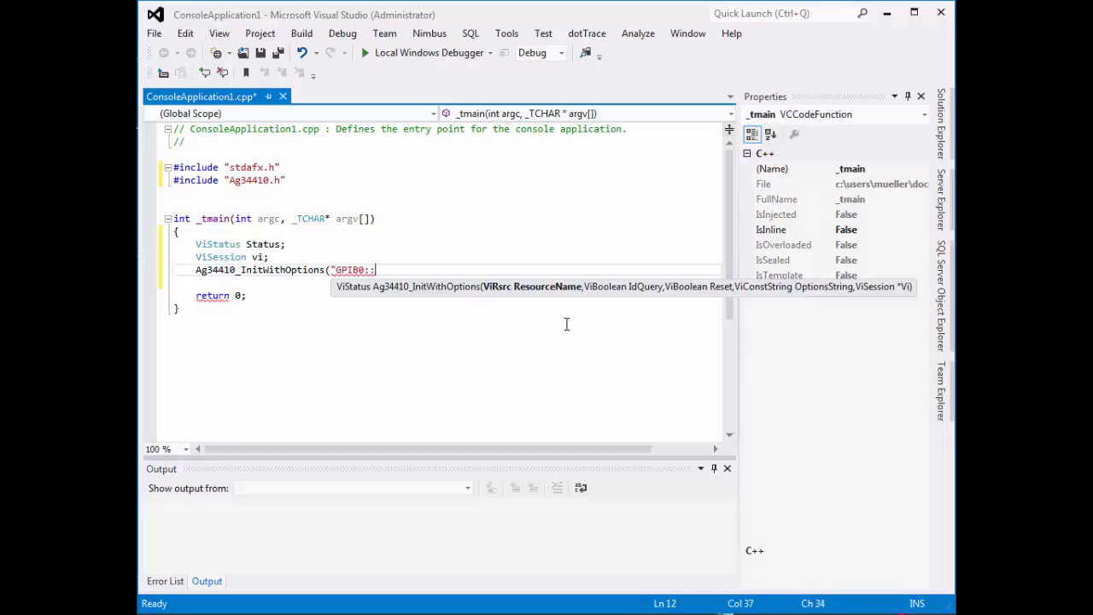
text(27")
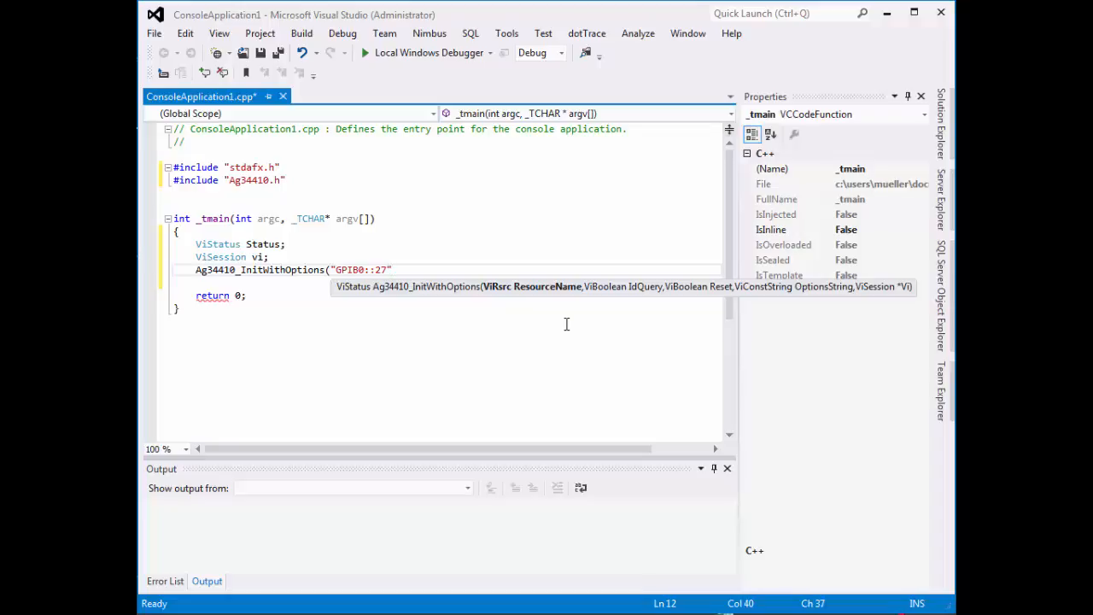
text(, VI_)
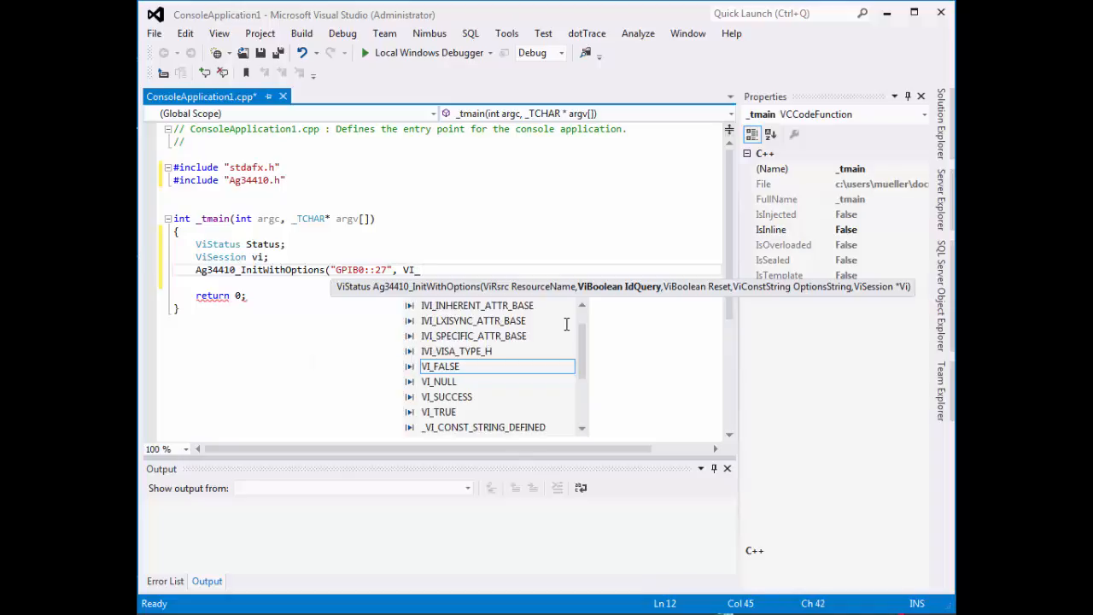
mouse_move(441, 366)
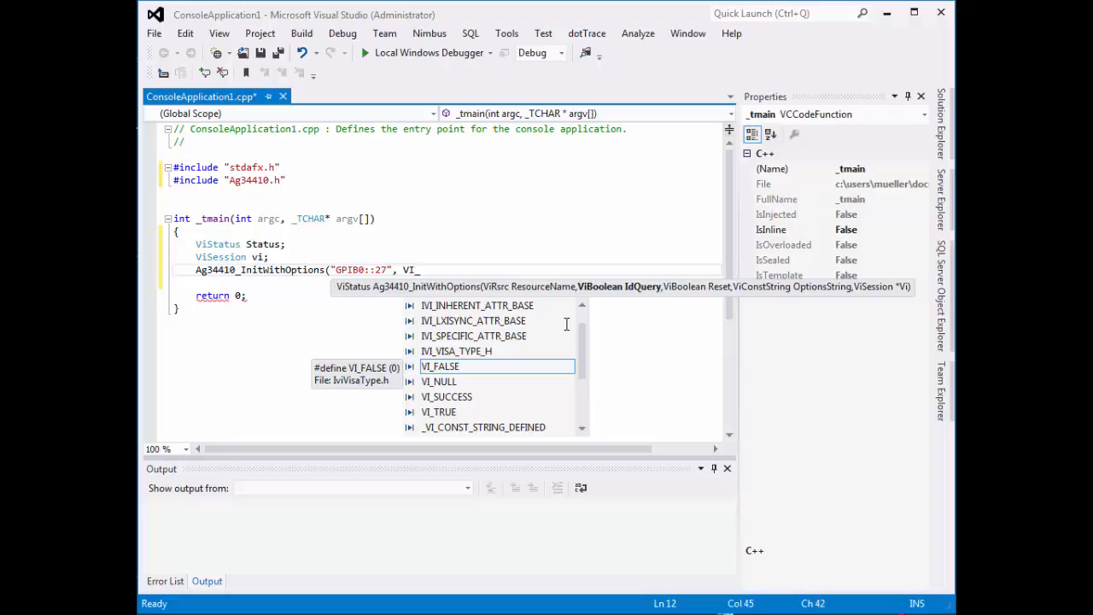
Step: Add the VI_TRUE, VI_TRUE arguments to the InitWithOptions call
text(F)
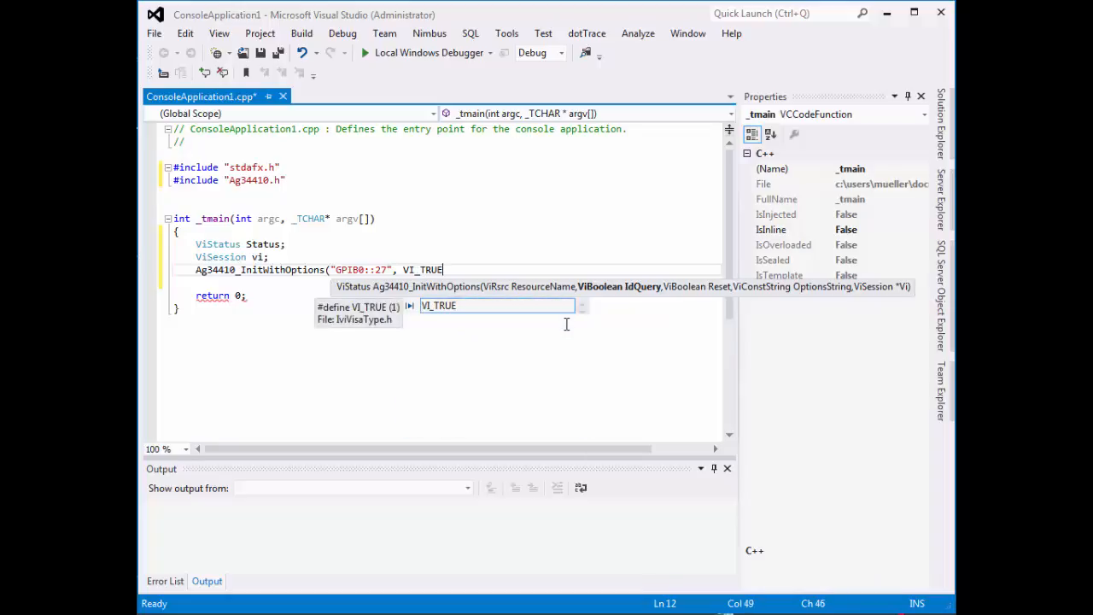
text(,)
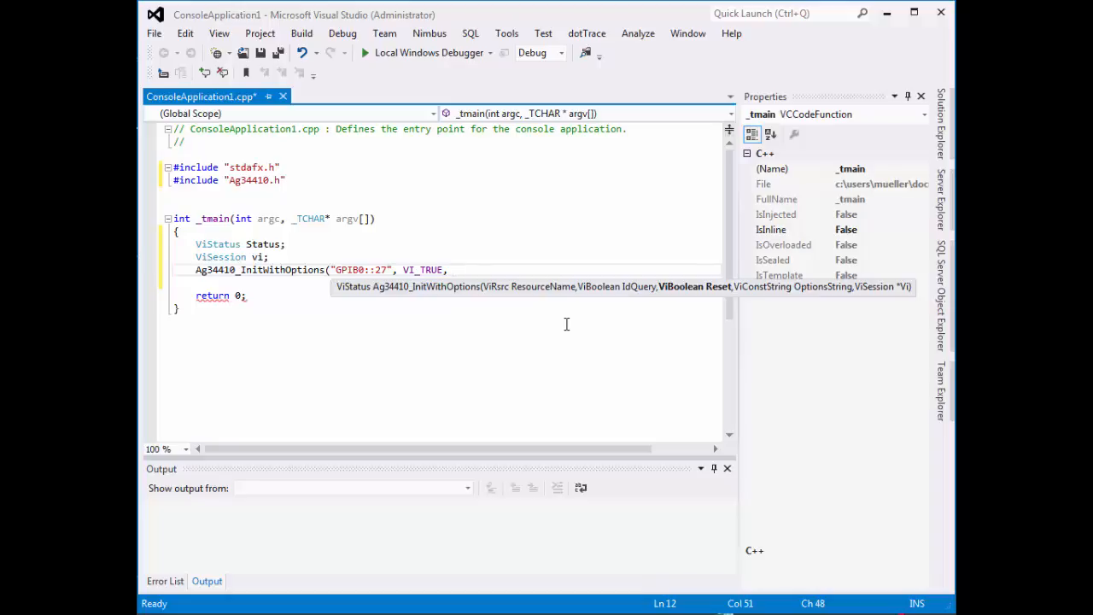
text(, VI_TRUE)
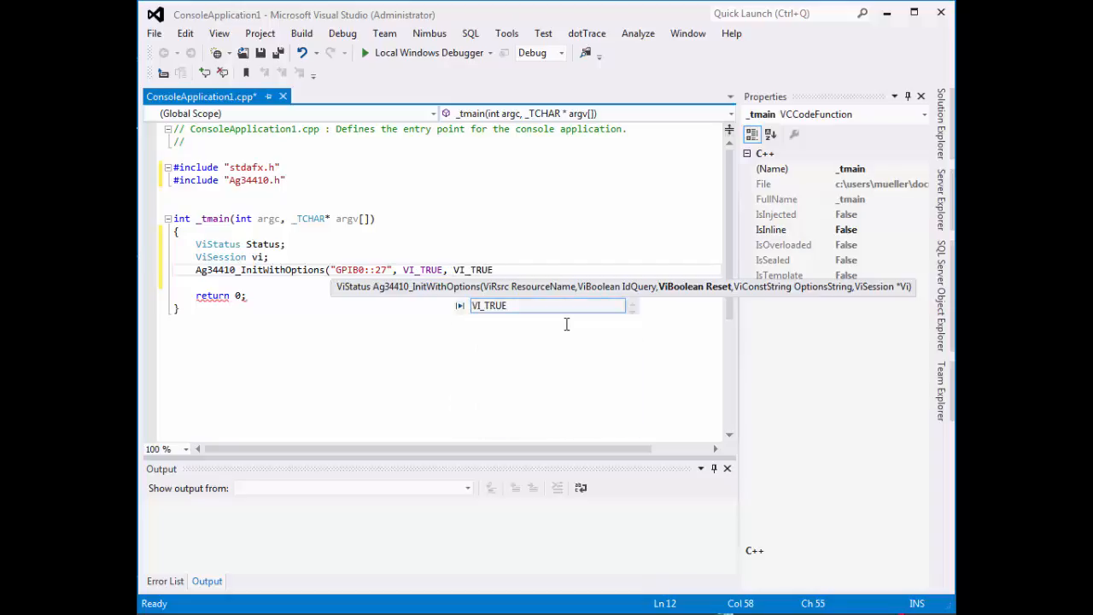
text(VI_TRUE,)
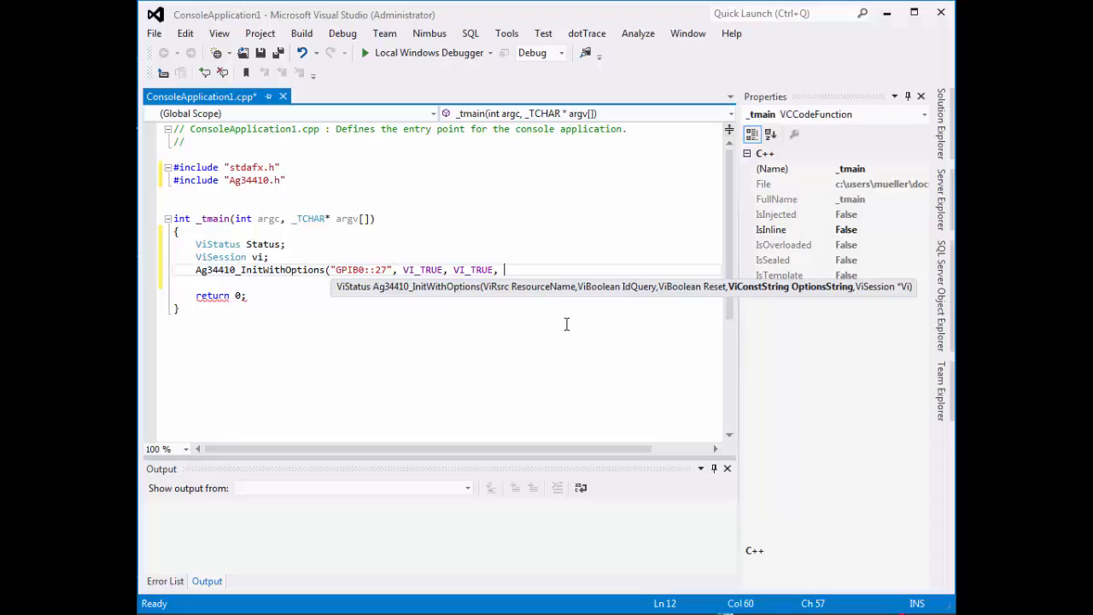
Step: Finish the call with the "simulate=true" option string and &vi, closing the parenthesis
text(")
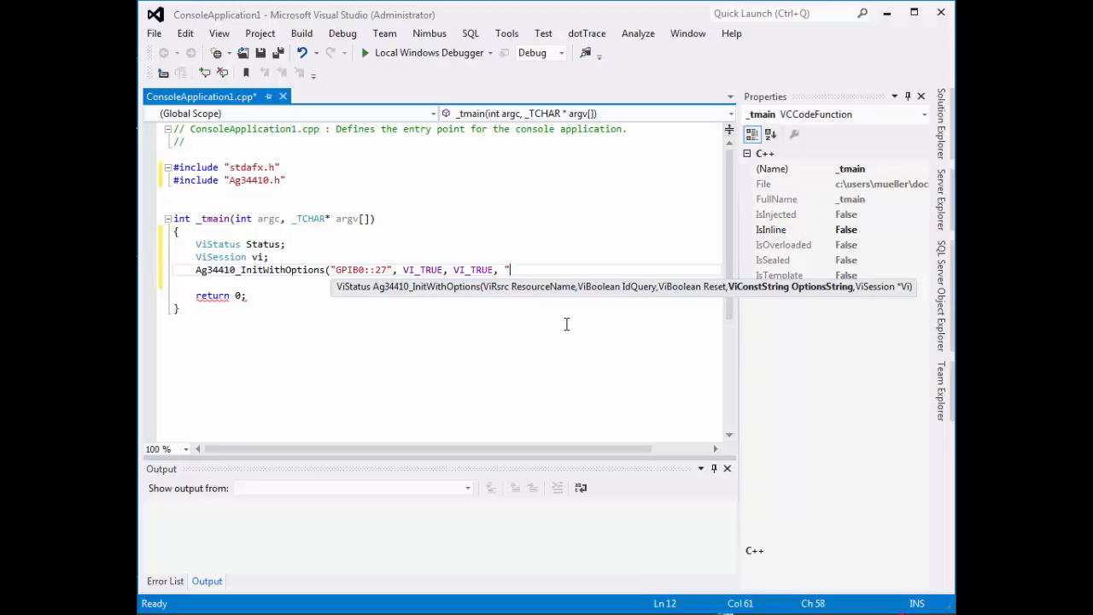
text(simulate)
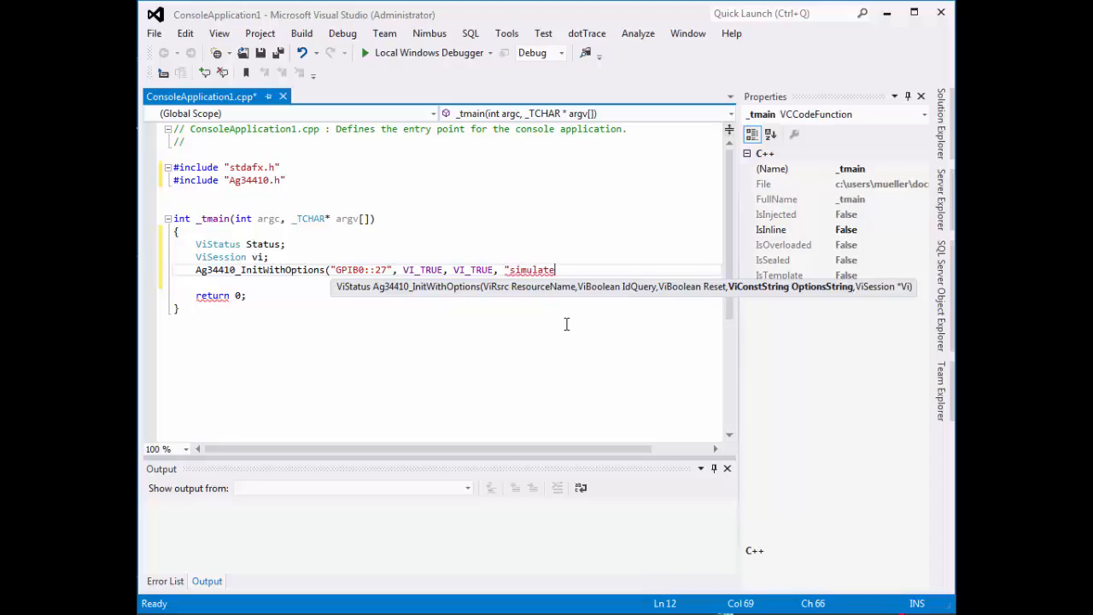
text(=true)
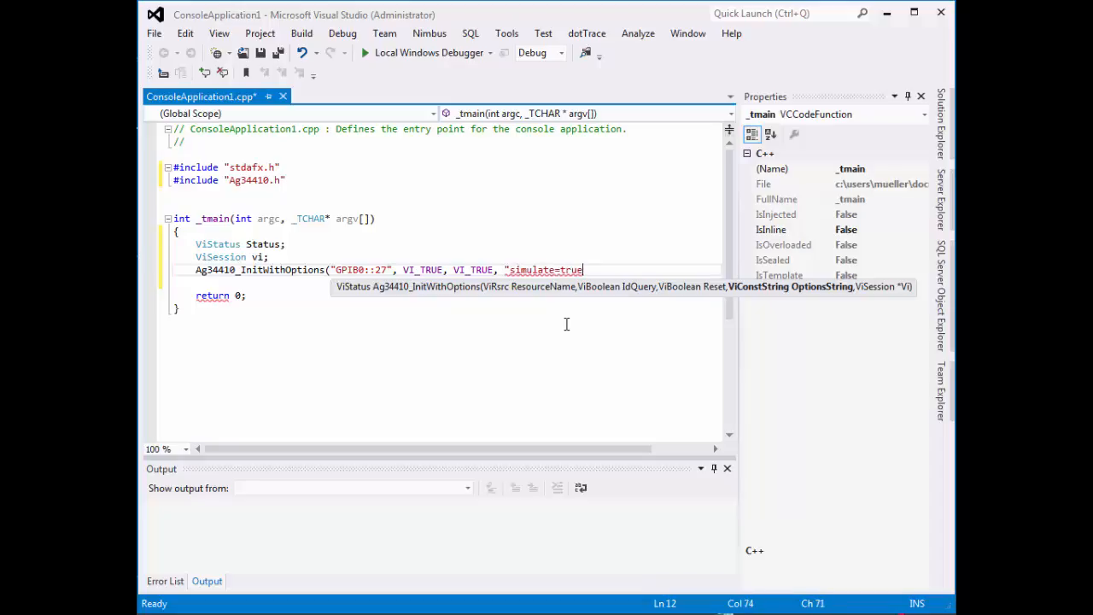
text(")
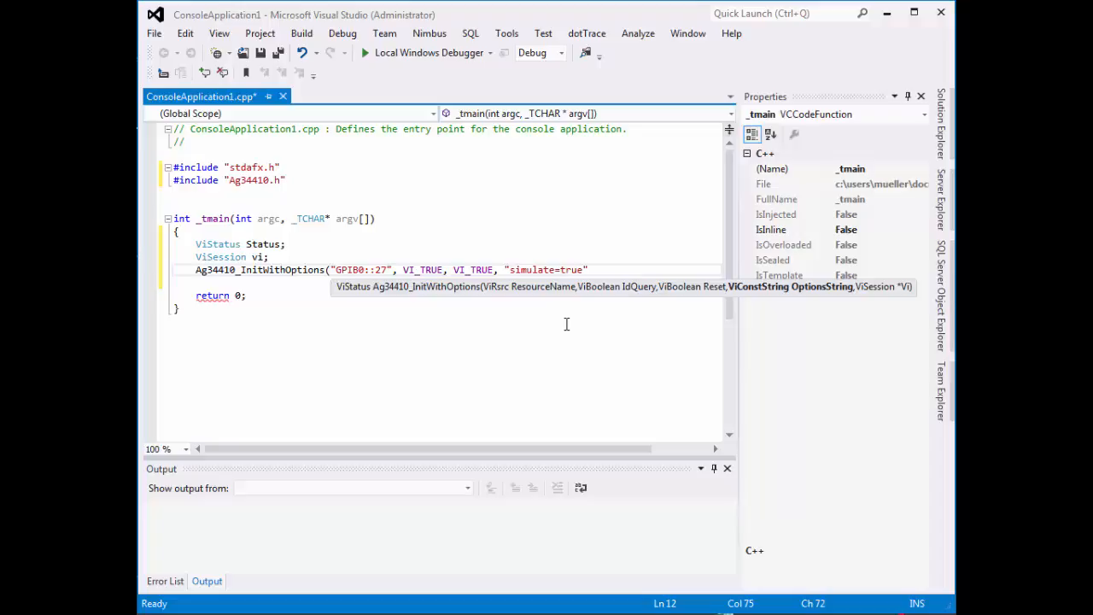
text())
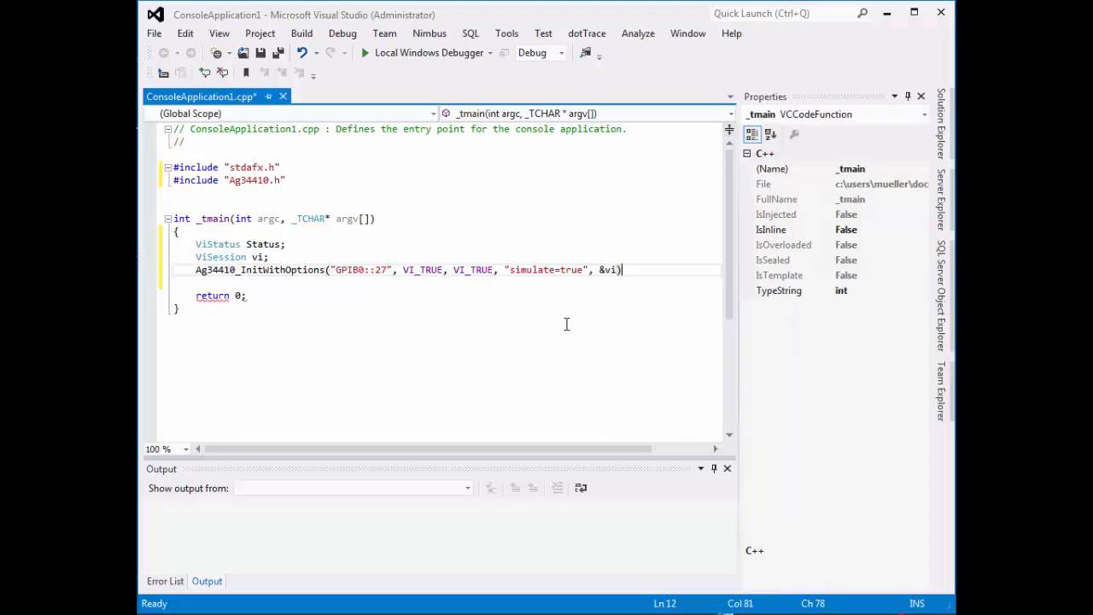
Step: Terminate the initialization statement with a semicolon, assigning its result to Status
text(;)
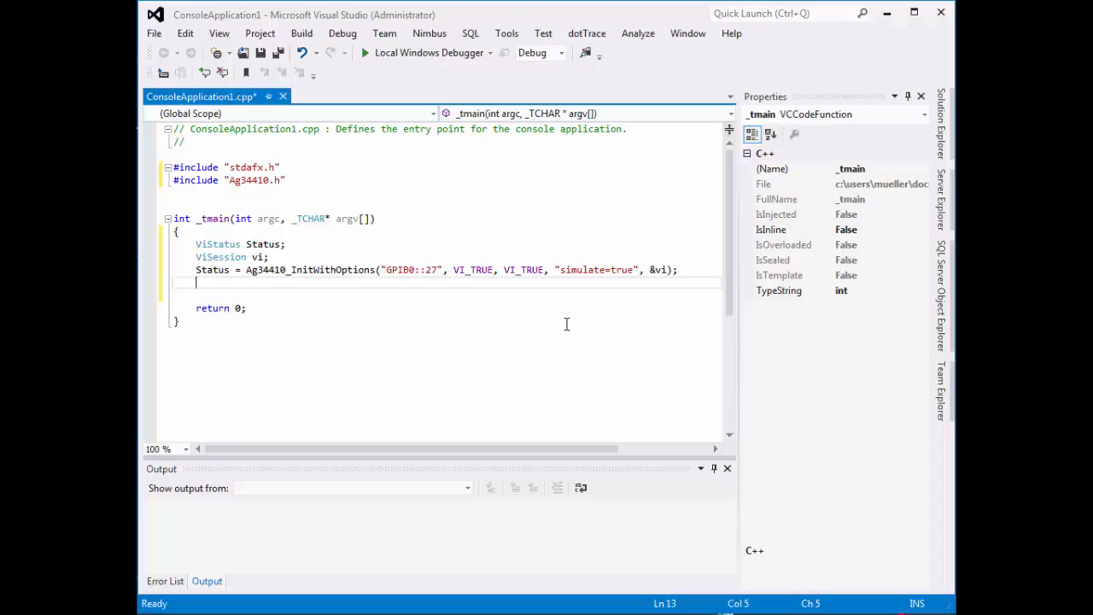
Step: Add the statement Ag34410_ConfigureDCVolt(vi, 2, 1e-3); below the initialization line
text(Ag34410_)
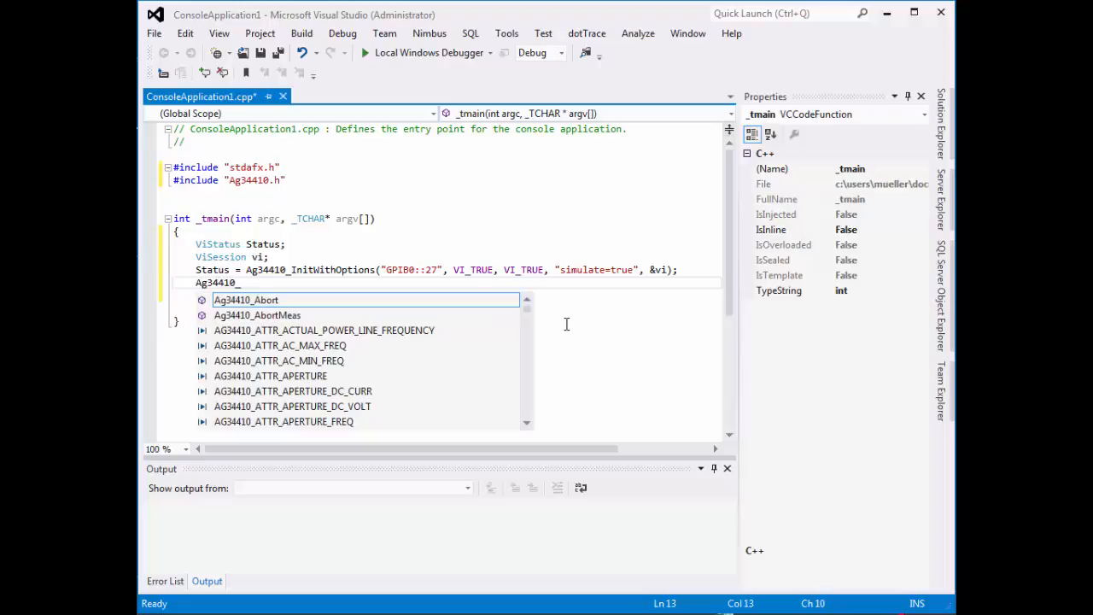
text(ConfigureDCVolt)
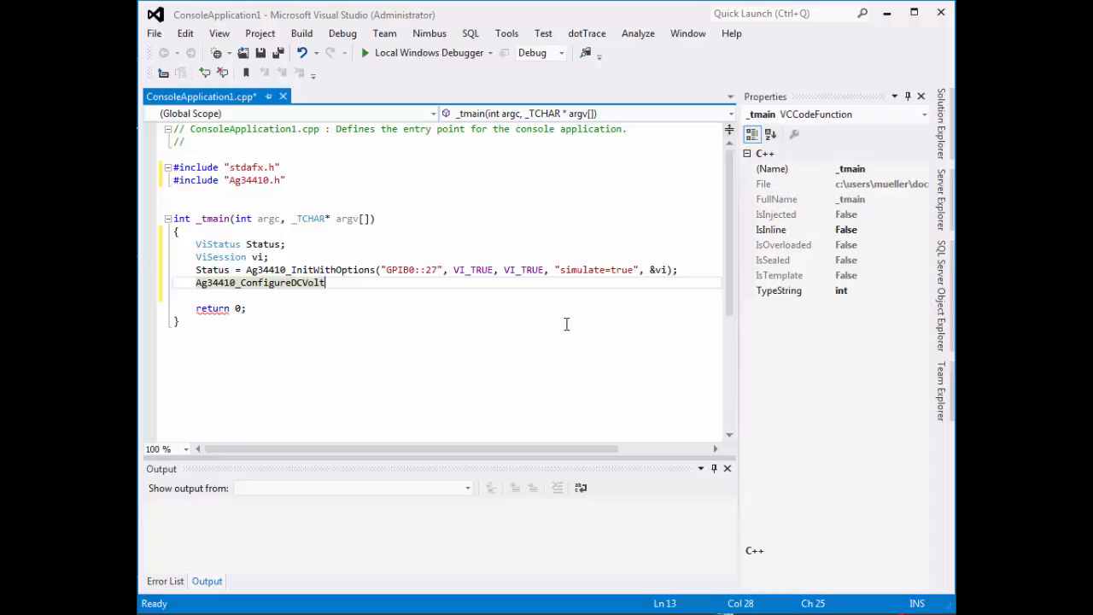
text(()
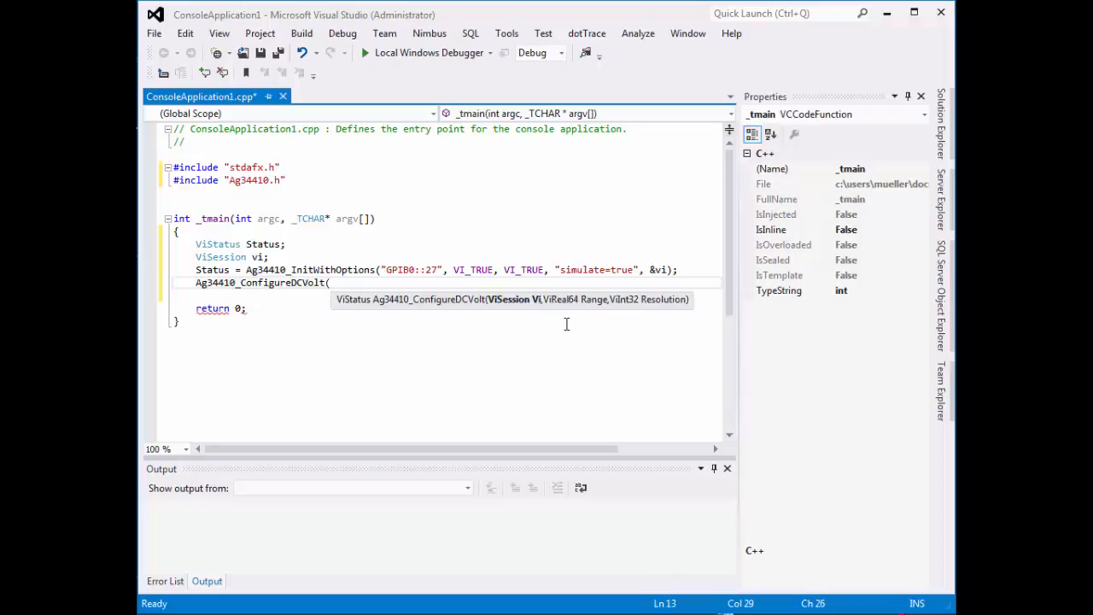
text(vi)
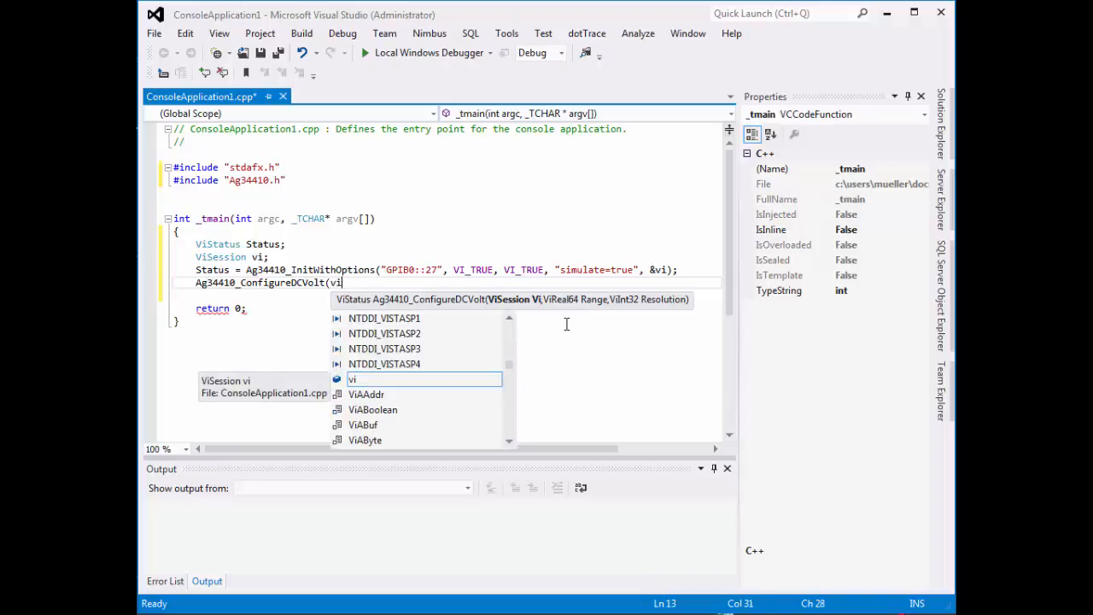
text(,)
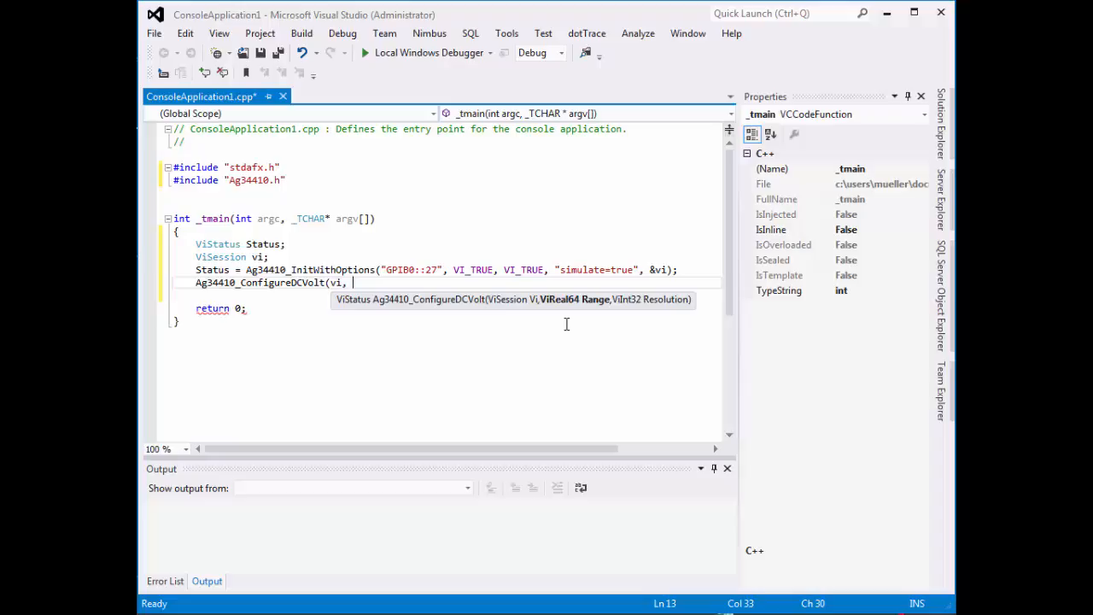
text(2, 1)
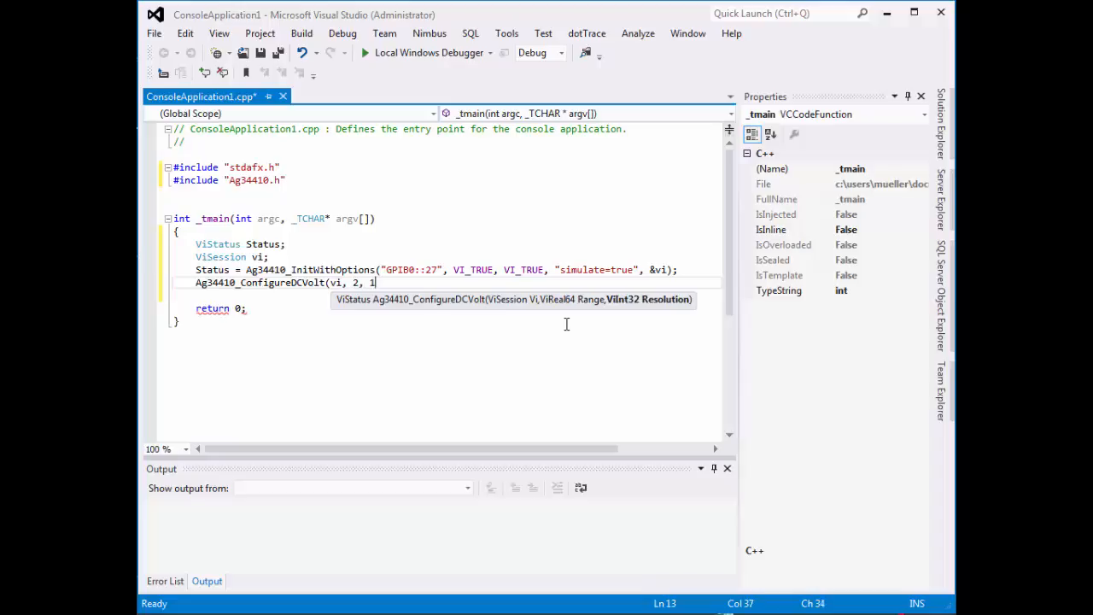
text(e-3))
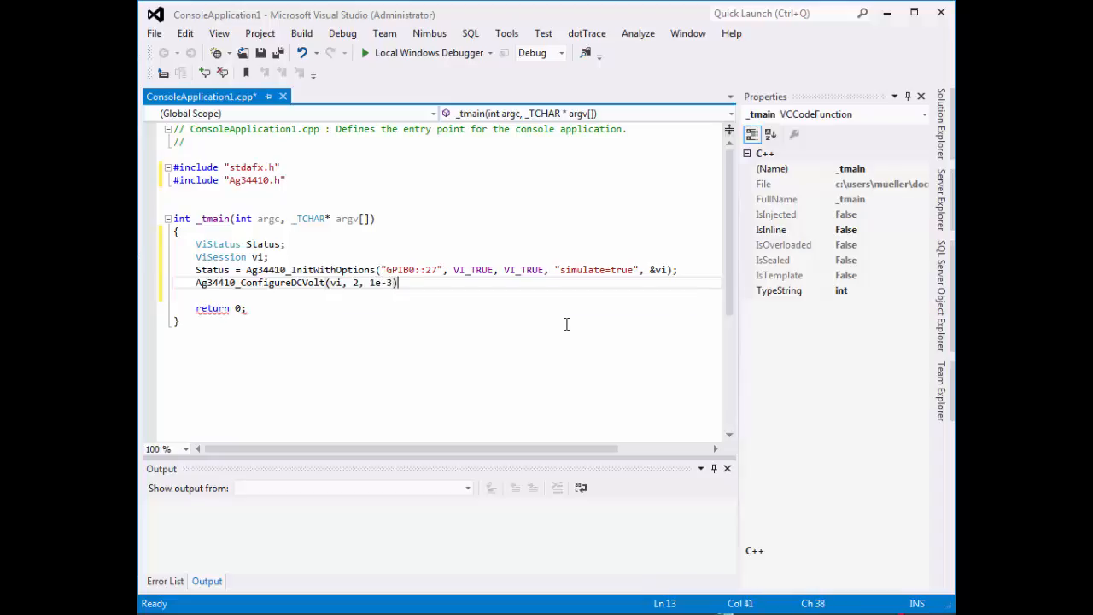
text(;)
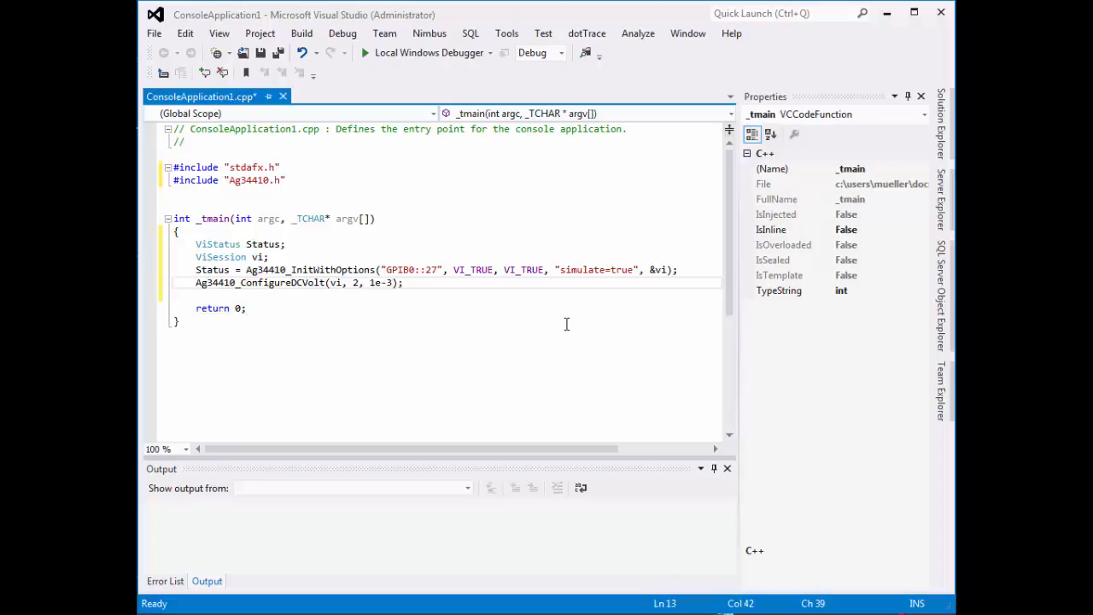
click(403, 283)
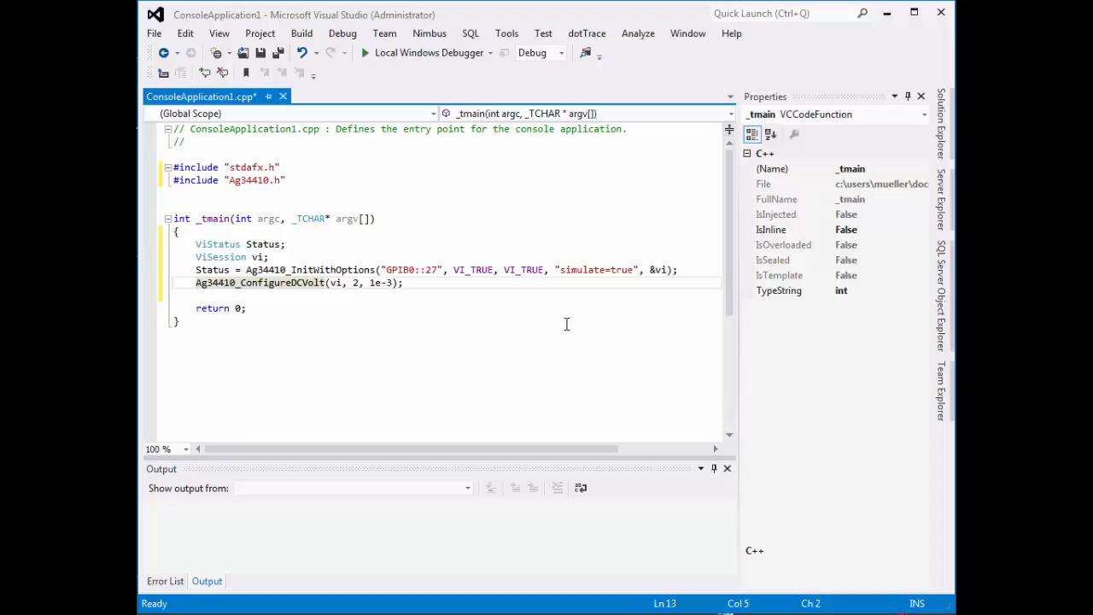
Step: Prefix the Ag34410_ConfigureDCVolt call with Status |= so its result accumulates into Status
text(Status)
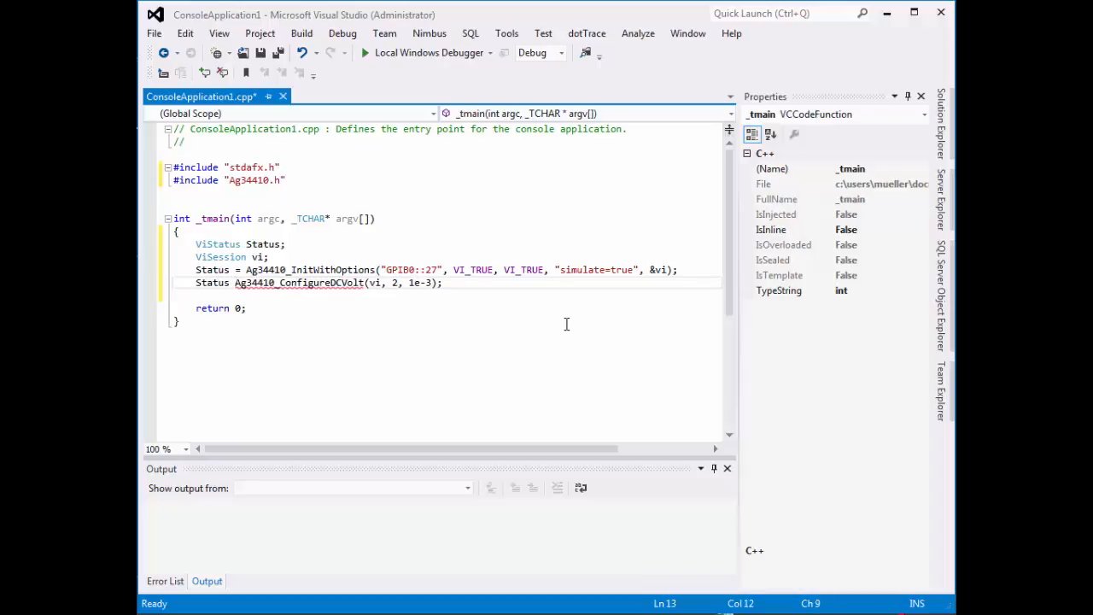
text(|=)
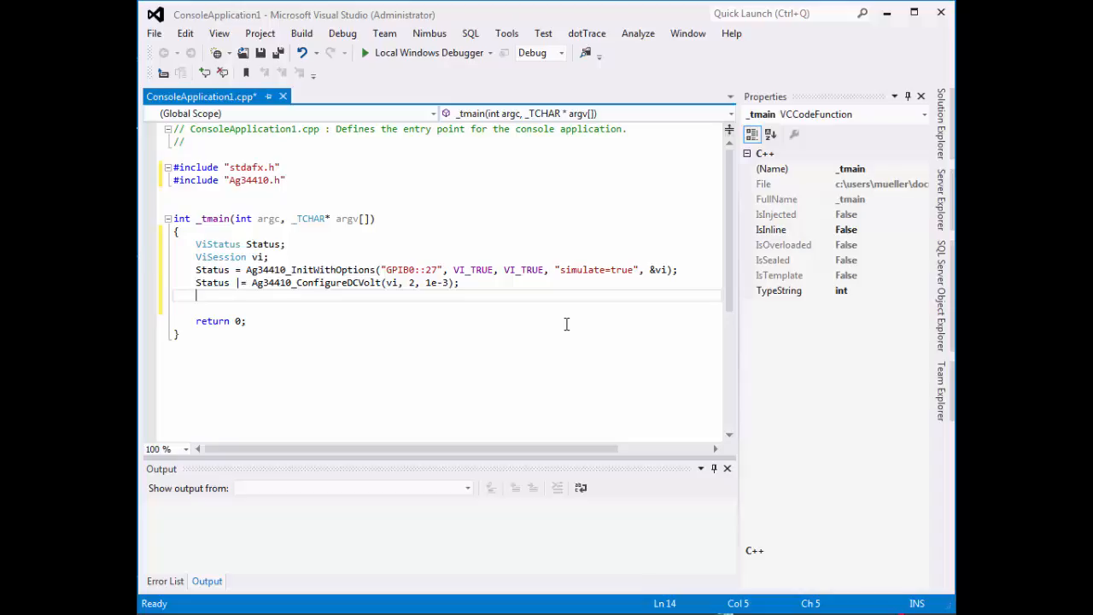
Step: Write the call Ag34410_Read(vi, 100, Reading); using IntelliSense for the function name
text(Ag34410)
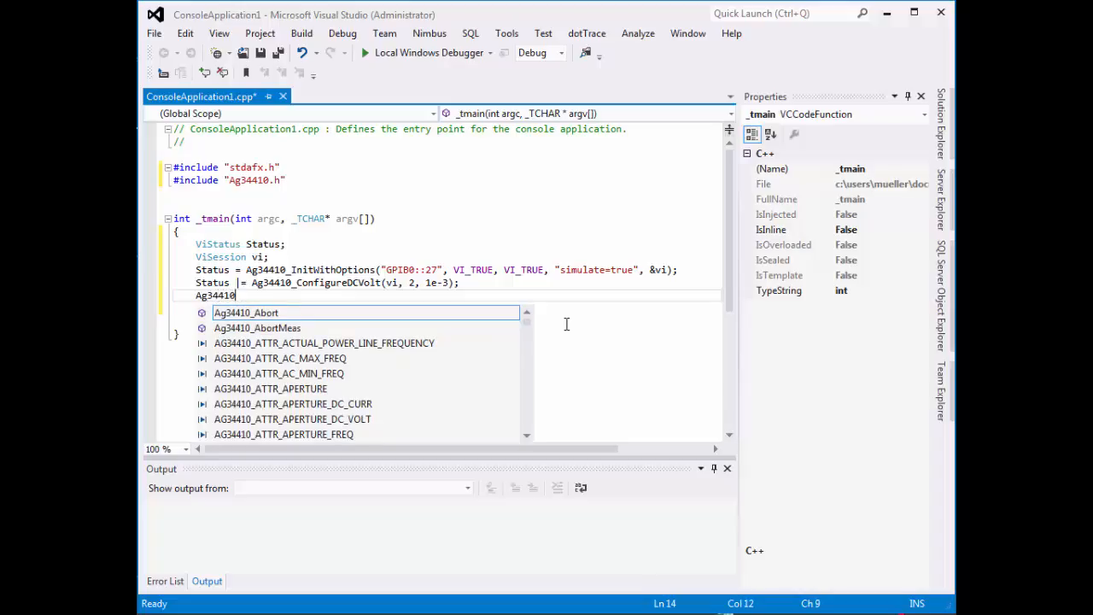
text(_)
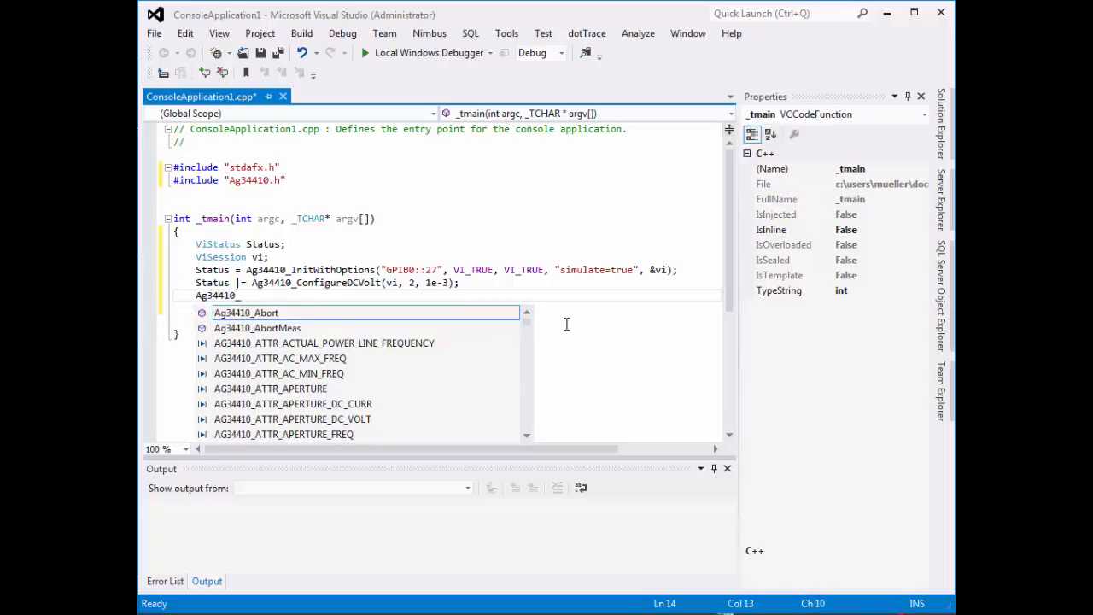
text(Read)
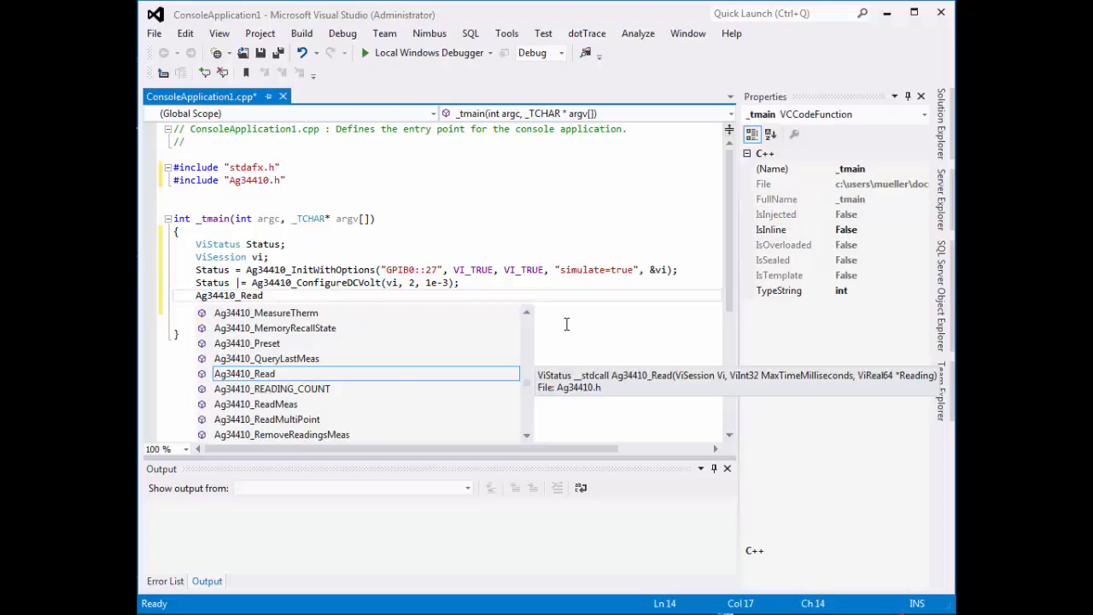
text(()
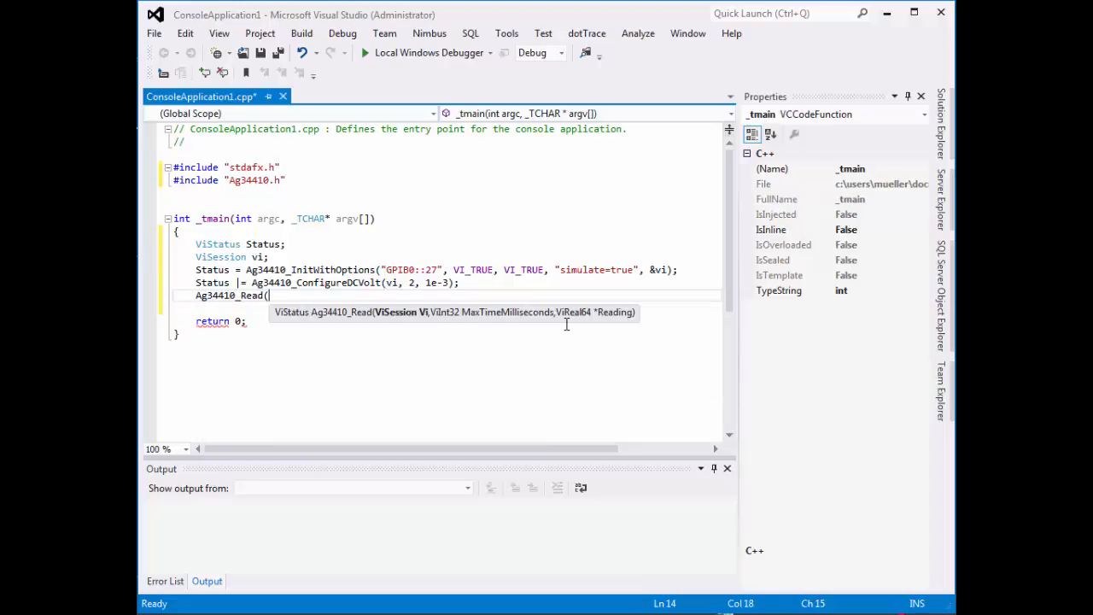
text(vi,)
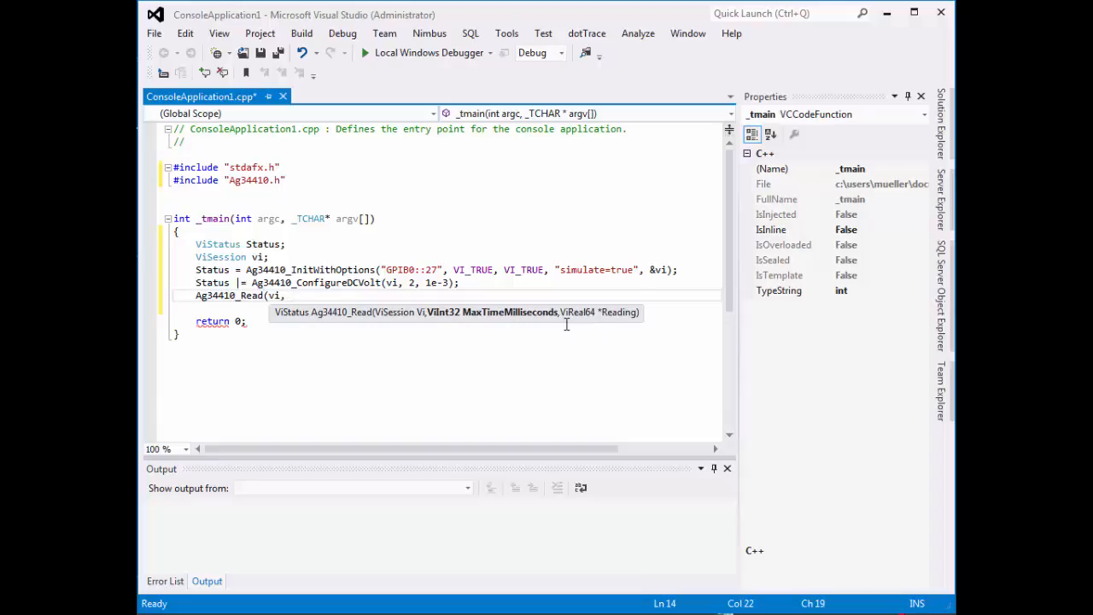
text(100)
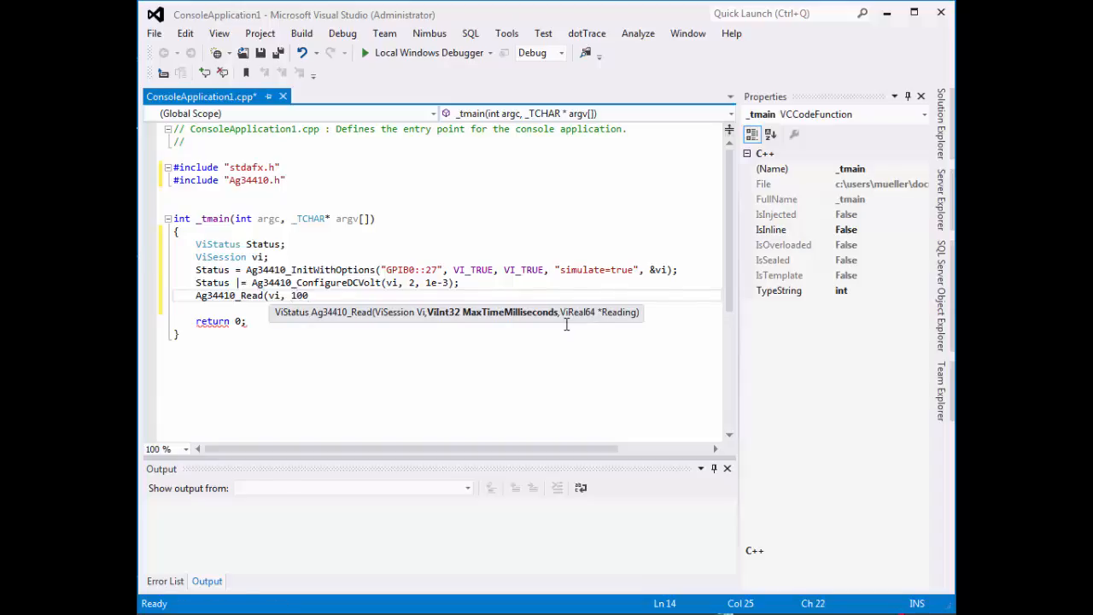
text(,)
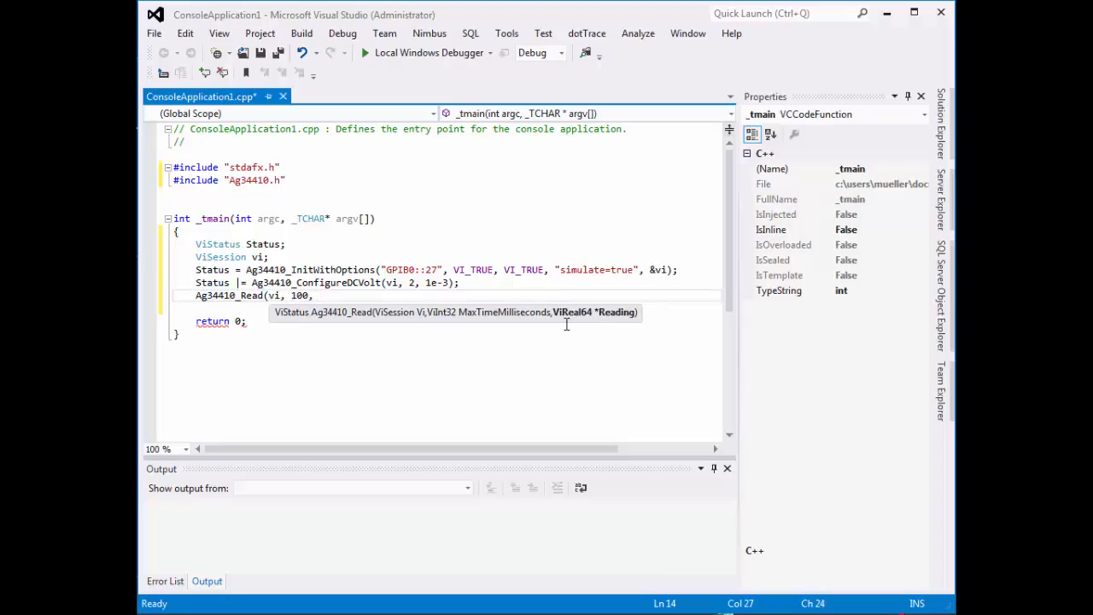
text(Reading))
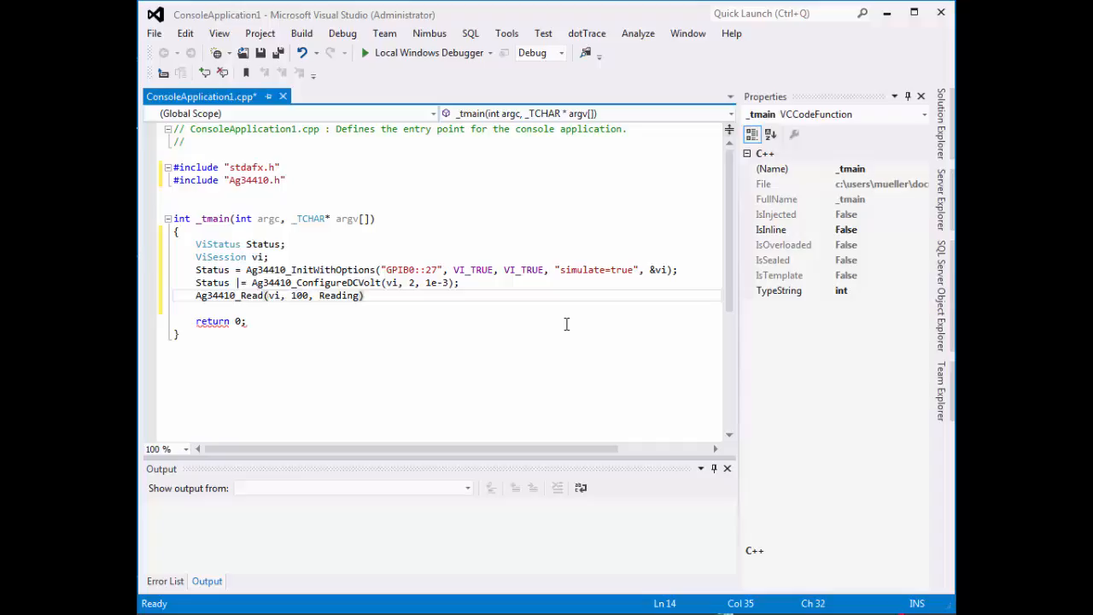
text(;)
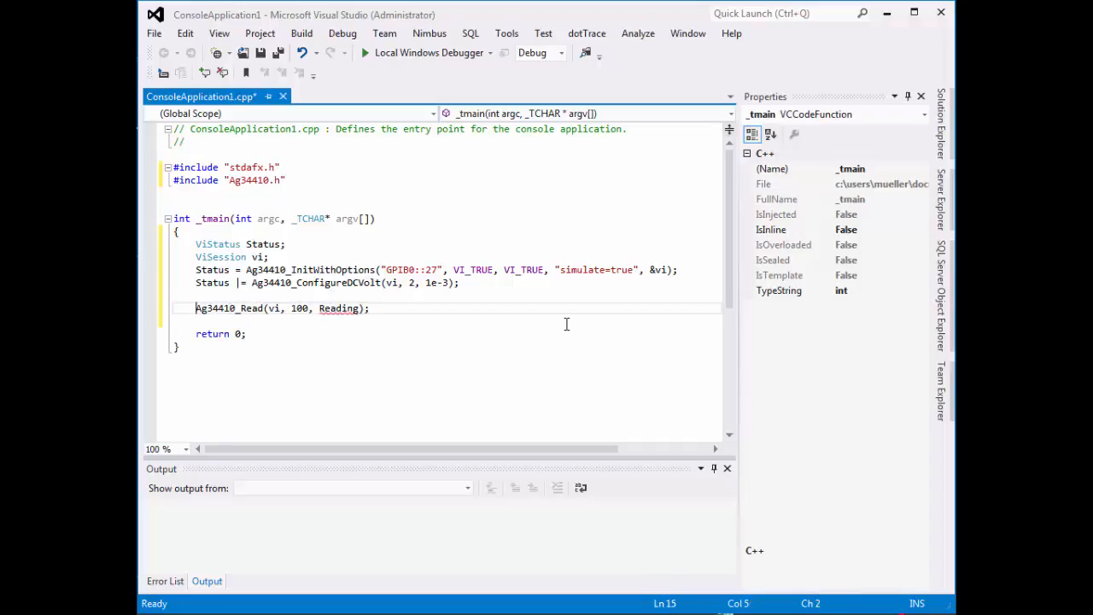
Step: Declare ViReal64 Reading; above the call, pass &Reading, and OR the result into Status
key(Return)
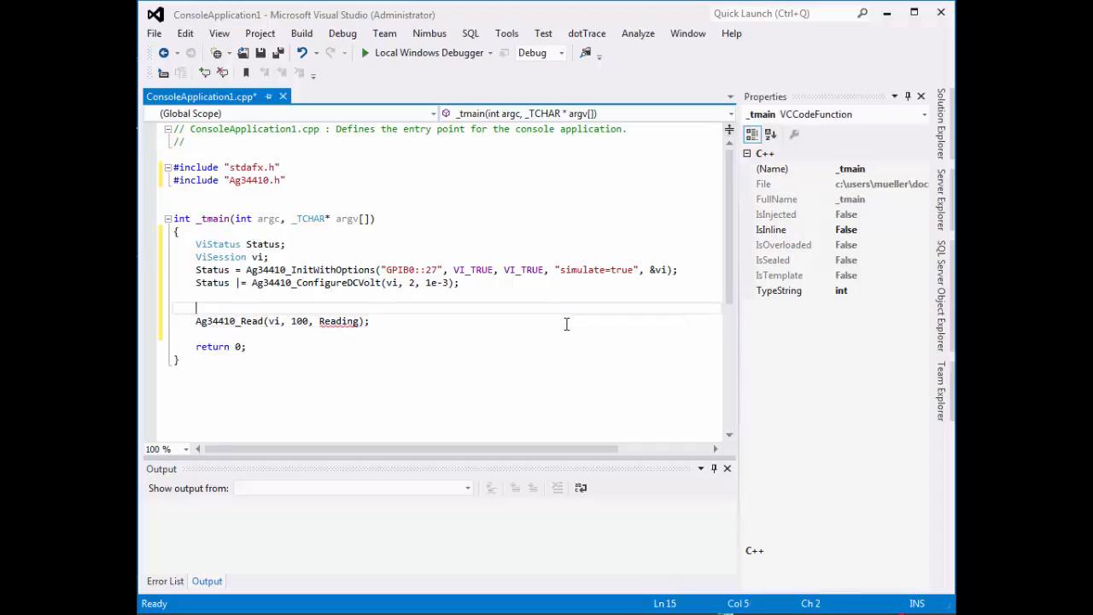
text(ViReal64)
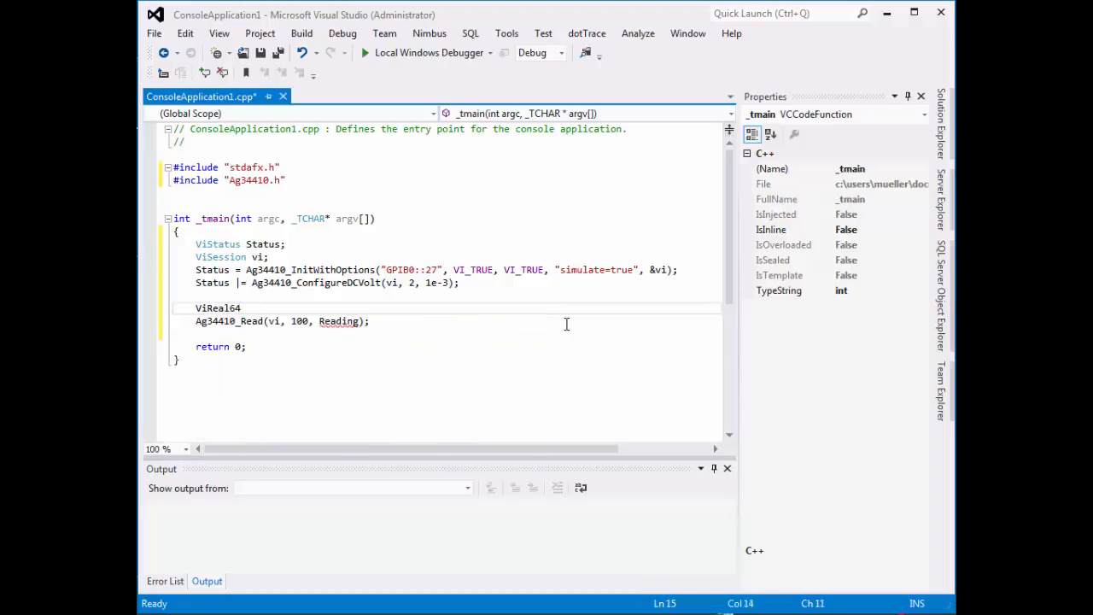
text(Reading;)
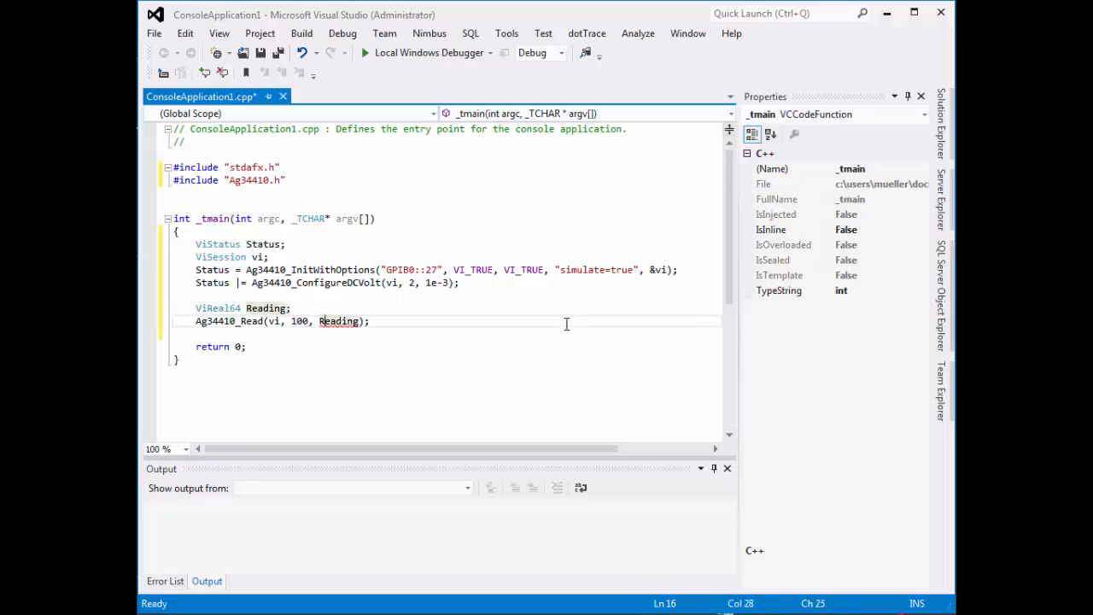
text(&)
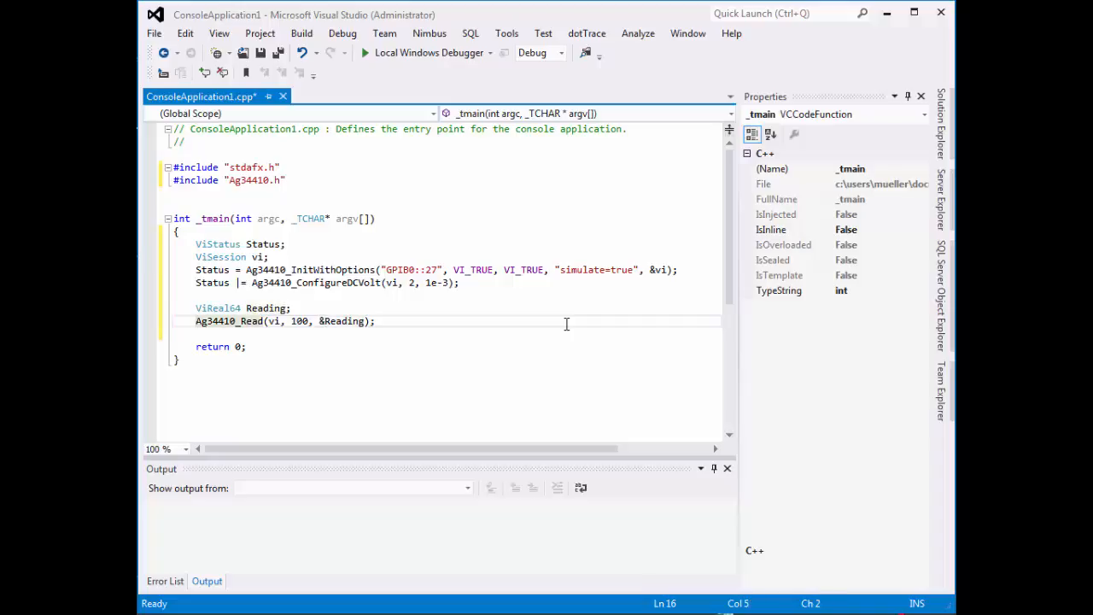
text(Statu)
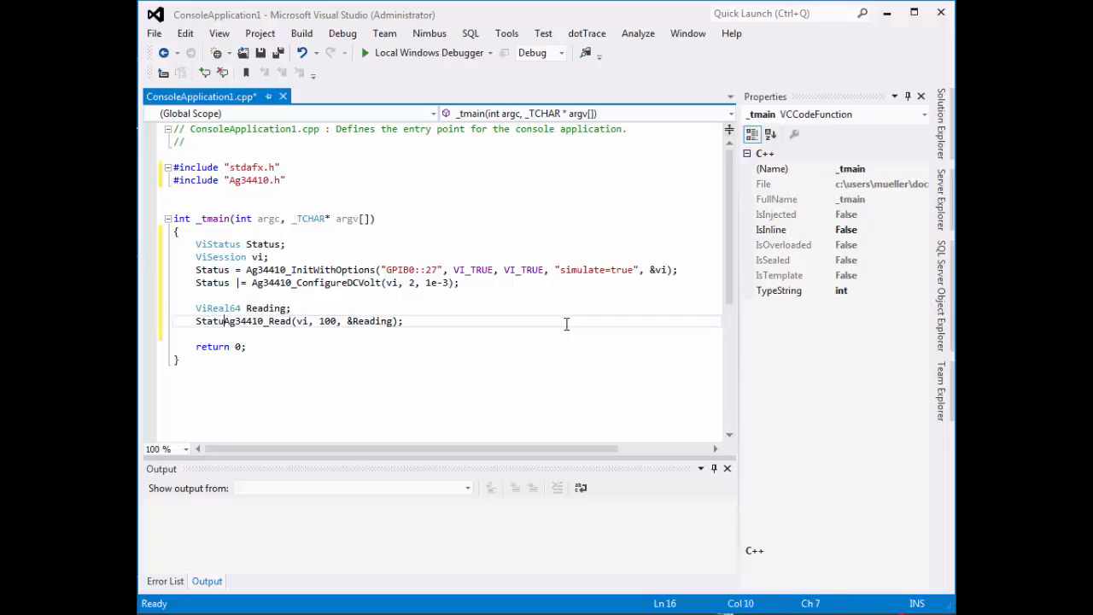
text(|=)
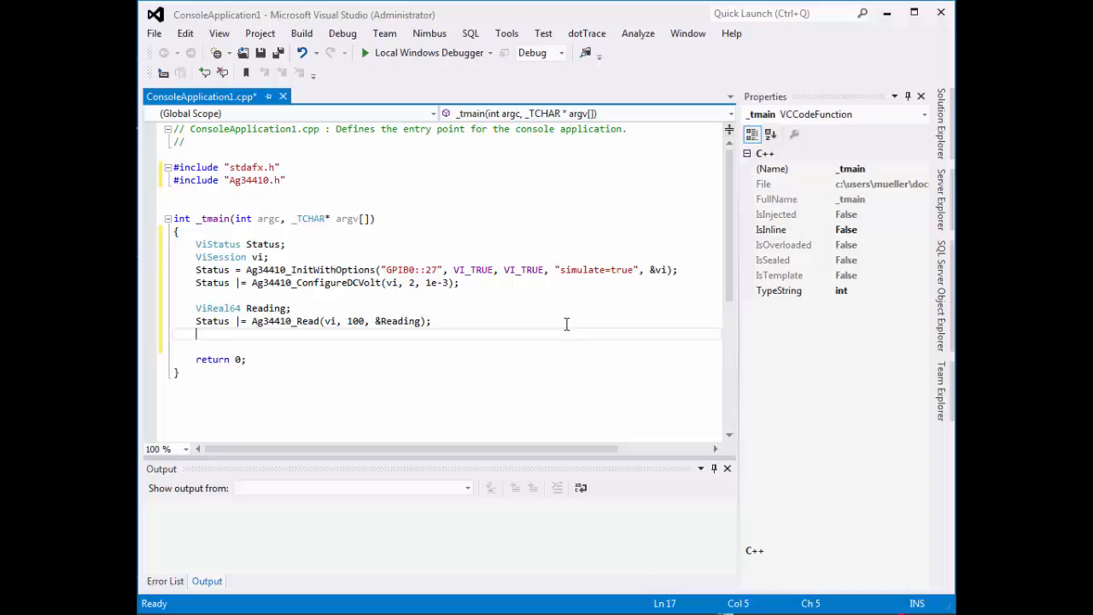
key(enter)
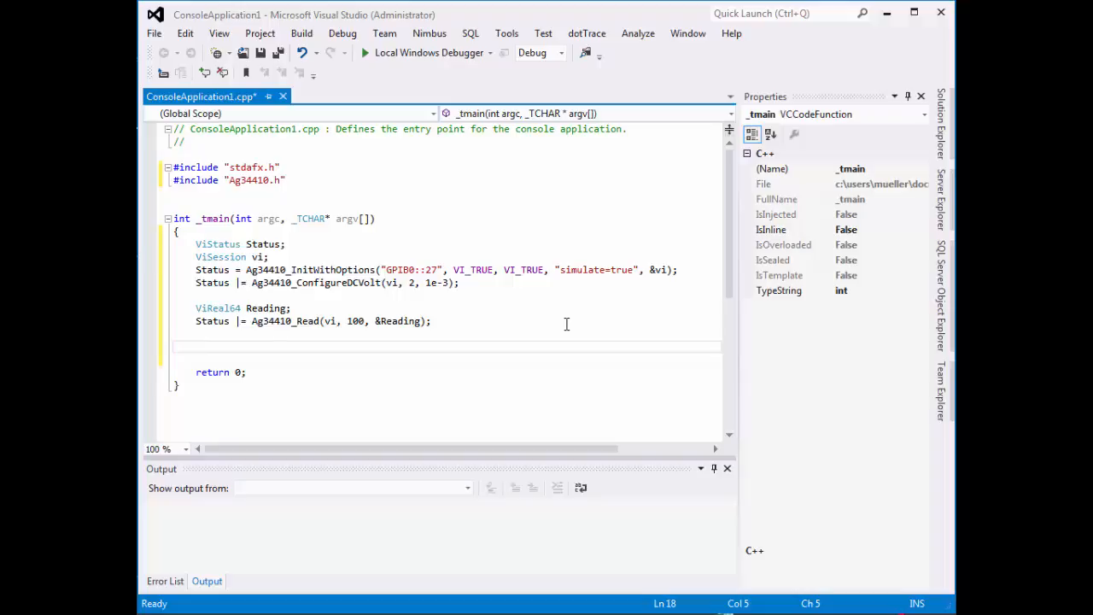
Step: Add printf("The reading was %g\n", Reading); below the read call with blank lines after it
text(printf("The reading was)
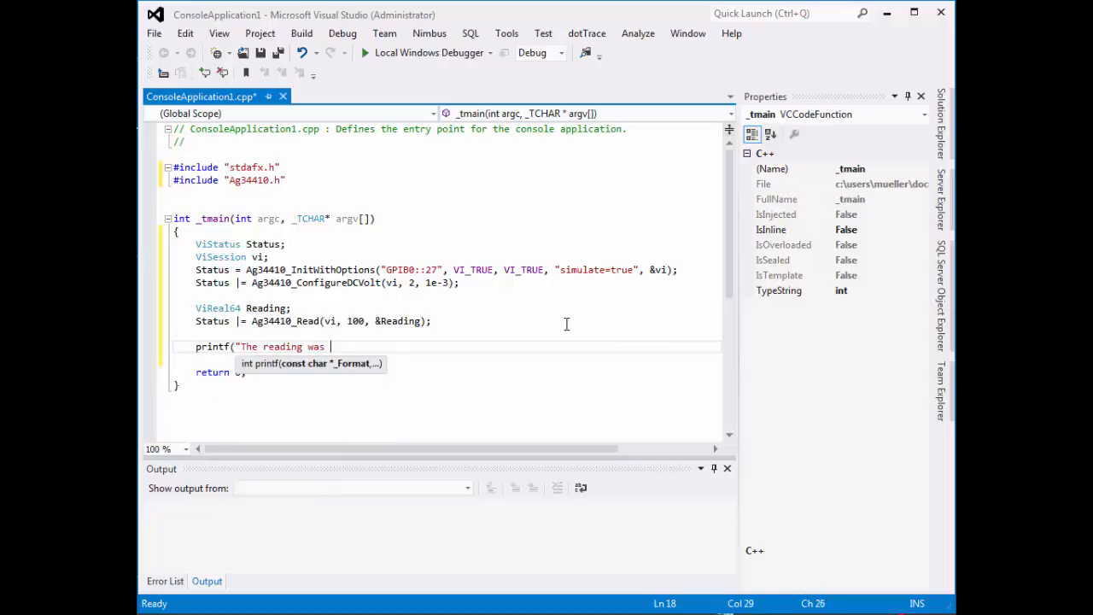
text(%)
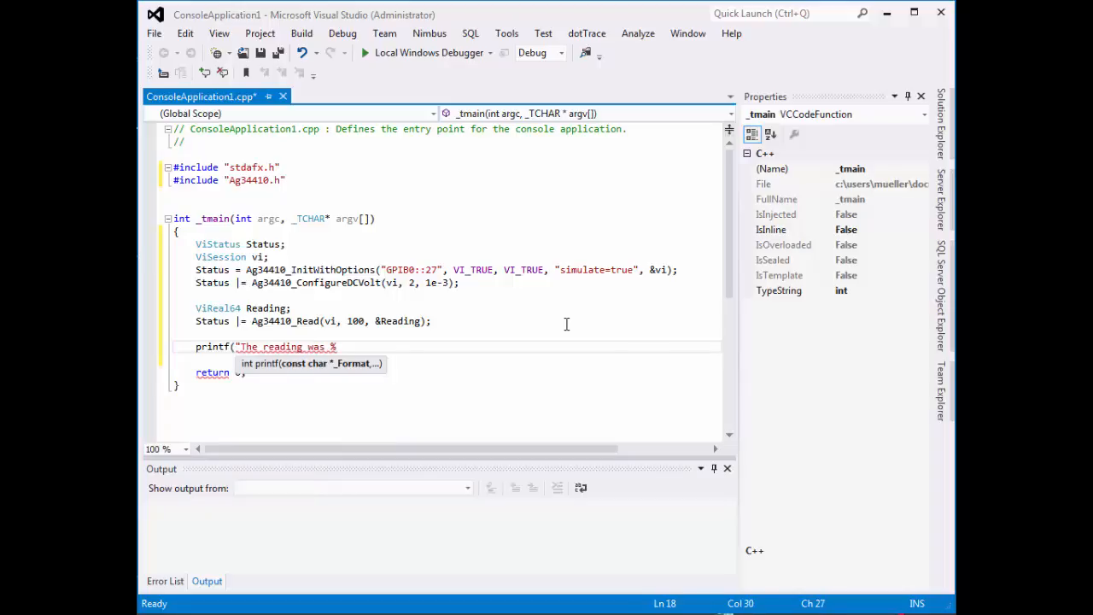
text(g")
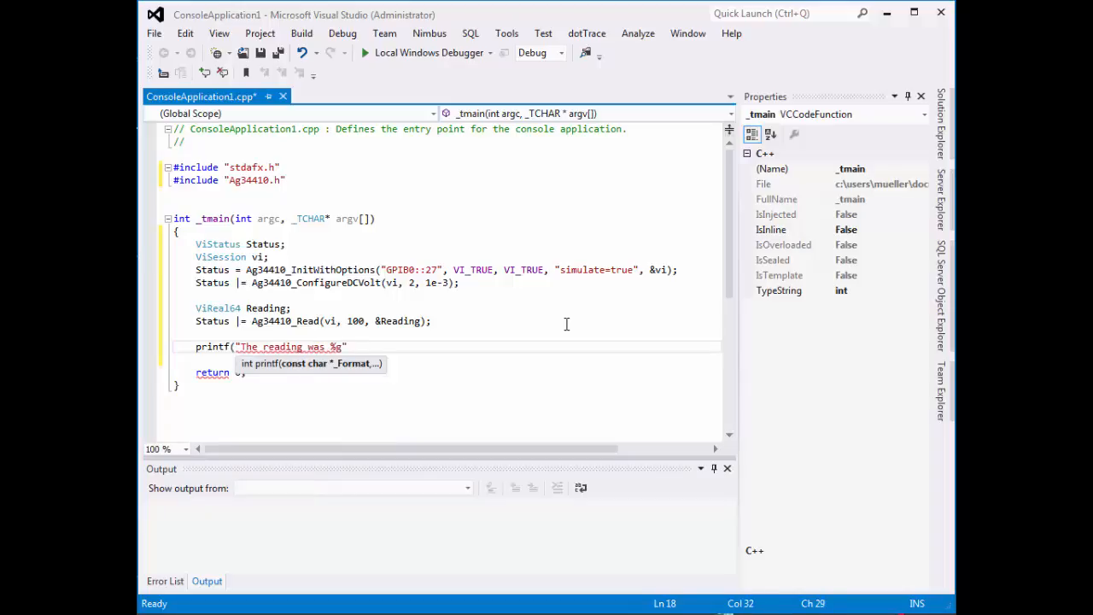
text(, Reading);)
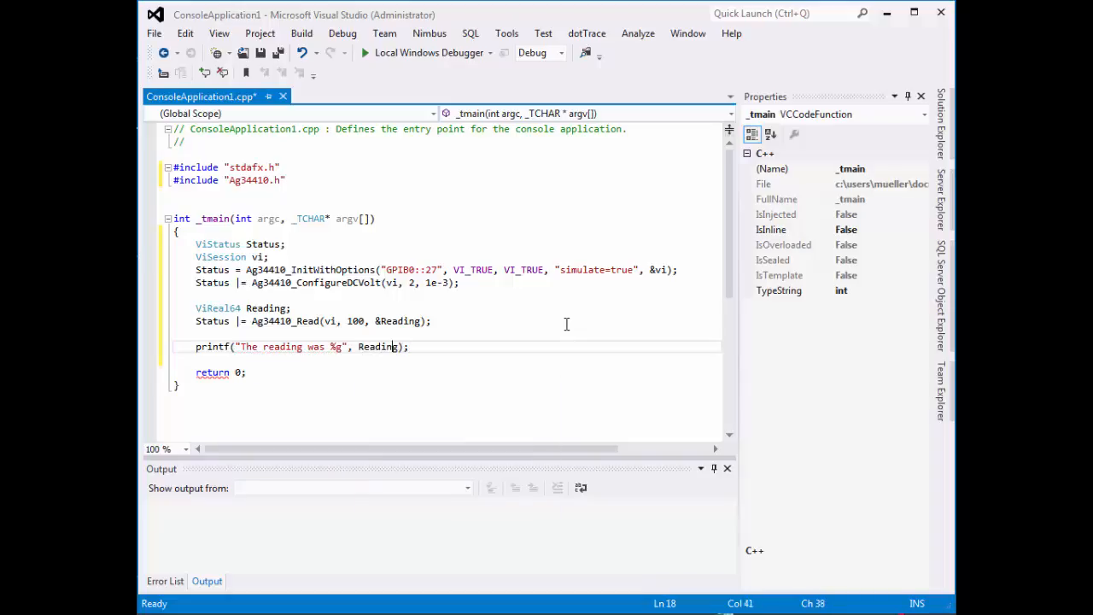
text(\n)
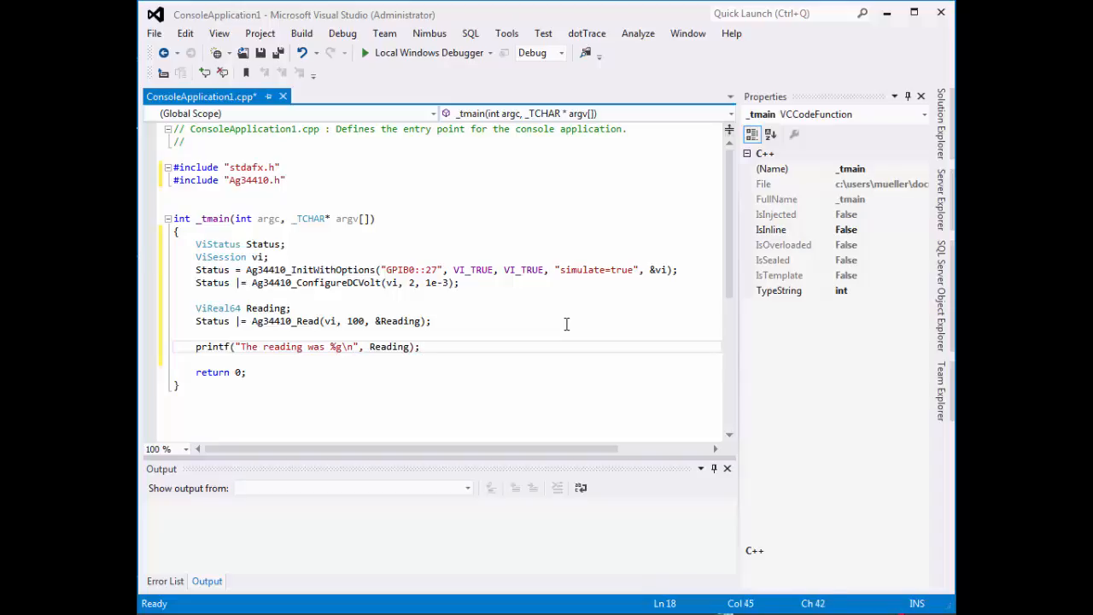
key(enter)
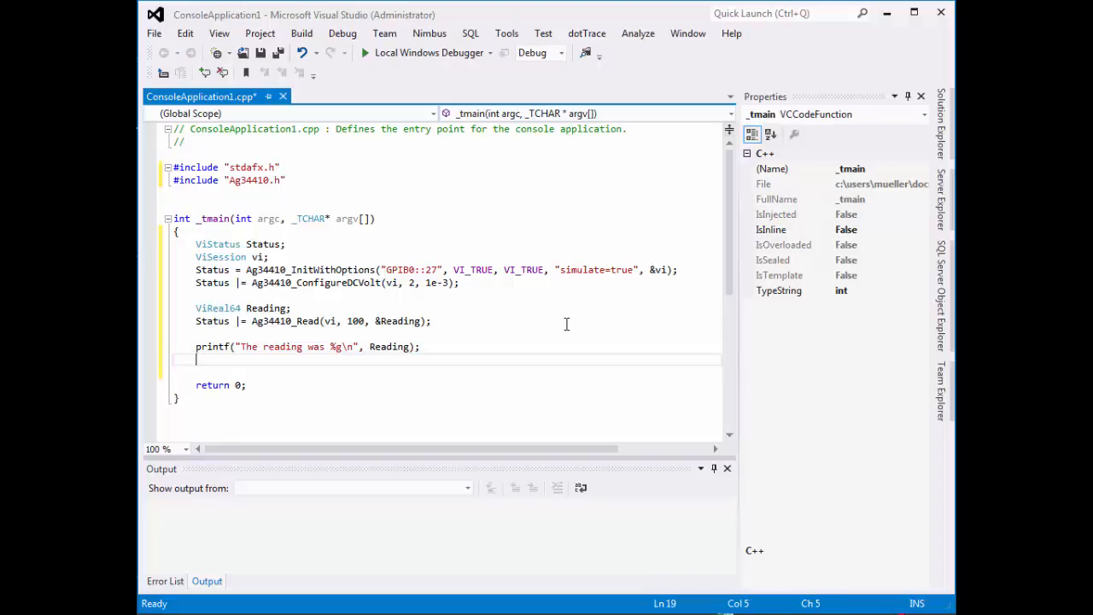
key(enter)
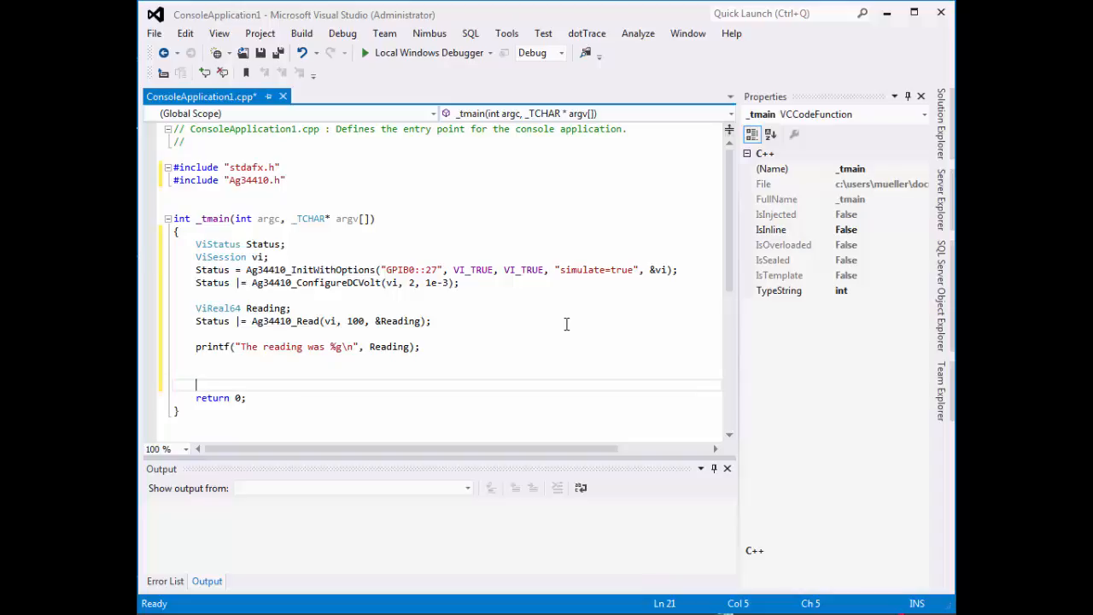
Step: Declare char ch; and wait for a keypress with scanf_s("%c", &ch); at the end of _tmain
text(char)
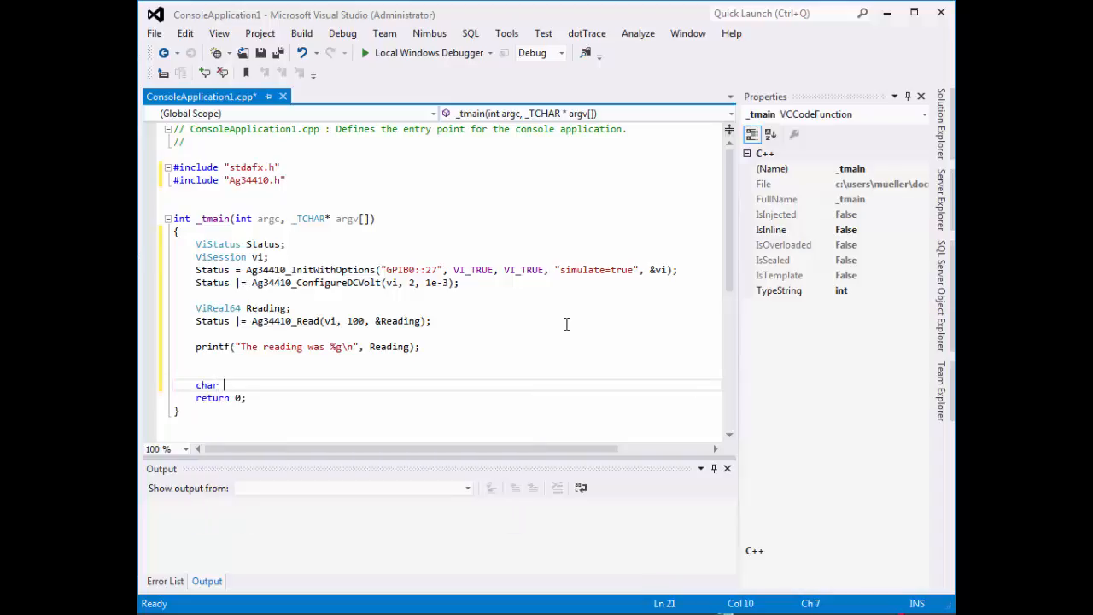
text(ch;)
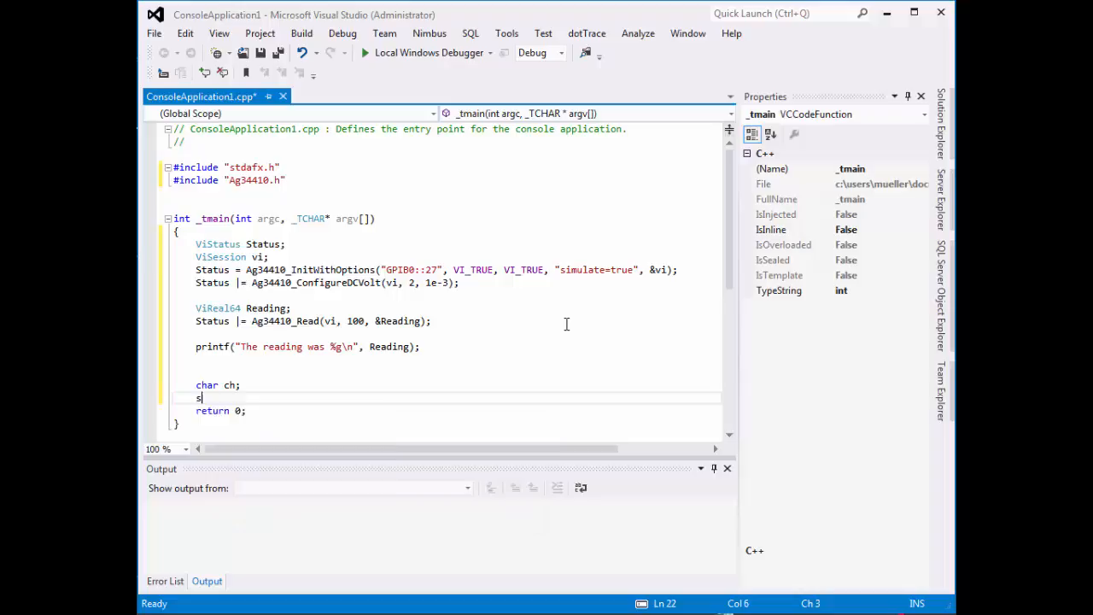
text(canf_s(")
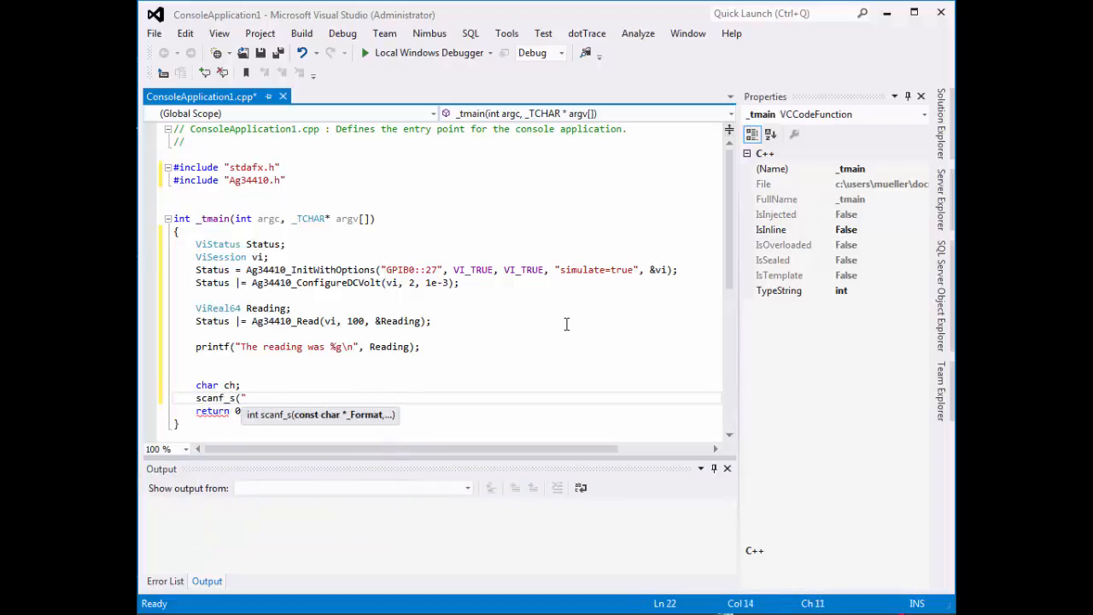
text(%)
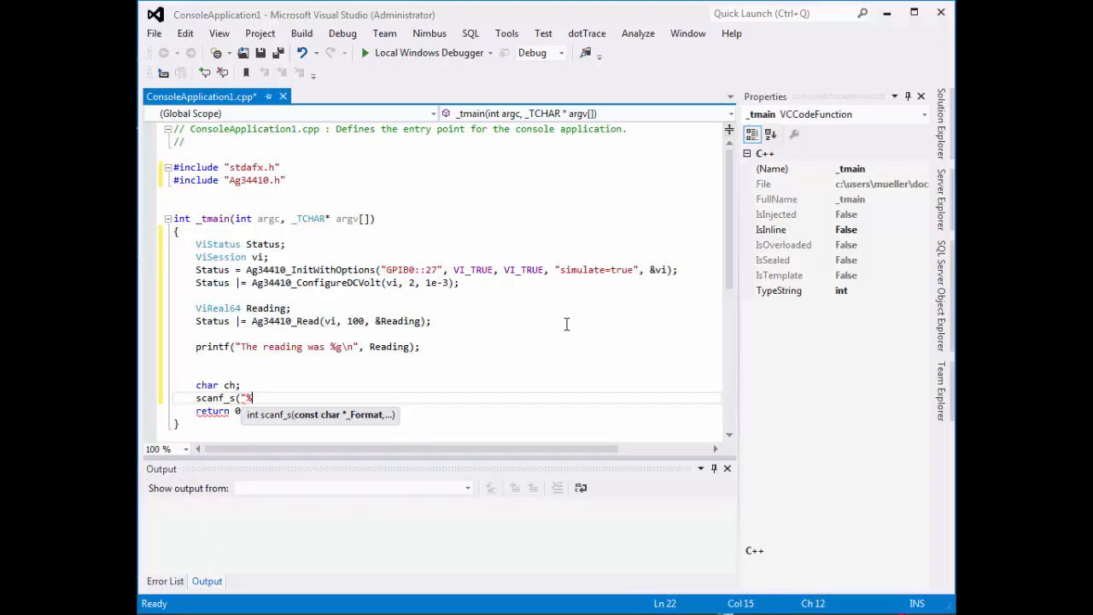
text(c")
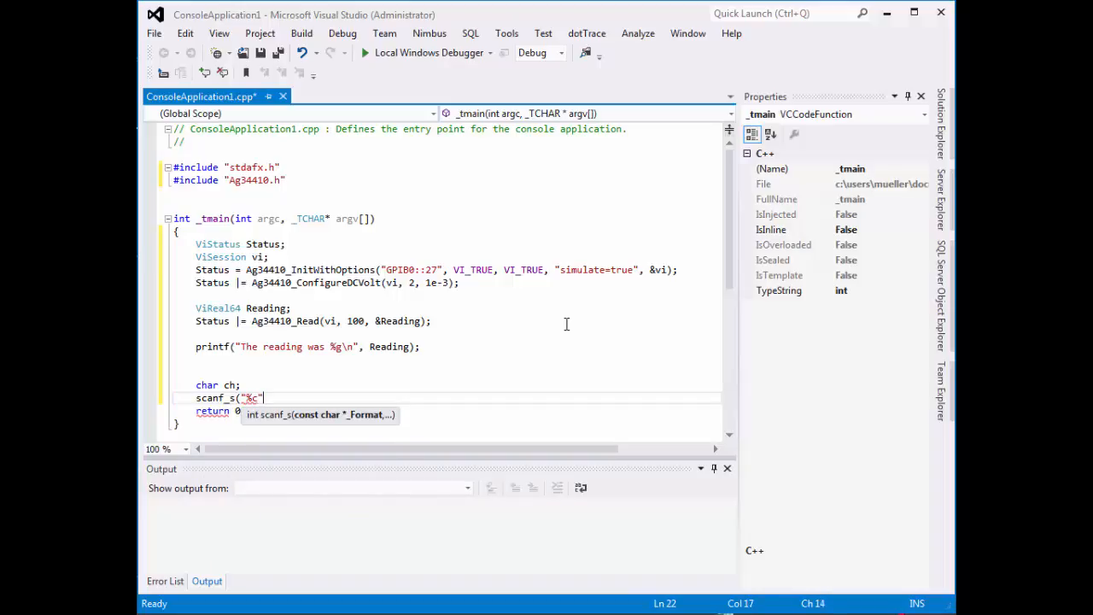
text(, &ch);)
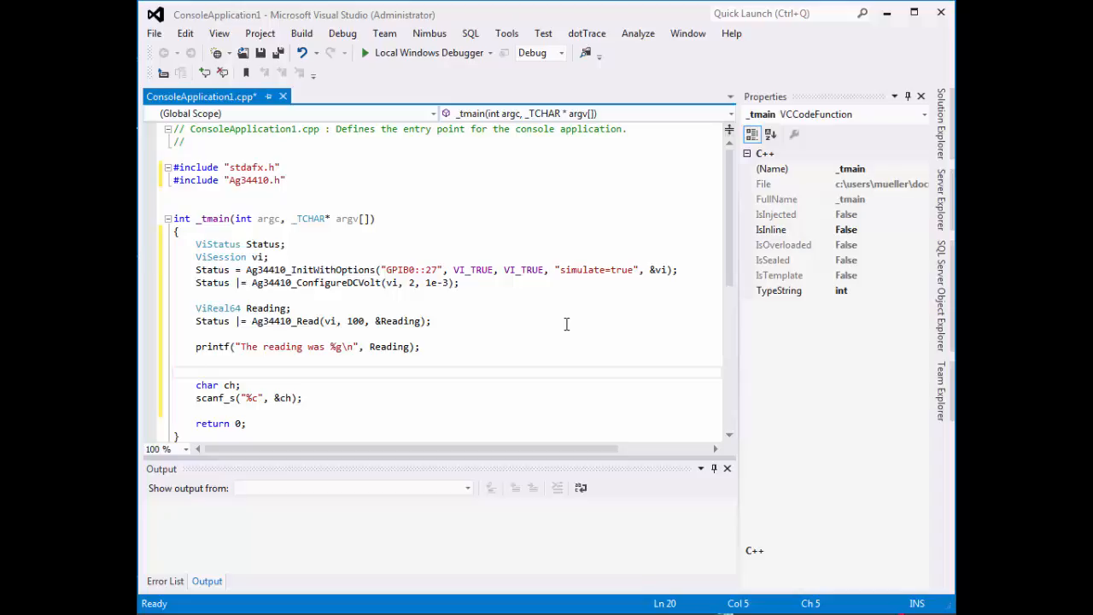
click(197, 373)
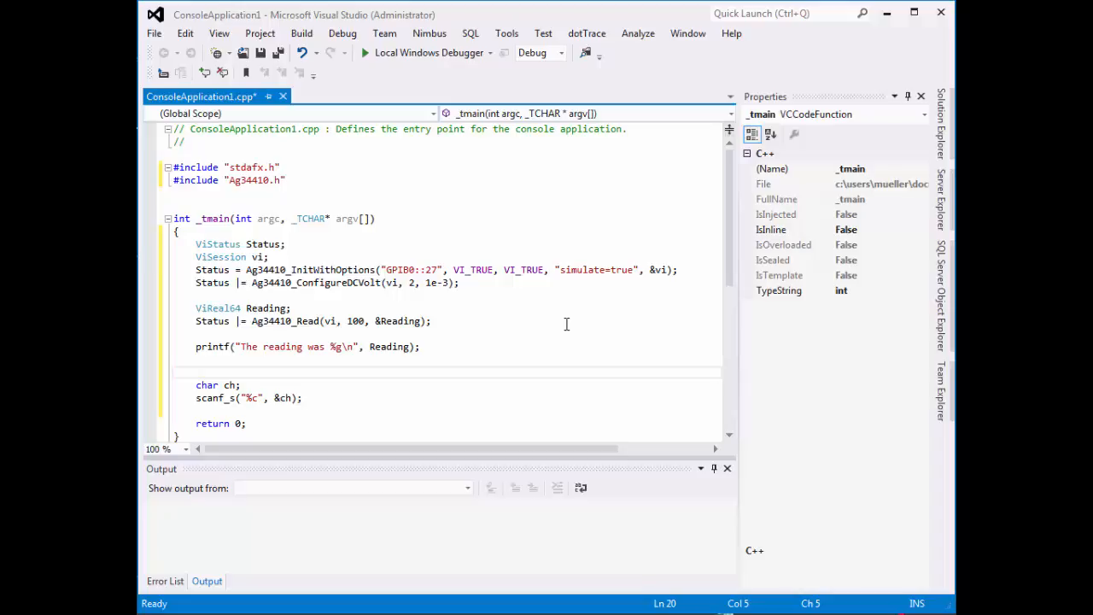
Step: Add Ag34410_close(vi); after the printf line, followed by a blank line
text(A)
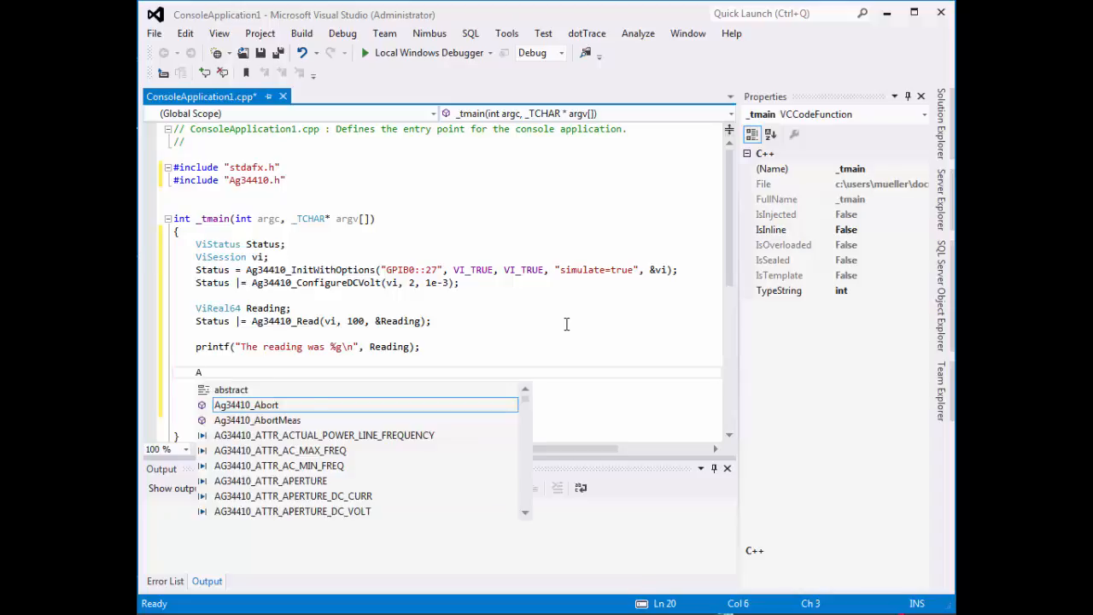
text(g34410)
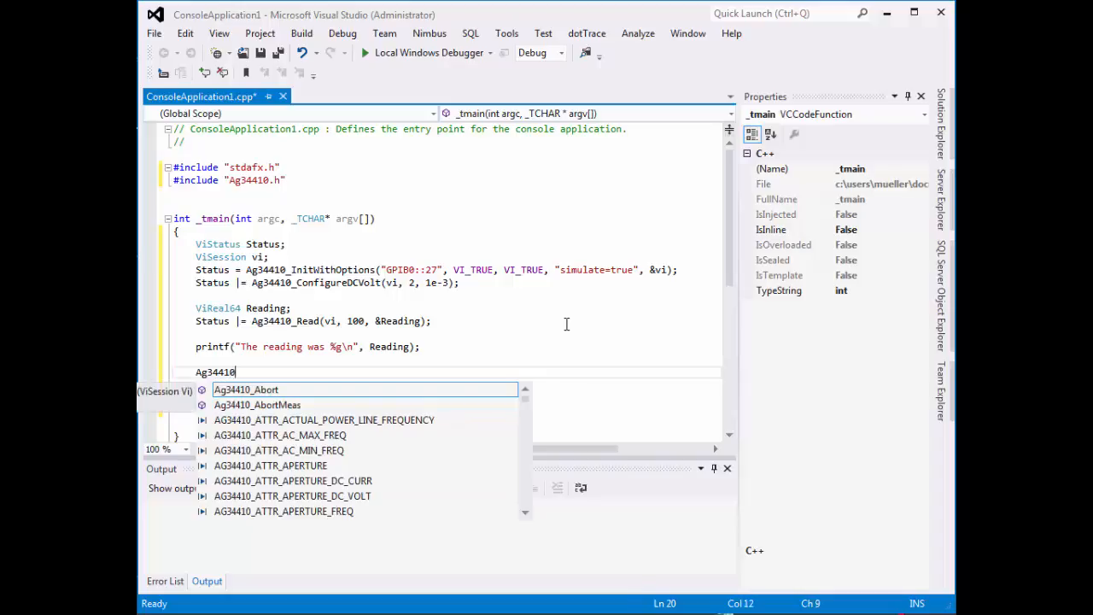
text(_close()
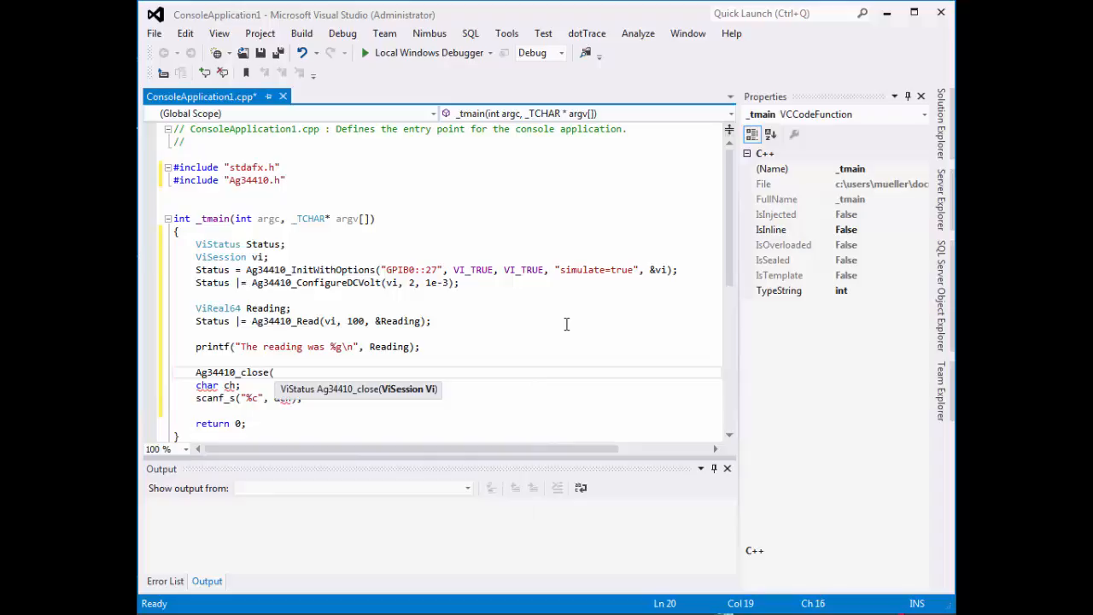
text(vi))
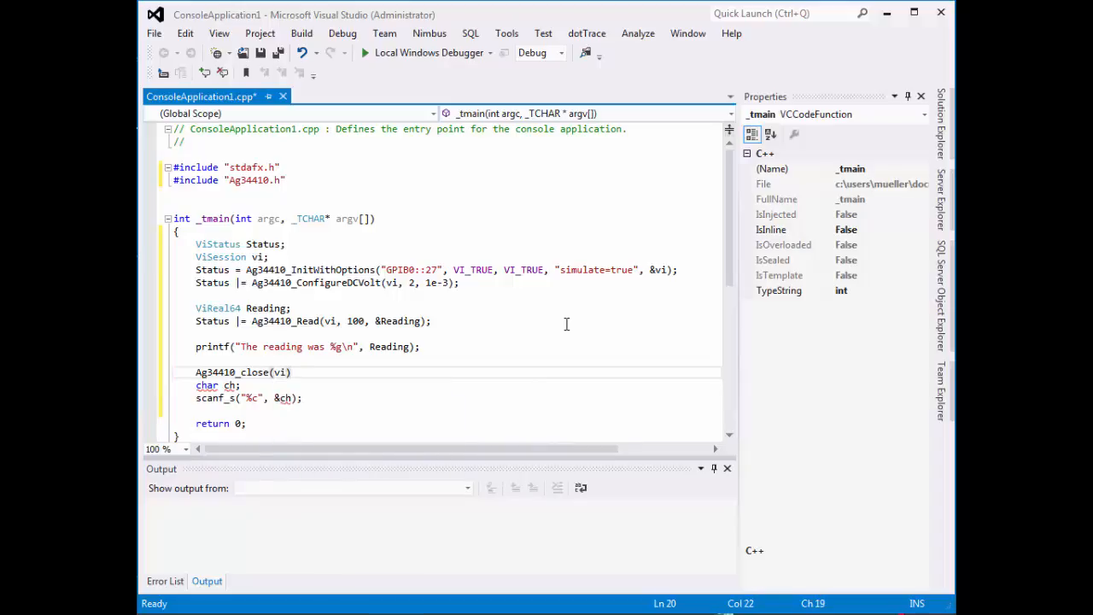
key(enter)
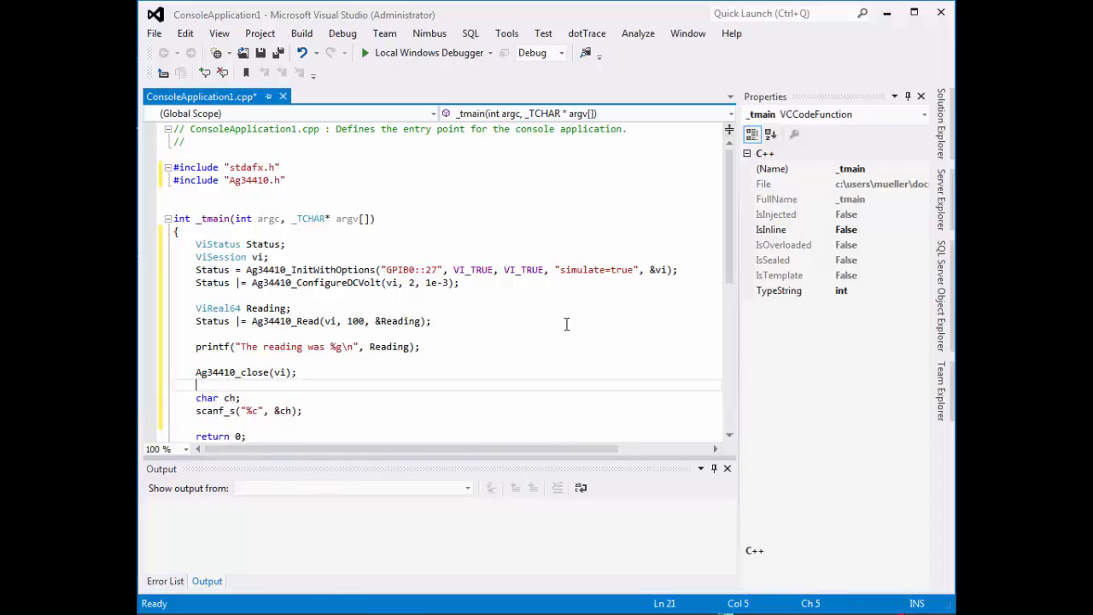
key(enter)
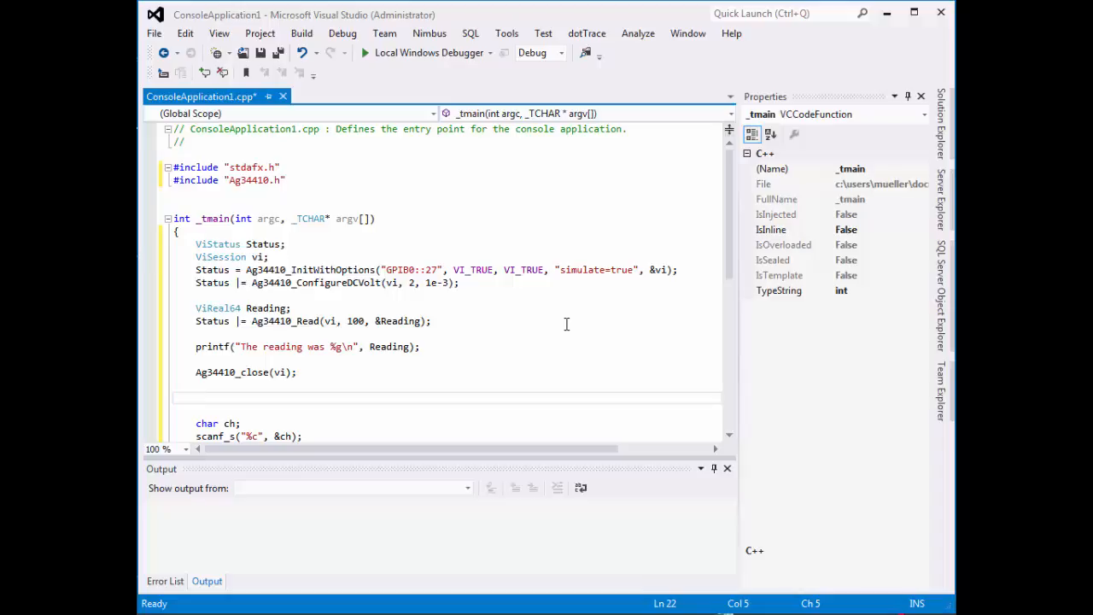
Step: Add if (Status != 0) printf("Oops\n"); on the blank line after the close call
click(196, 396)
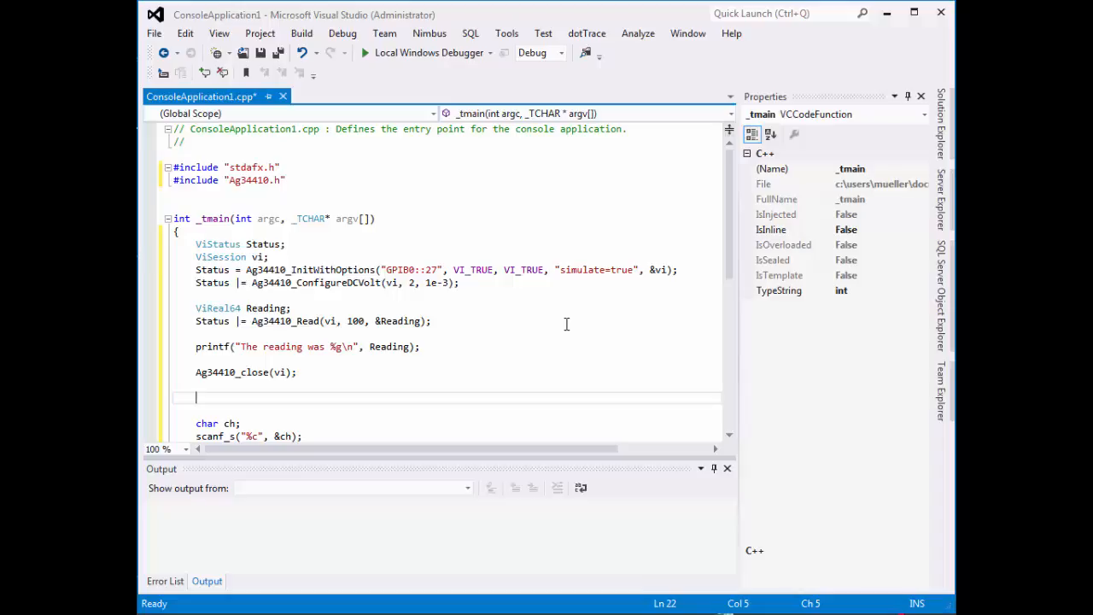
text(if)
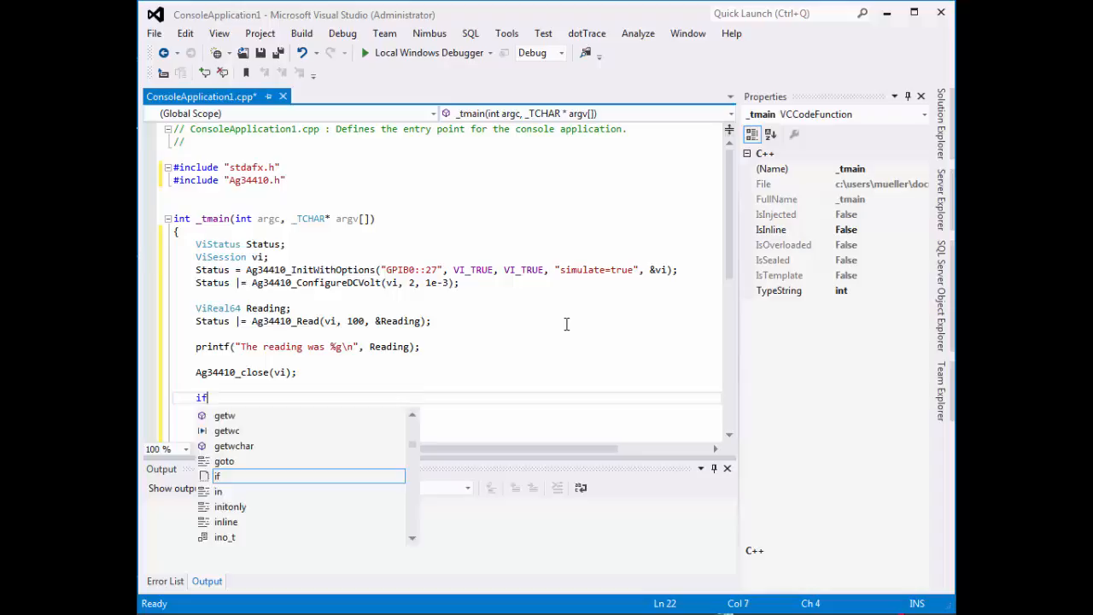
text((Status !)
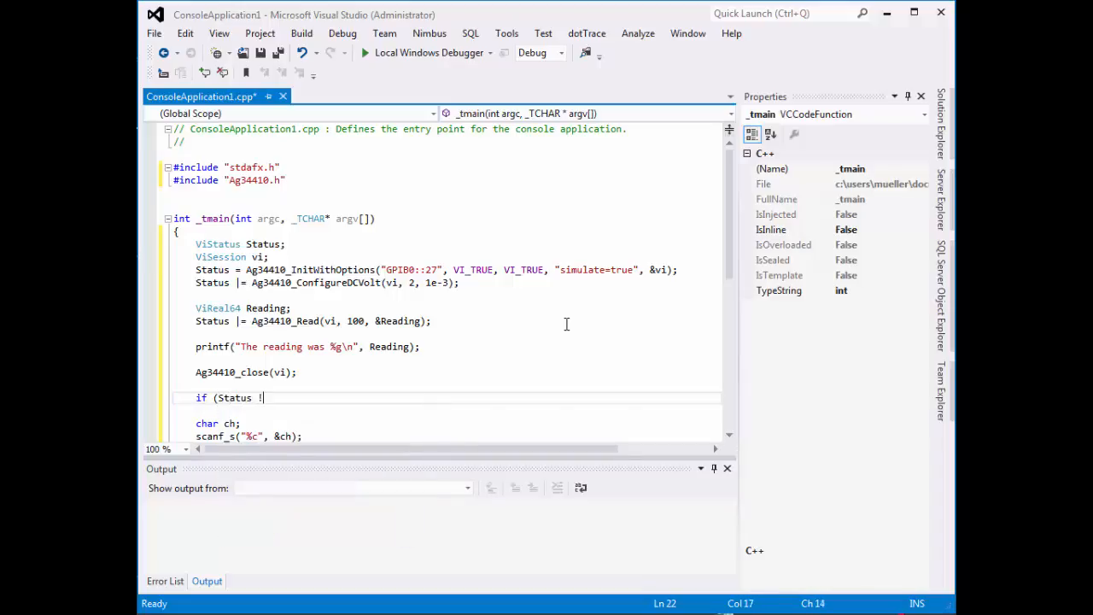
text(= 0))
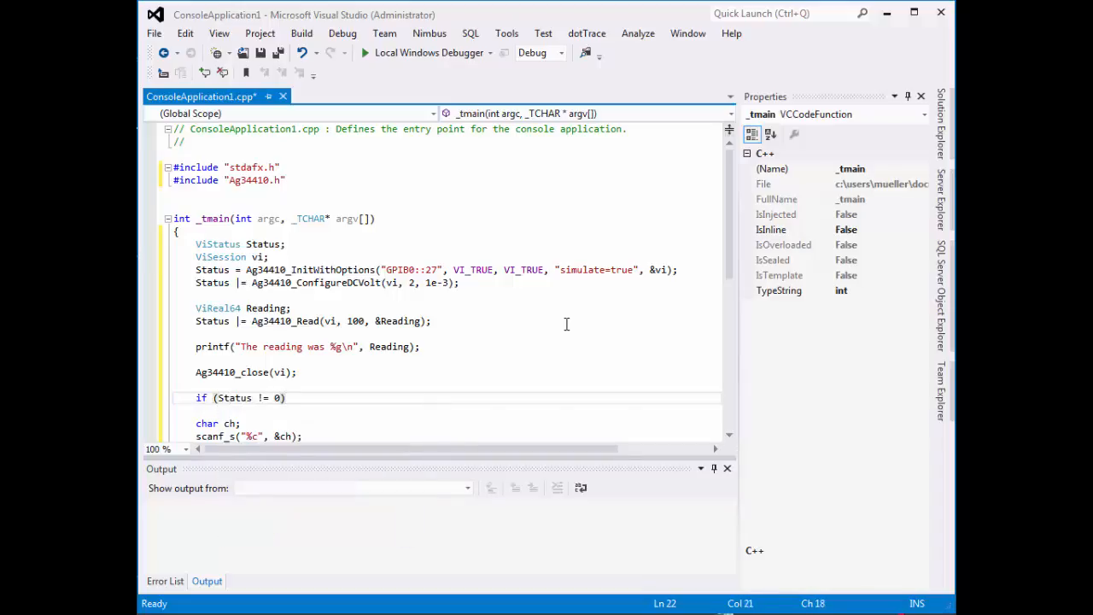
text(printf("O)
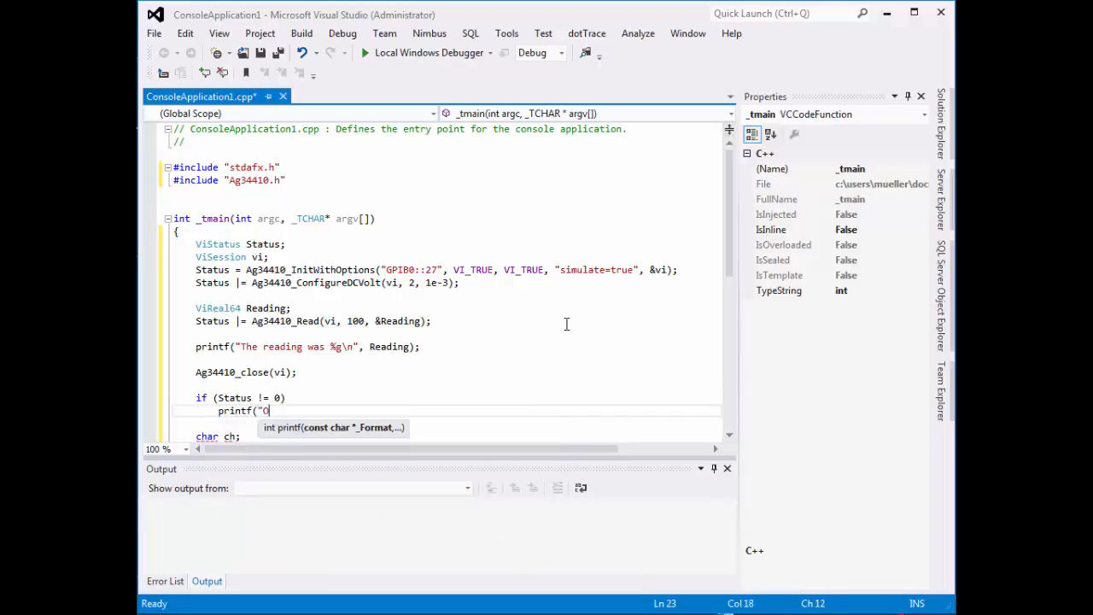
text(ops)
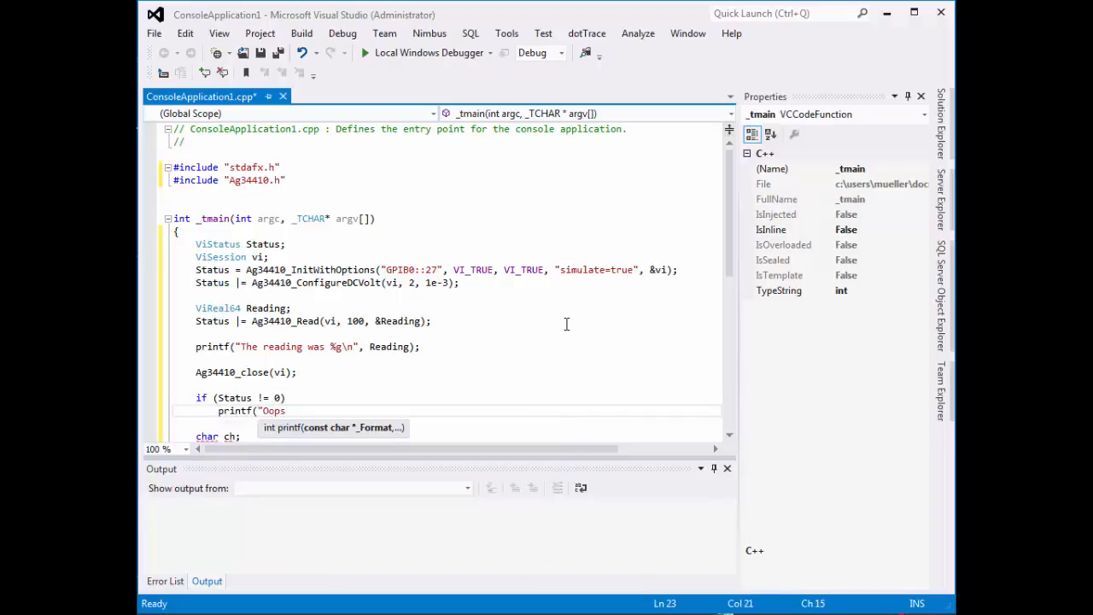
text(\n"))
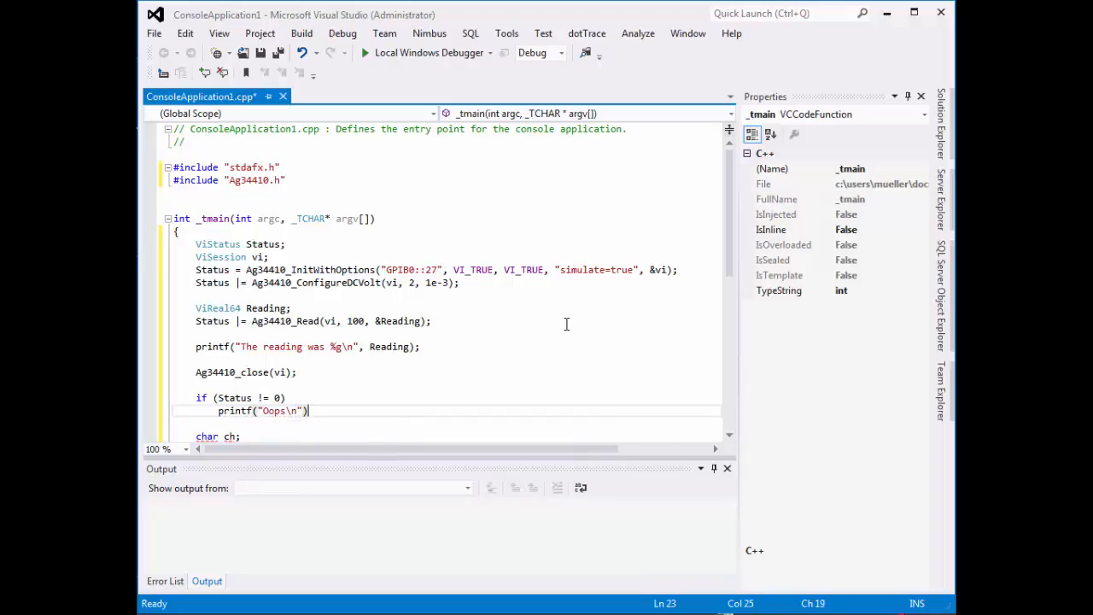
text(;)
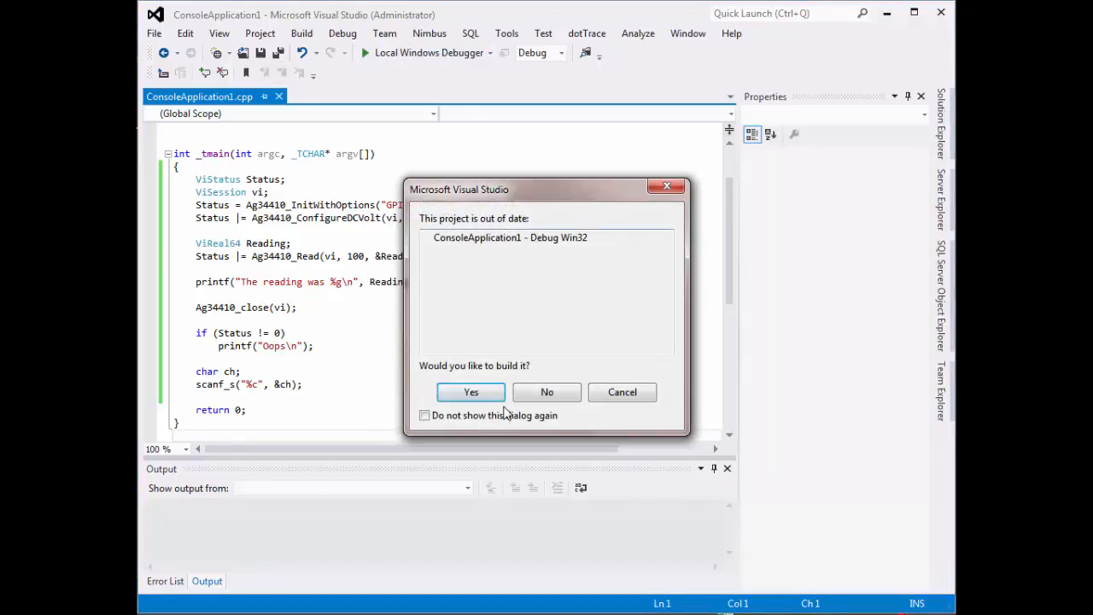
Step: Confirm building the out-of-date project so it runs and the console shows "The reading was 0"
click(472, 391)
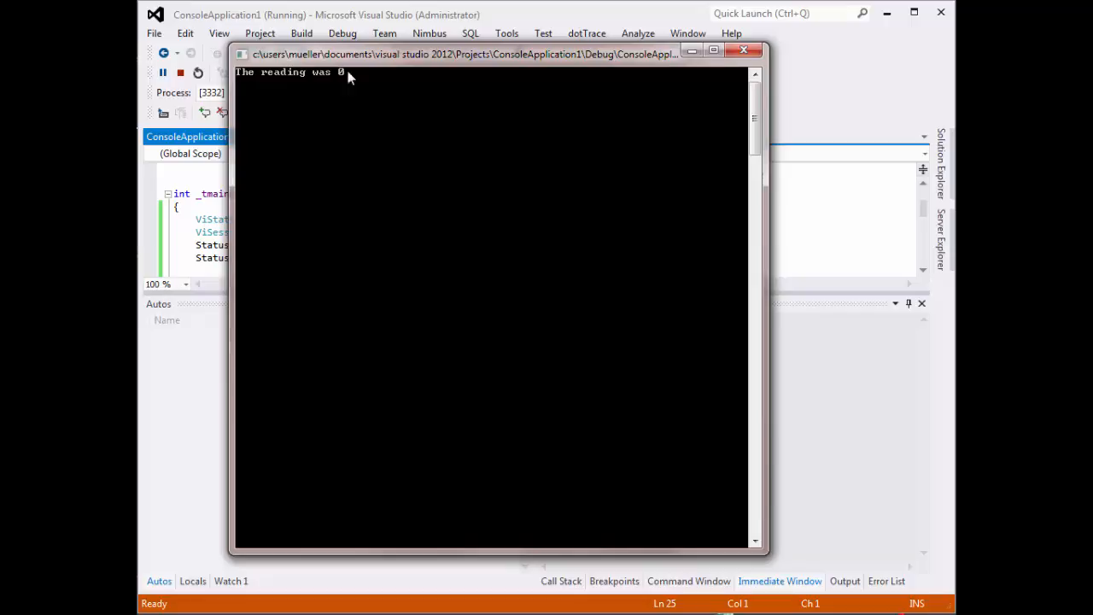
mouse_move(564, 185)
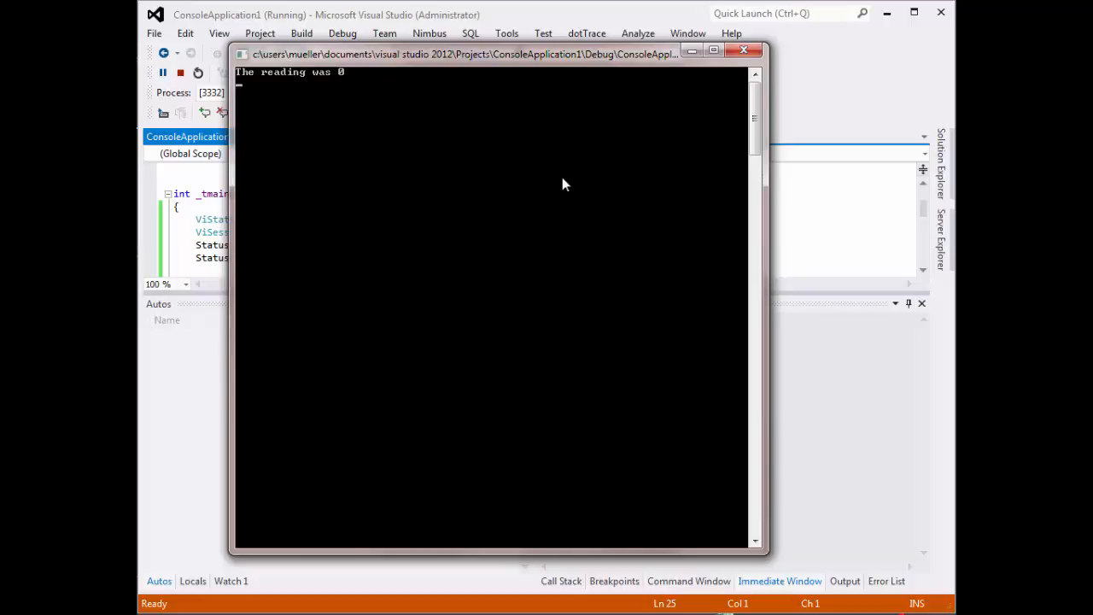
mouse_move(536, 184)
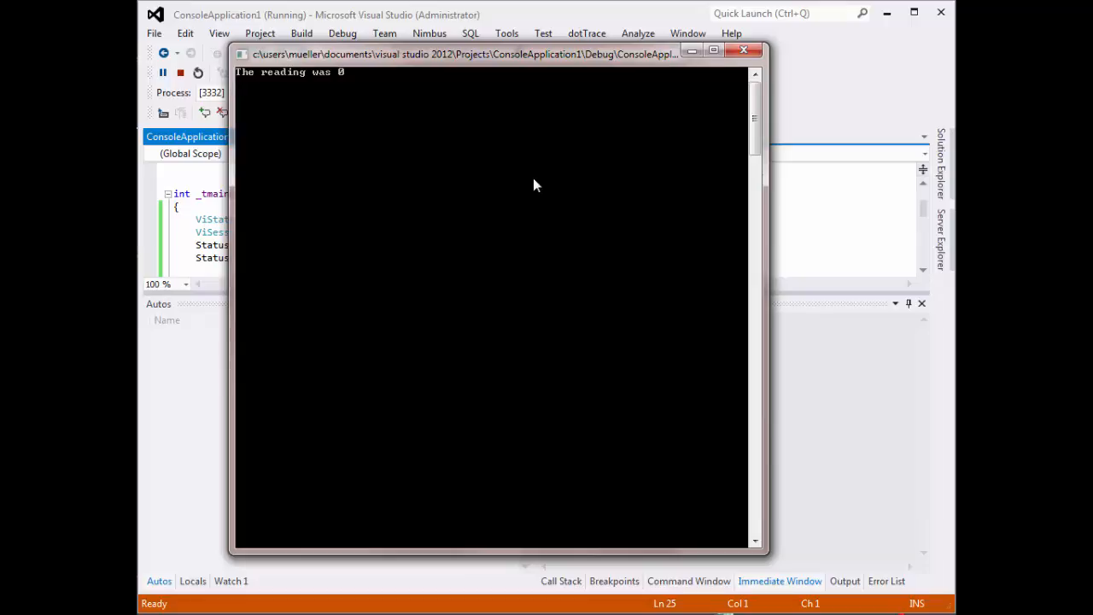
mouse_move(321, 85)
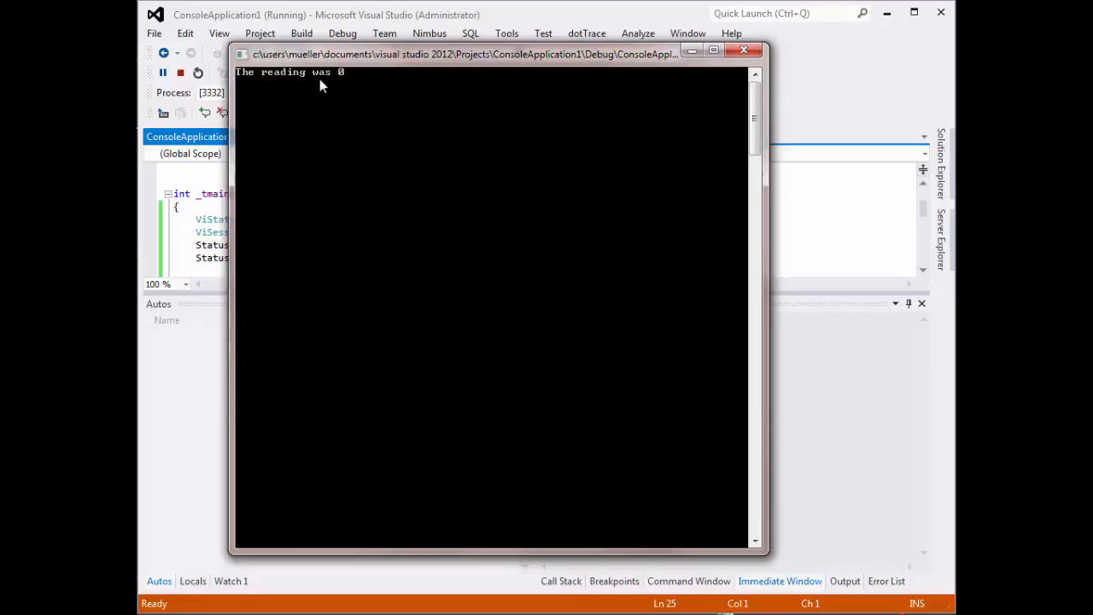
mouse_move(421, 188)
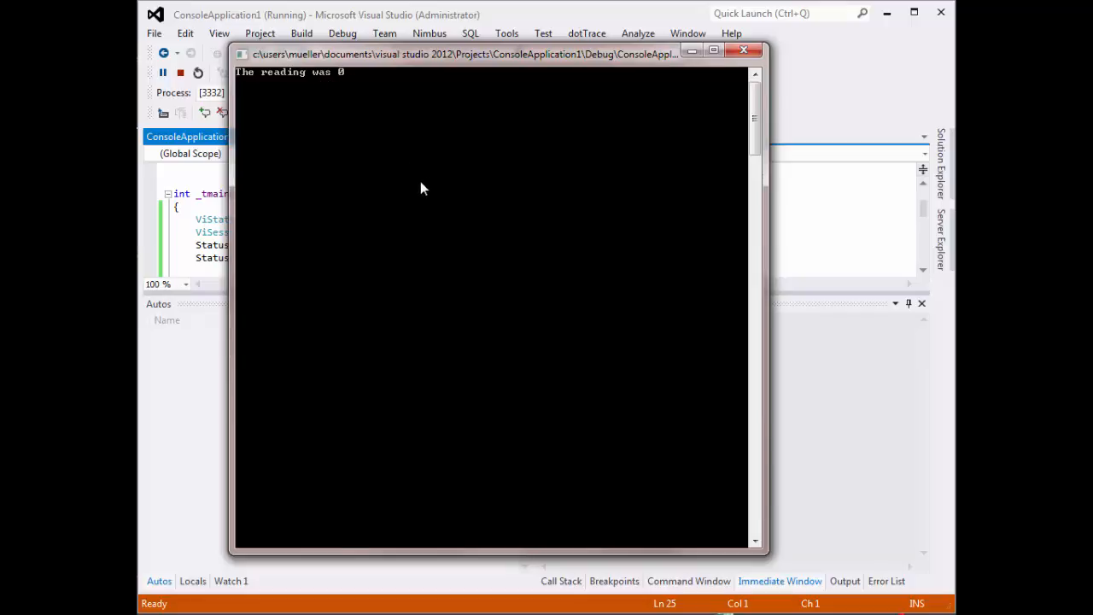
mouse_move(743, 51)
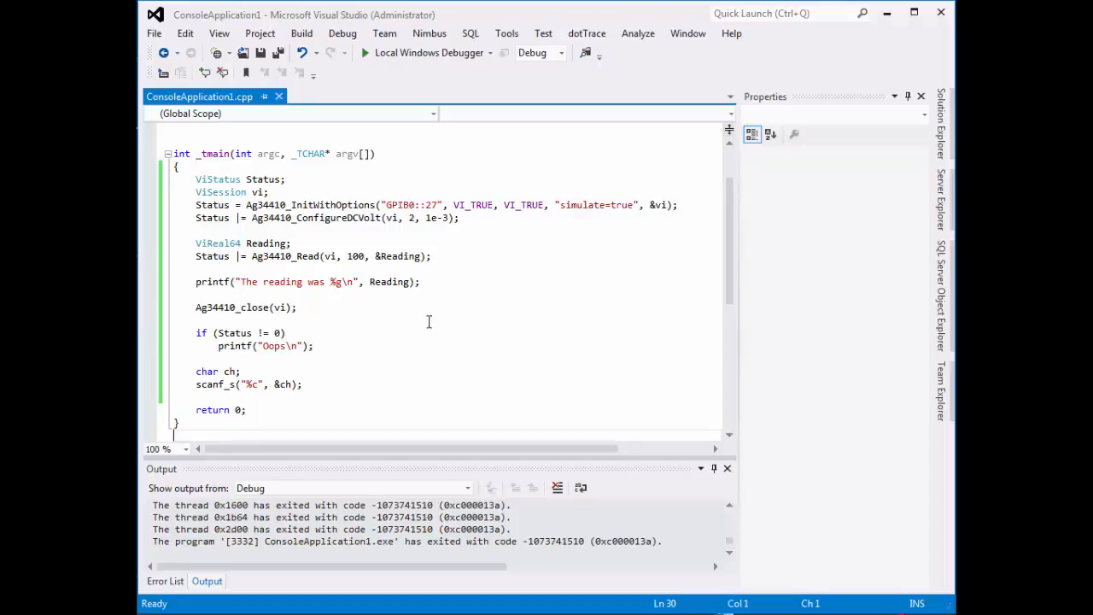
mouse_move(514, 359)
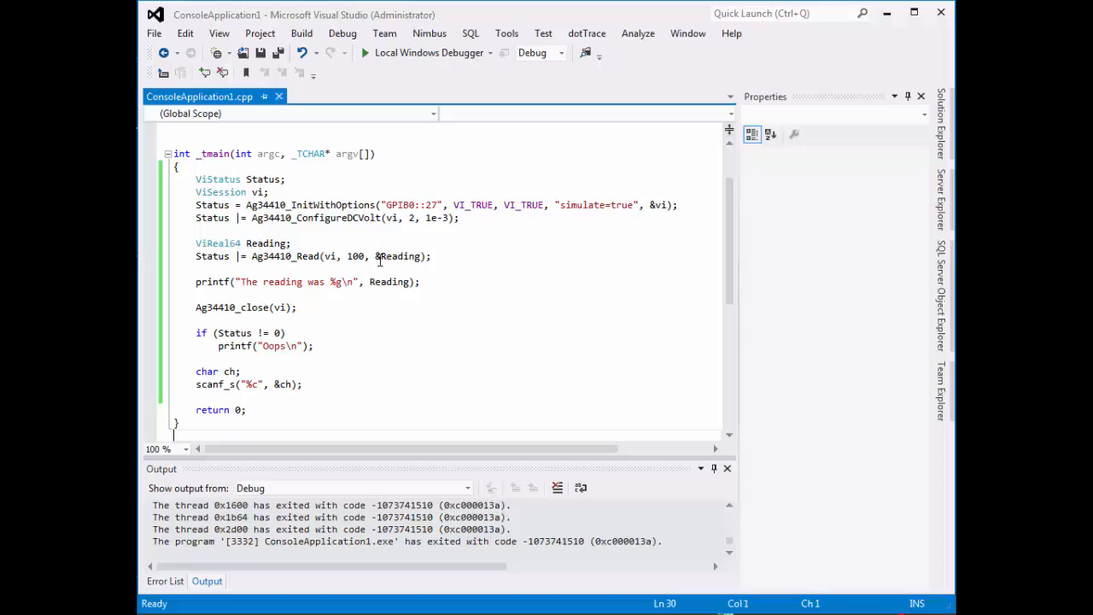
mouse_move(539, 273)
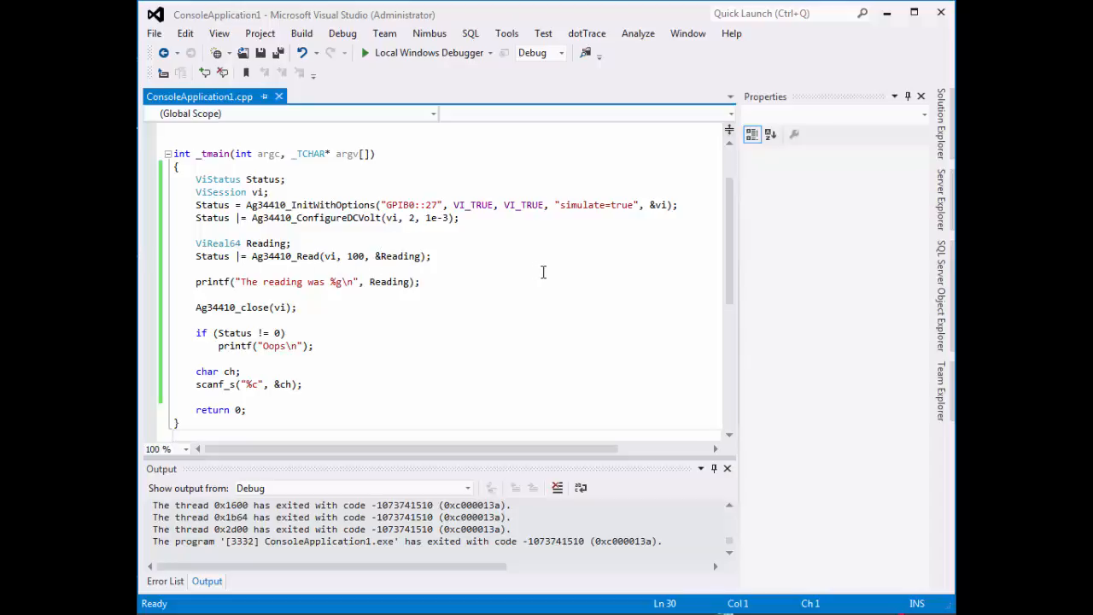
mouse_move(533, 282)
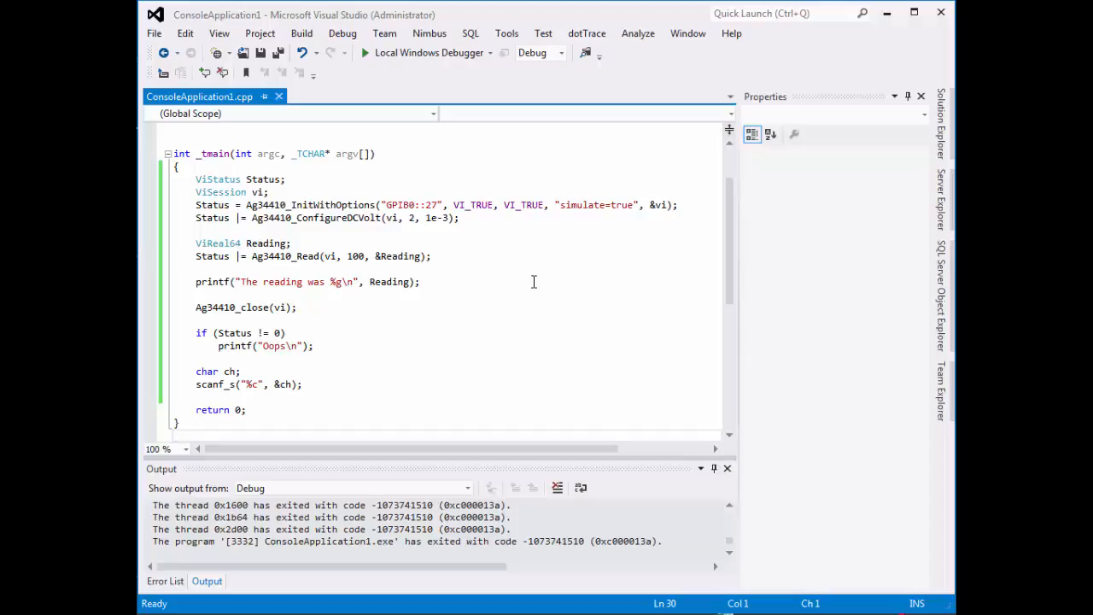